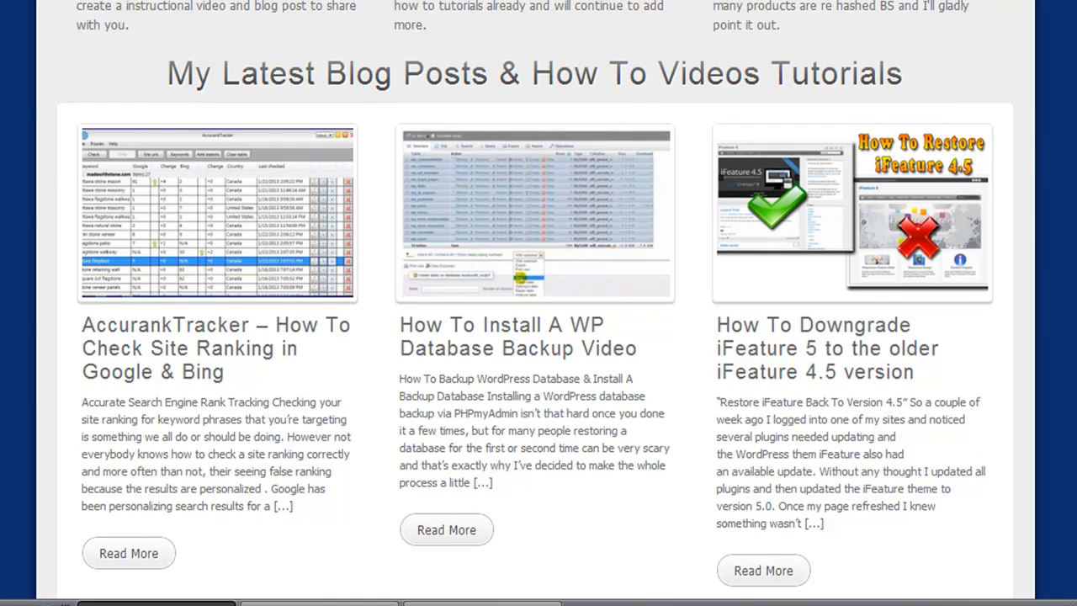
# Step: Scroll through thewiseaffiliate.com homepage to the AccurankTracker post listing
pyautogui.scroll(3)
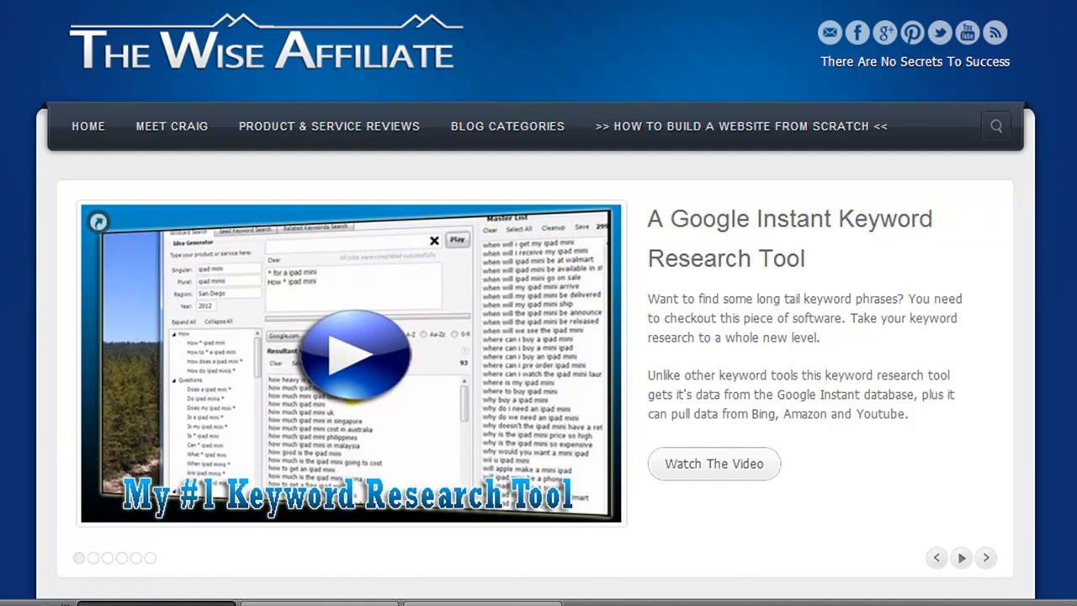
pyautogui.scroll(-3)
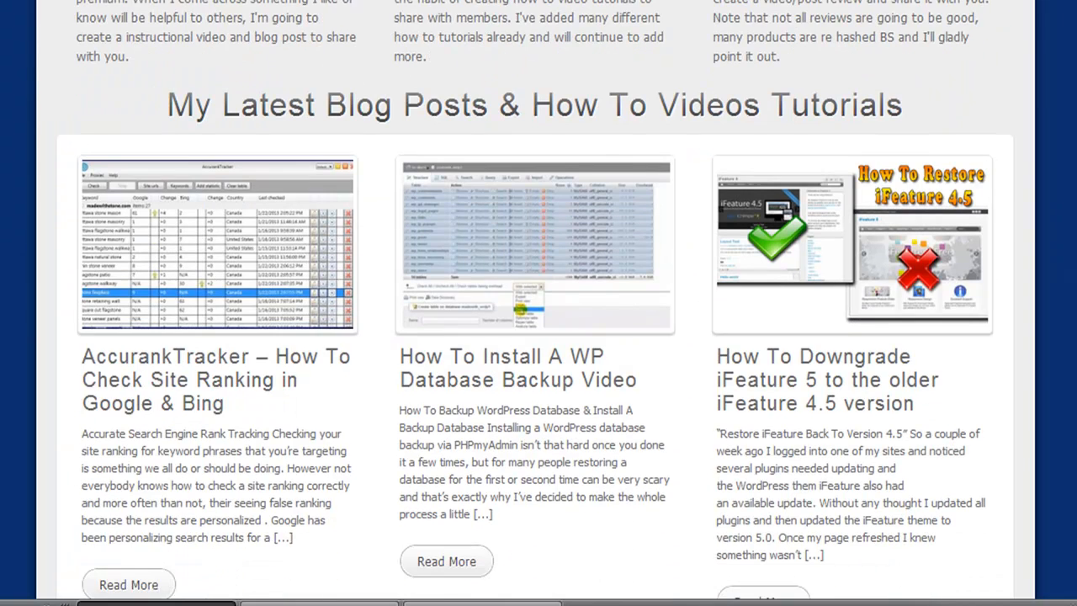
pyautogui.scroll(-3)
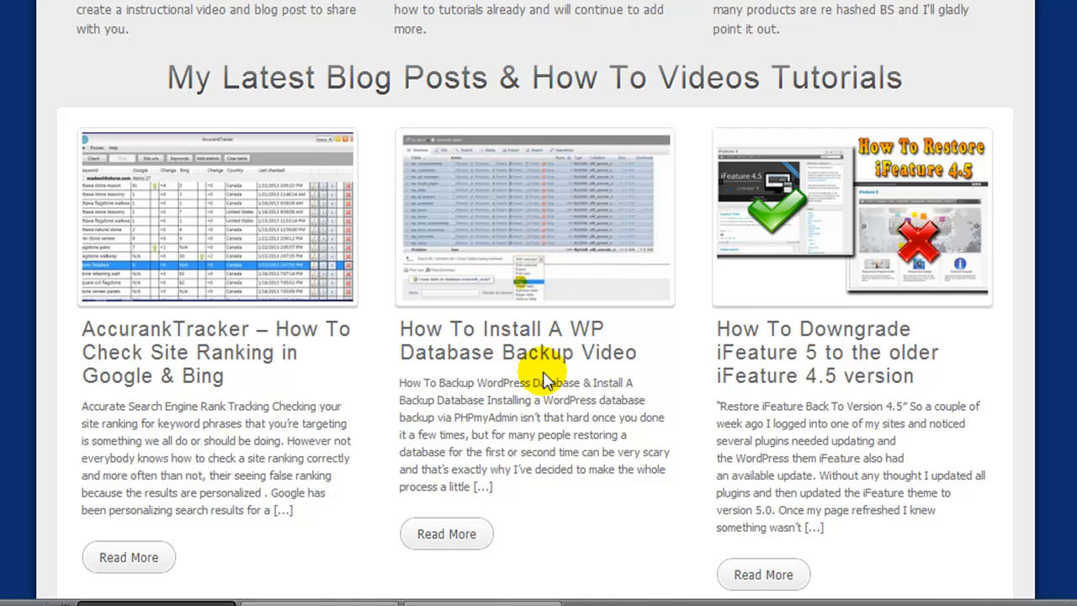
pyautogui.moveTo(546, 379)
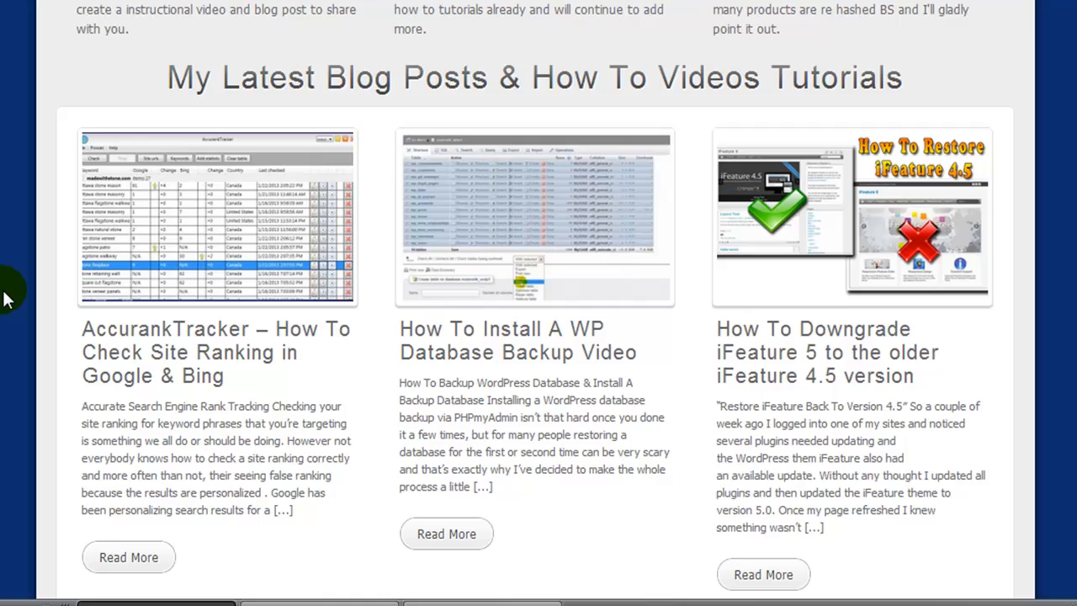
pyautogui.scroll(-3)
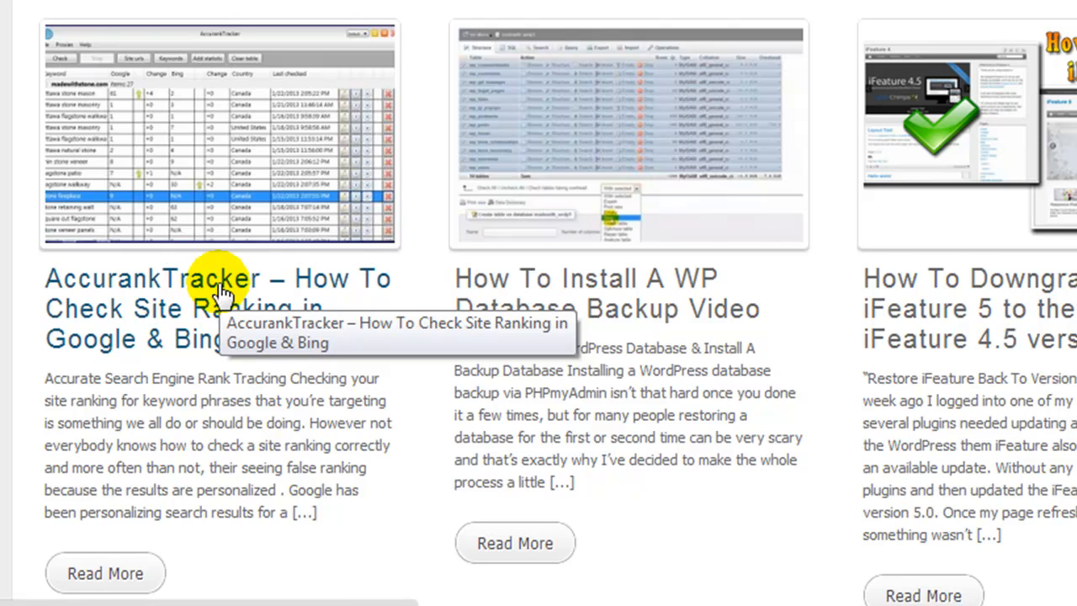
# Step: Open the AccurankTracker post on checking Google and Bing rankings and read through it
pyautogui.click(219, 279)
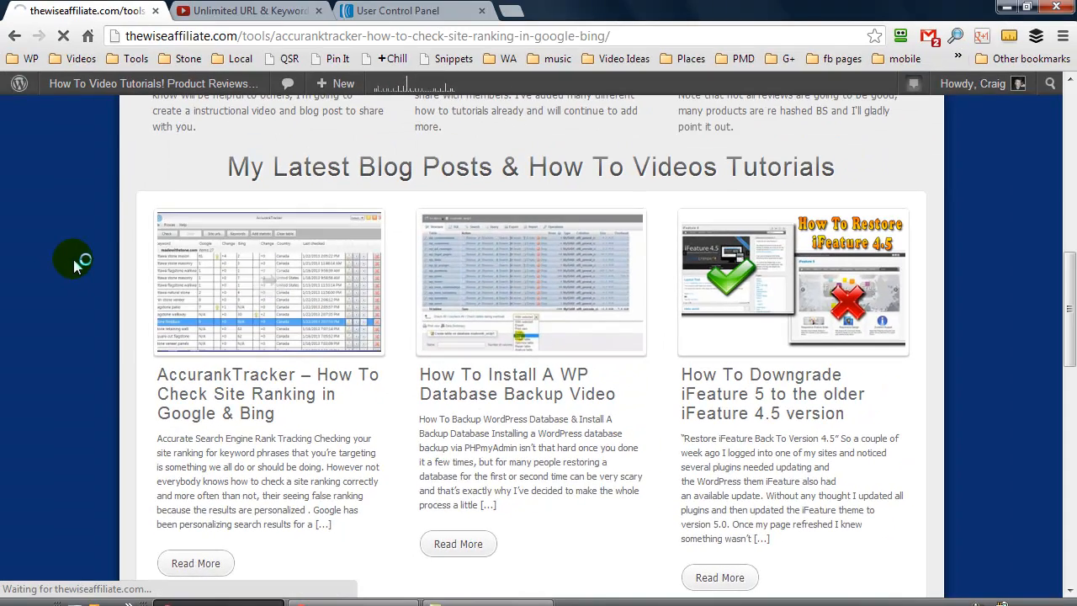
pyautogui.click(266, 283)
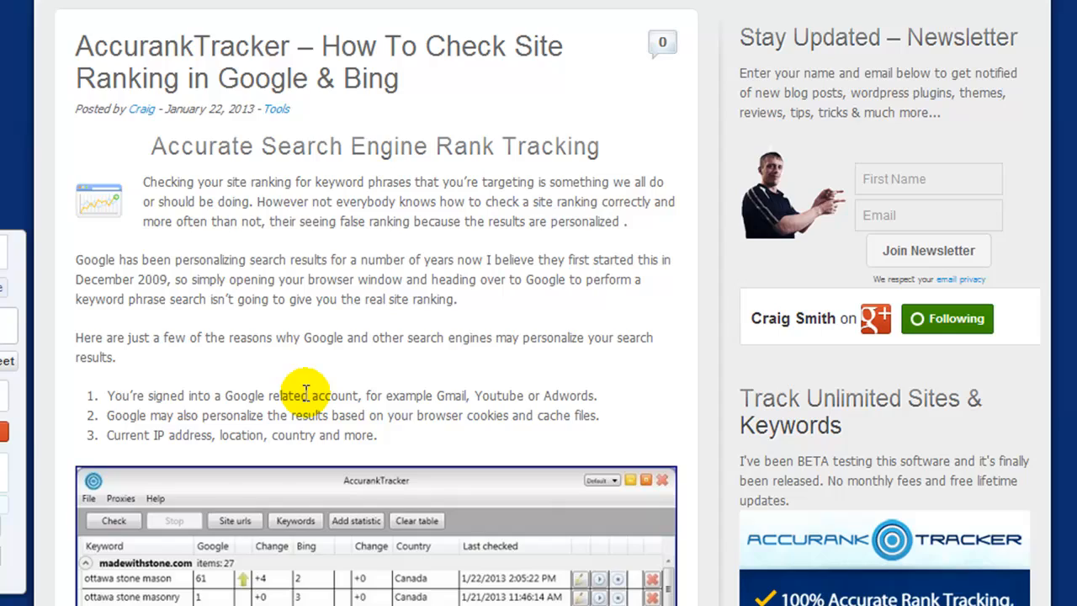
pyautogui.scroll(-3)
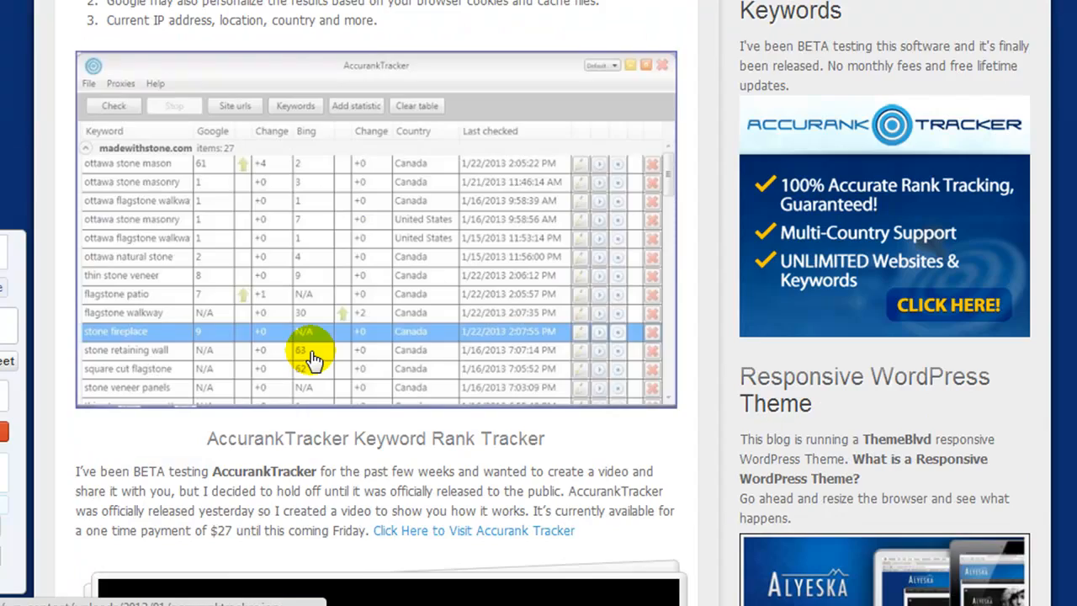
pyautogui.scroll(-3)
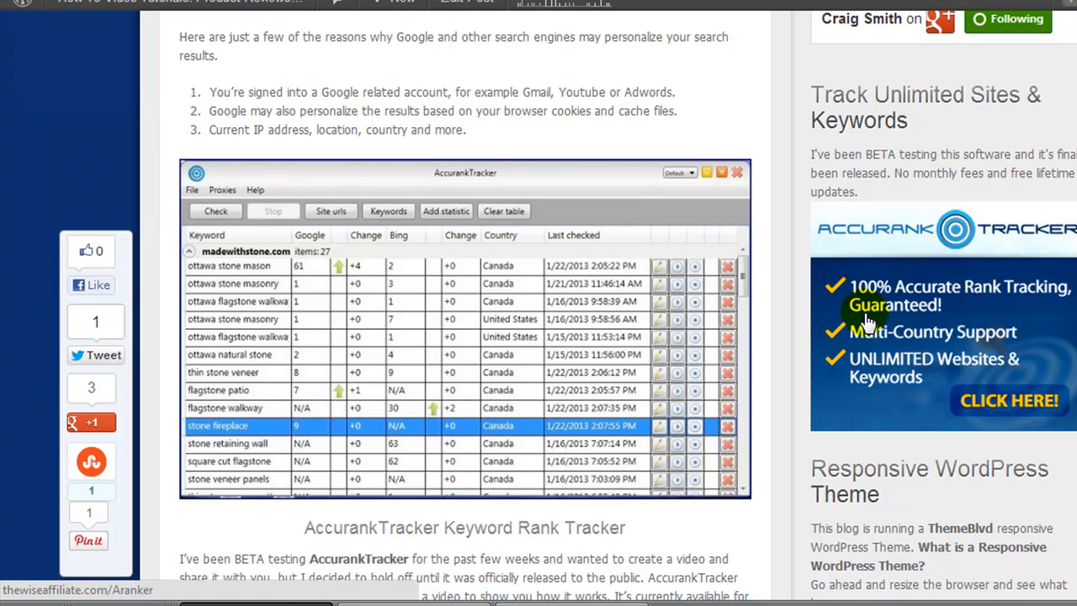
pyautogui.moveTo(795, 189)
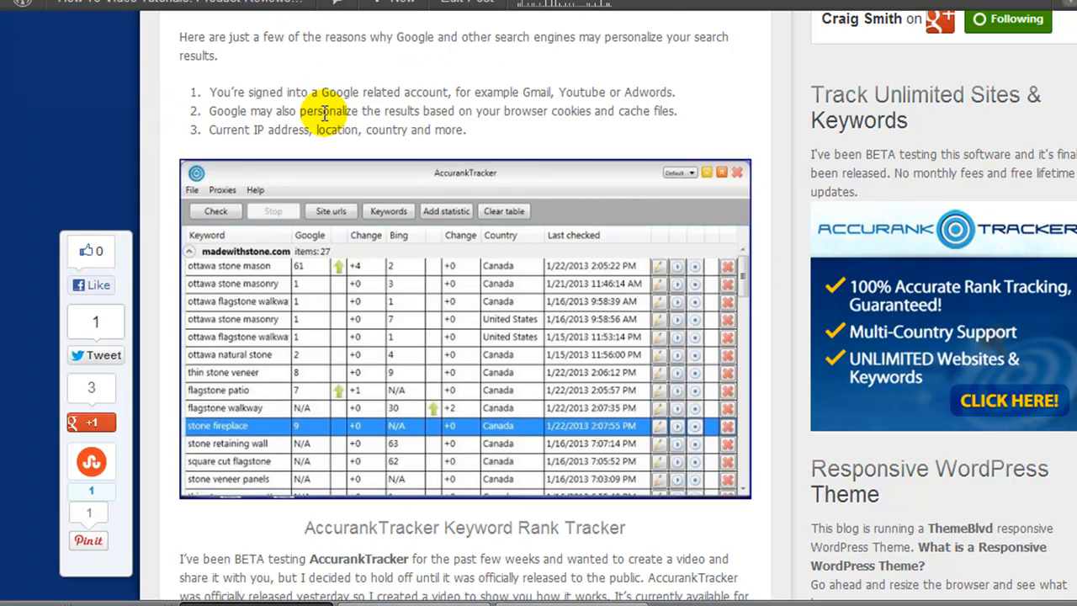
pyautogui.scroll(-3)
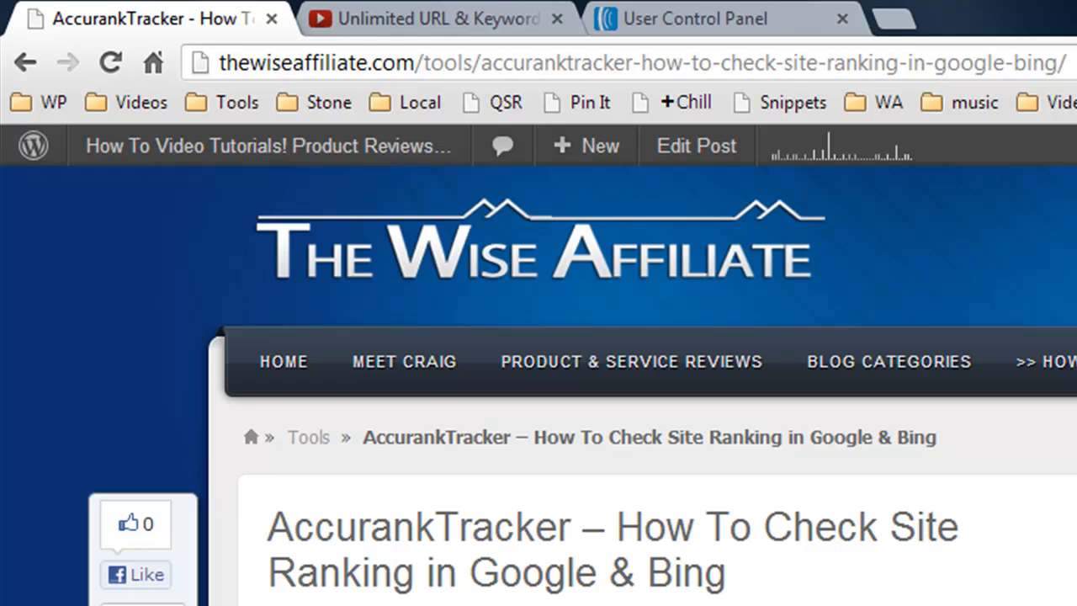
pyautogui.moveTo(9, 215)
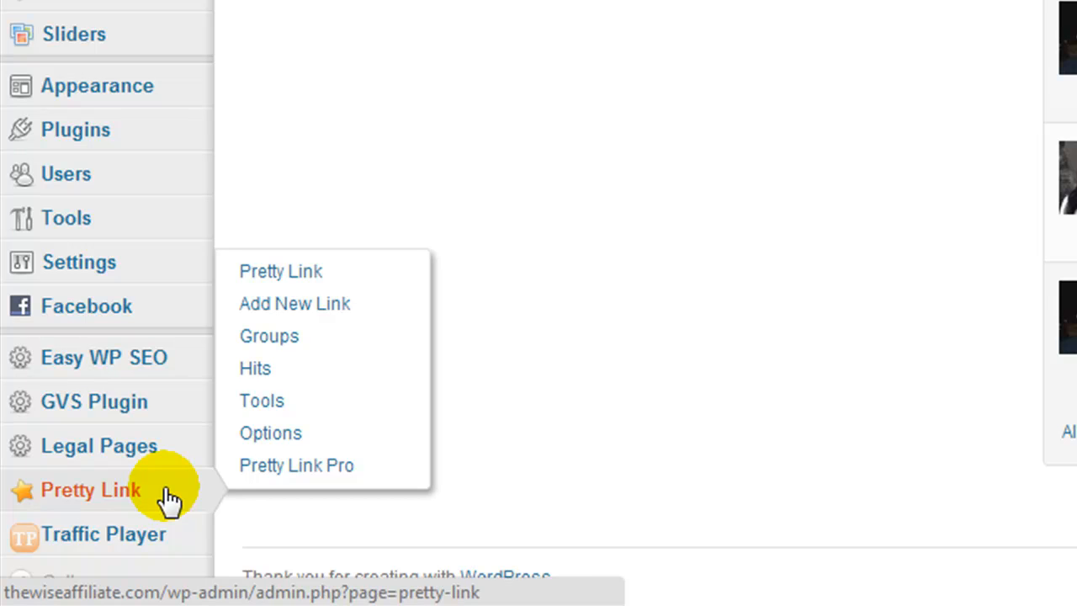
pyautogui.moveTo(160, 492)
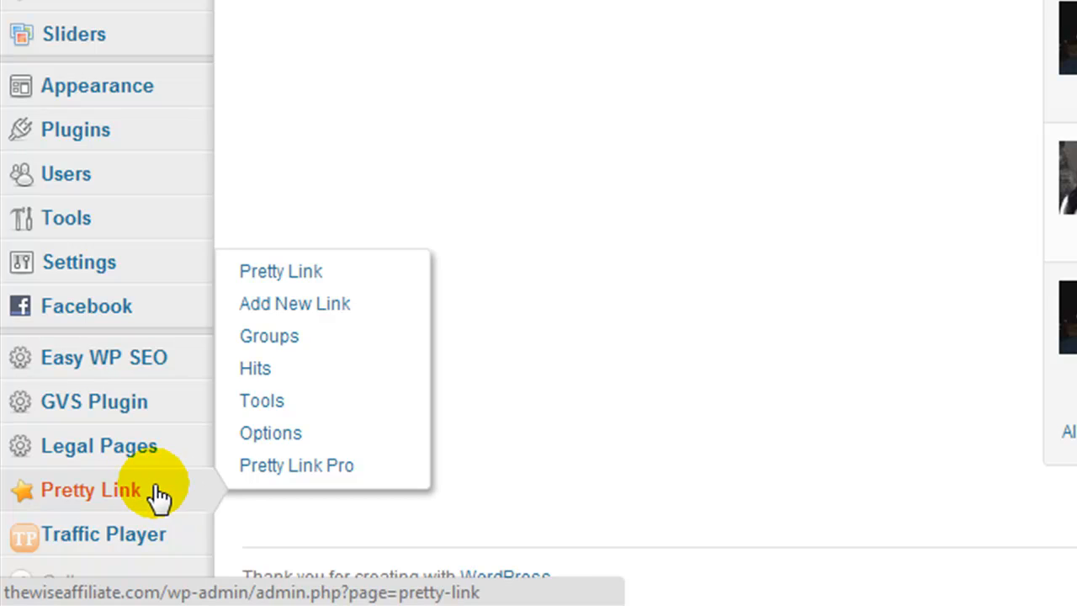
pyautogui.moveTo(101, 497)
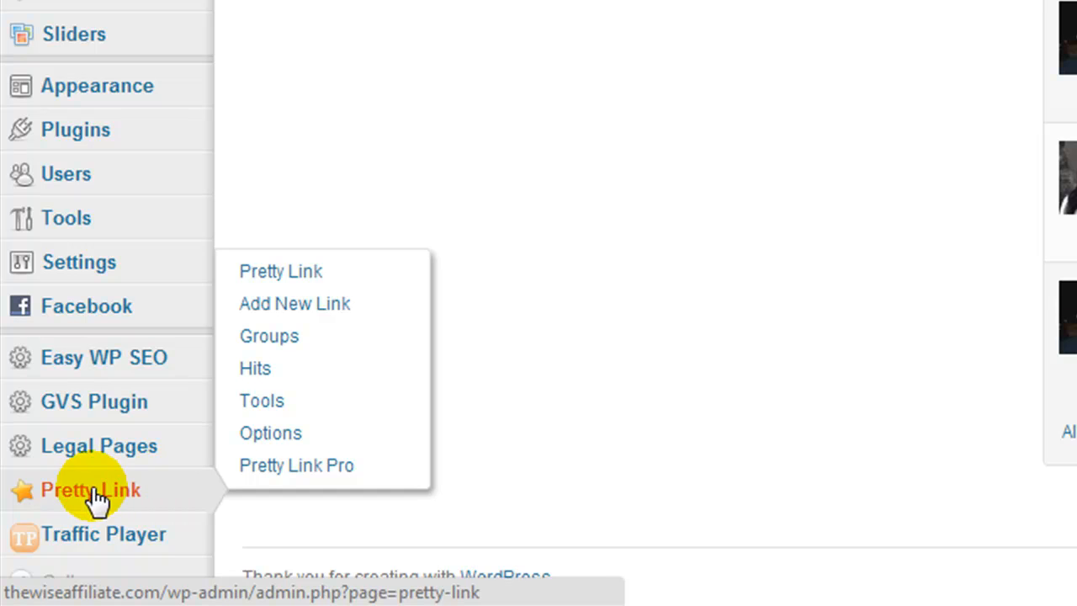
pyautogui.moveTo(256, 369)
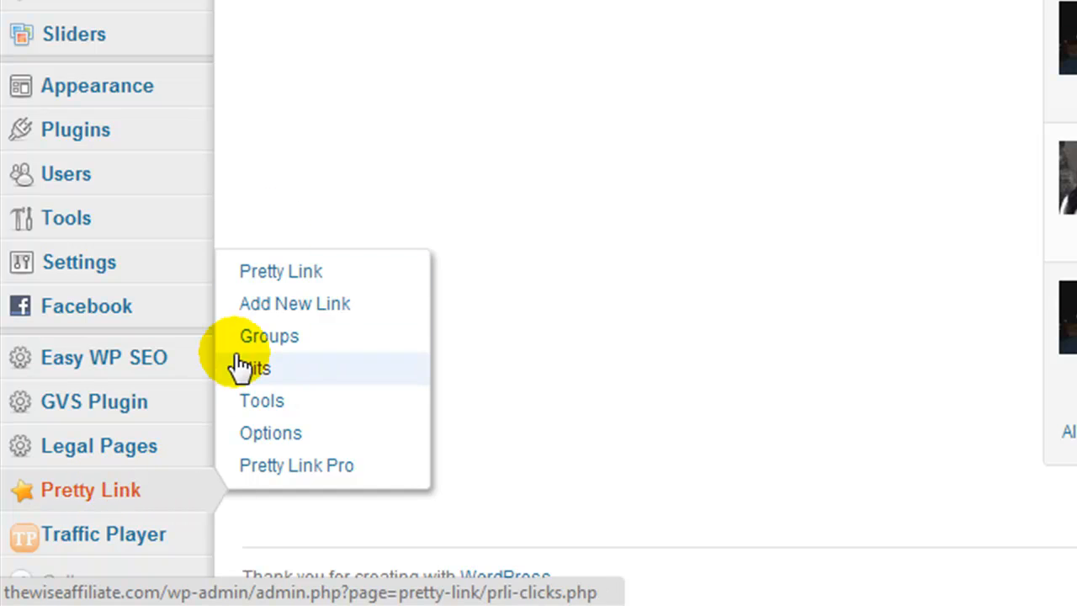
pyautogui.moveTo(91, 490)
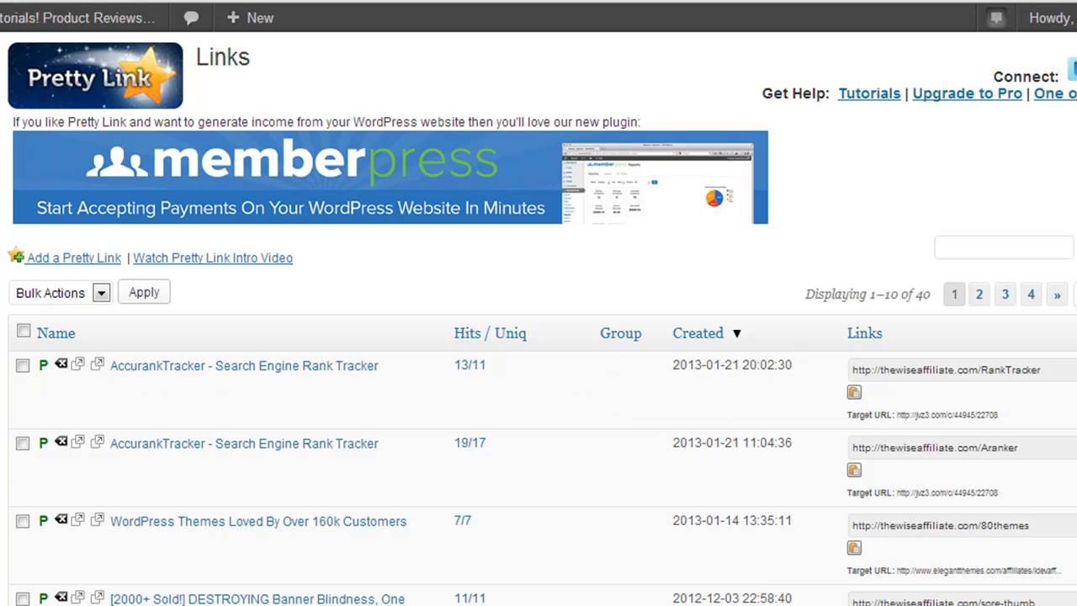
pyautogui.scroll(-3)
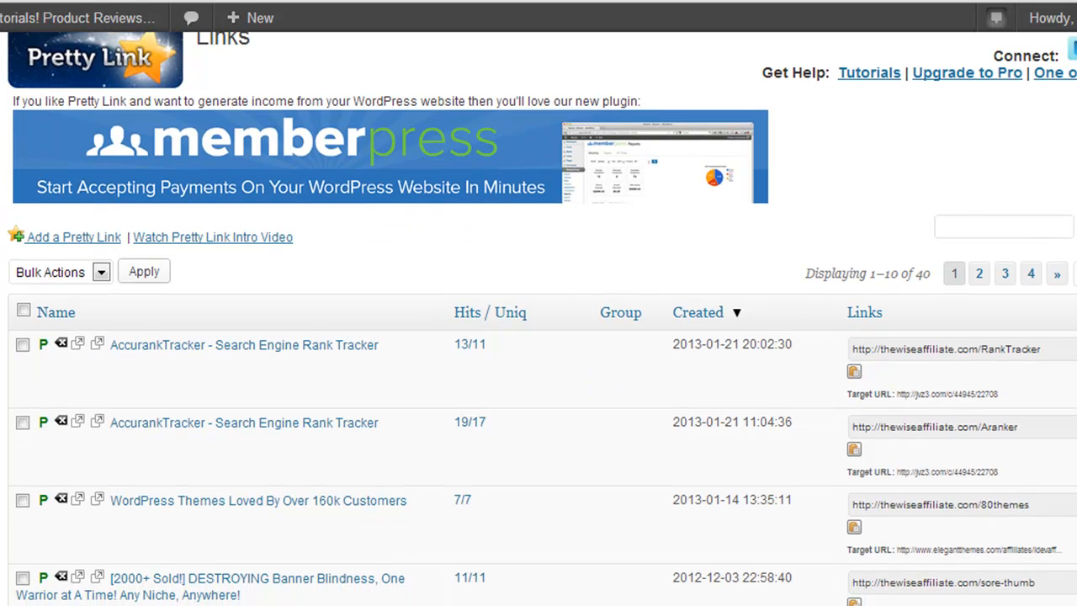
pyautogui.moveTo(923, 283)
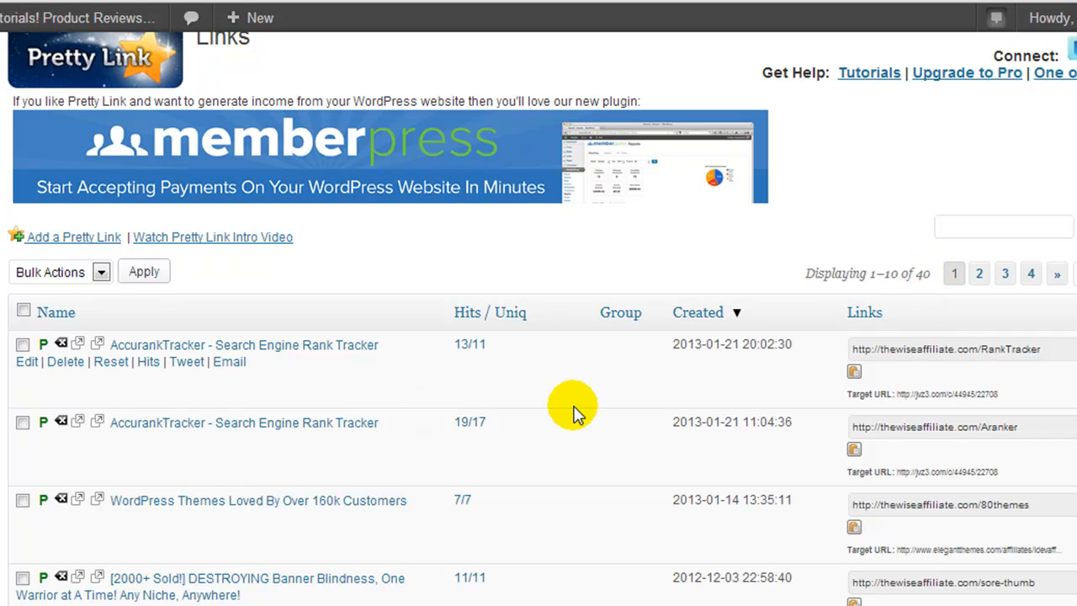
pyautogui.scroll(-3)
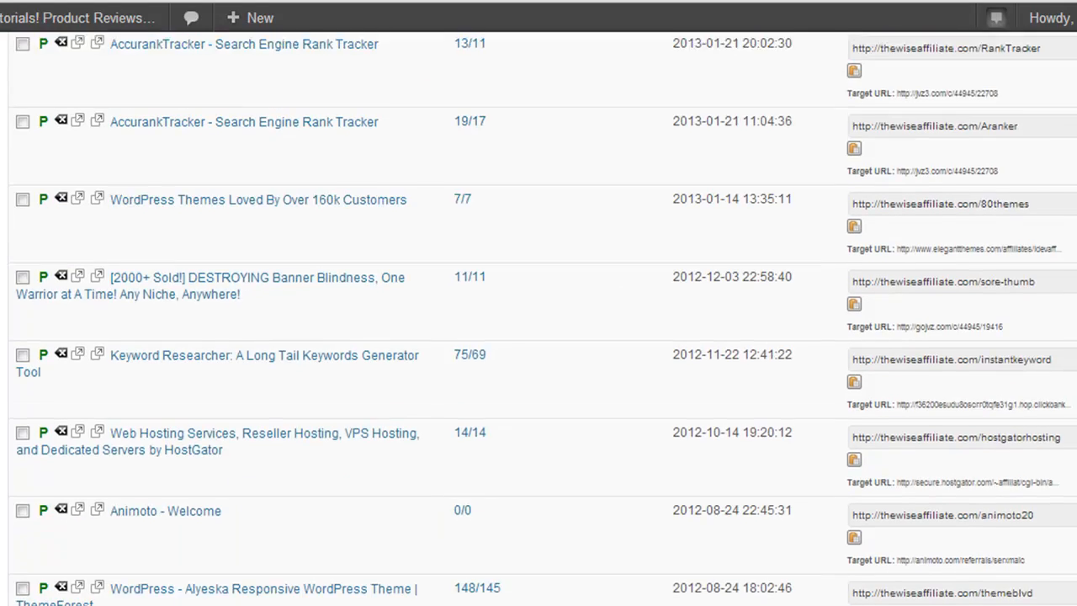
pyautogui.scroll(-3)
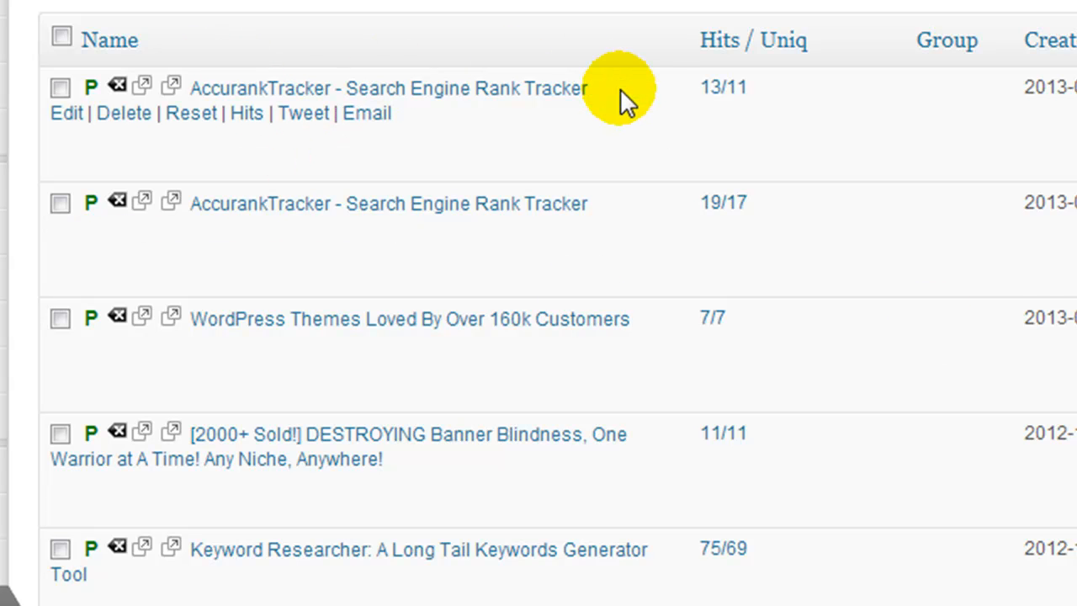
pyautogui.moveTo(722, 88)
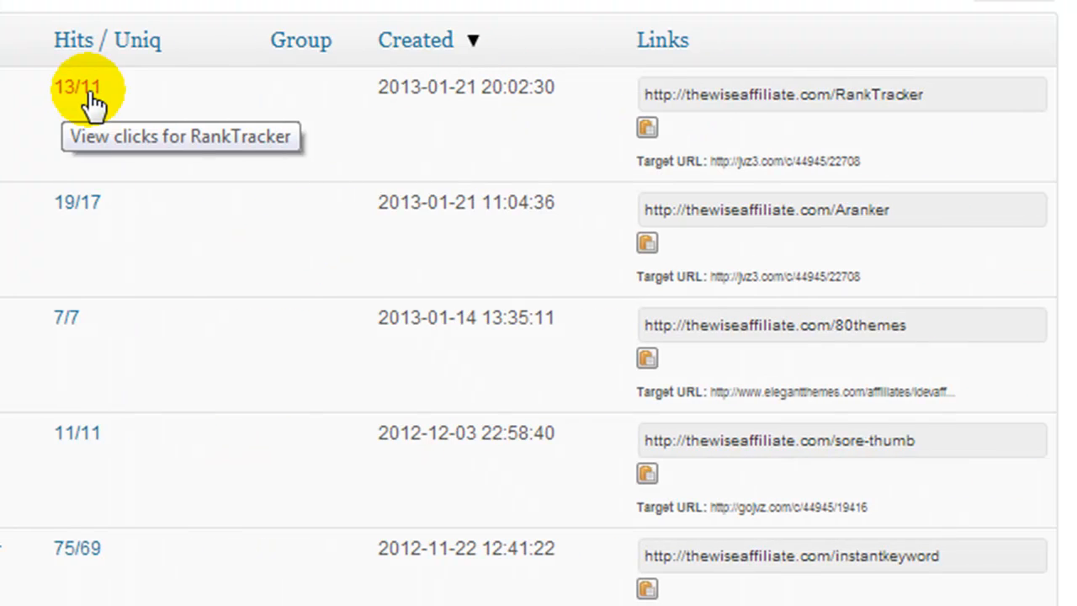
pyautogui.moveTo(293, 300)
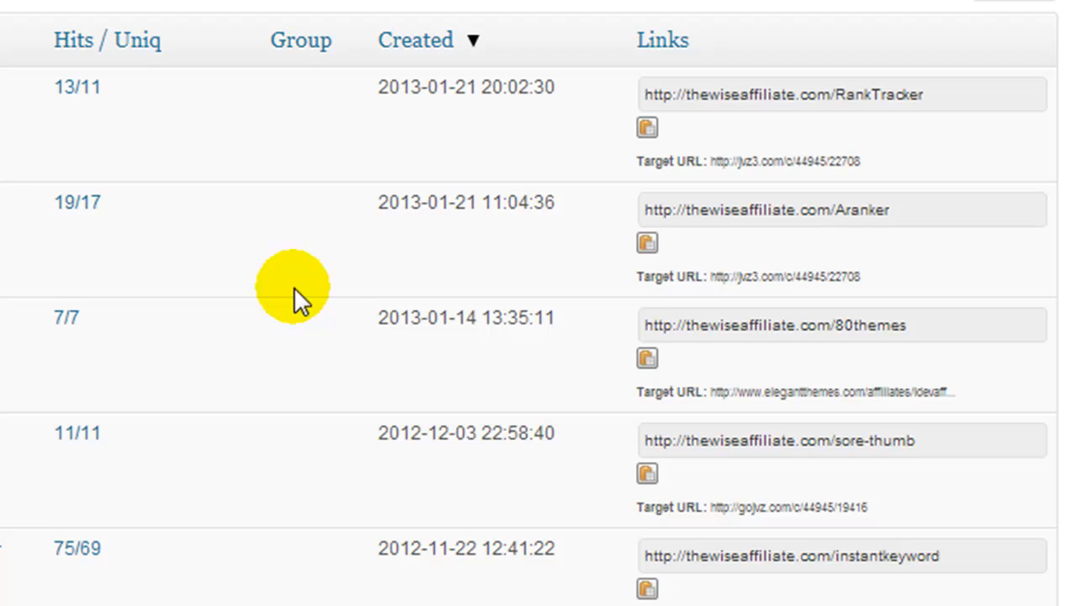
pyautogui.moveTo(434, 131)
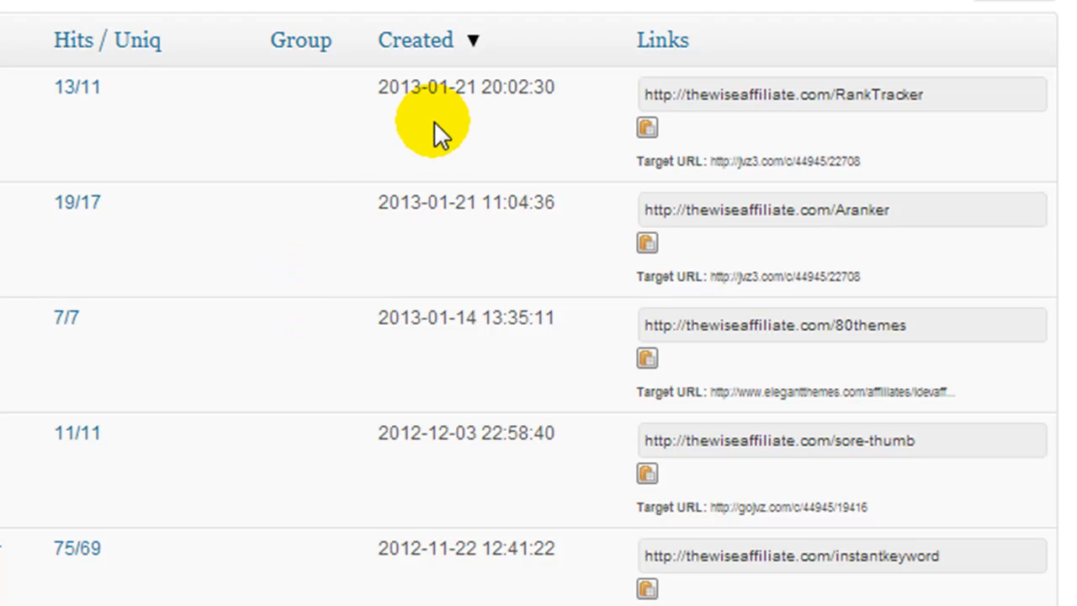
pyautogui.moveTo(542, 115)
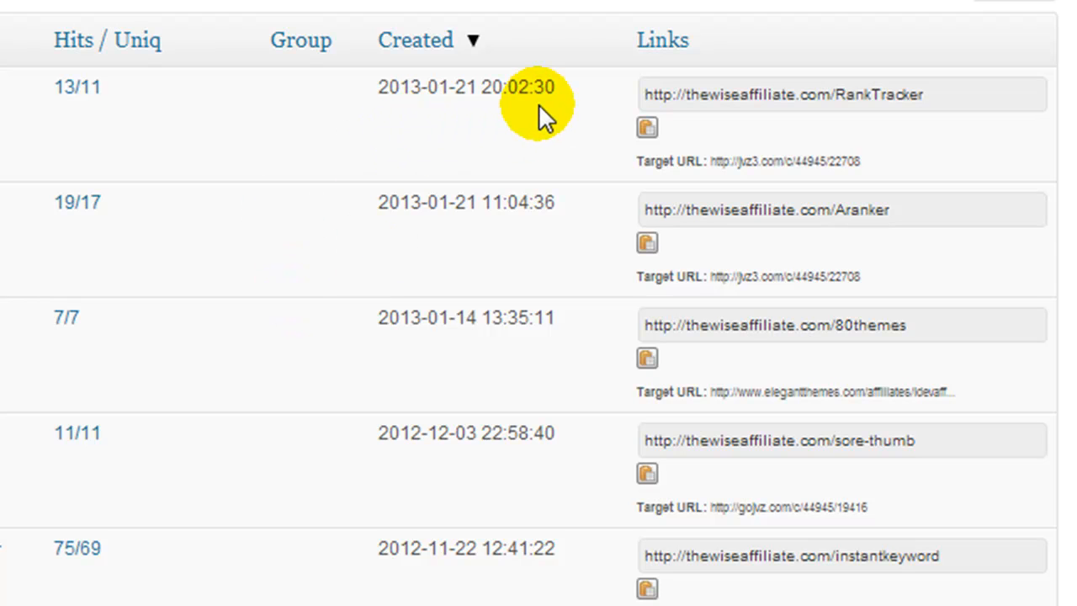
pyautogui.click(958, 94)
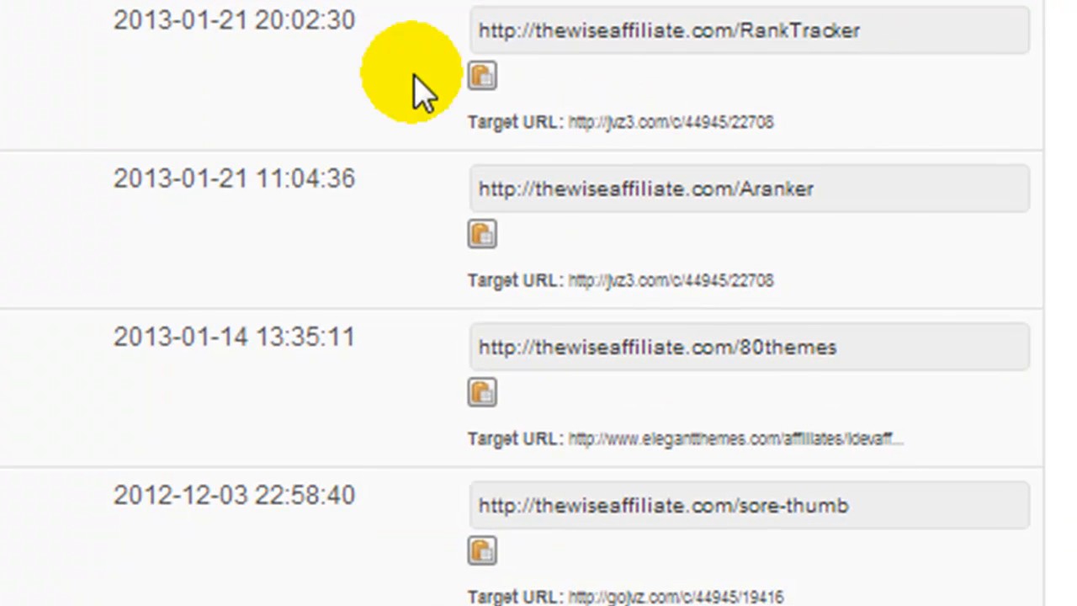
pyautogui.moveTo(569, 121)
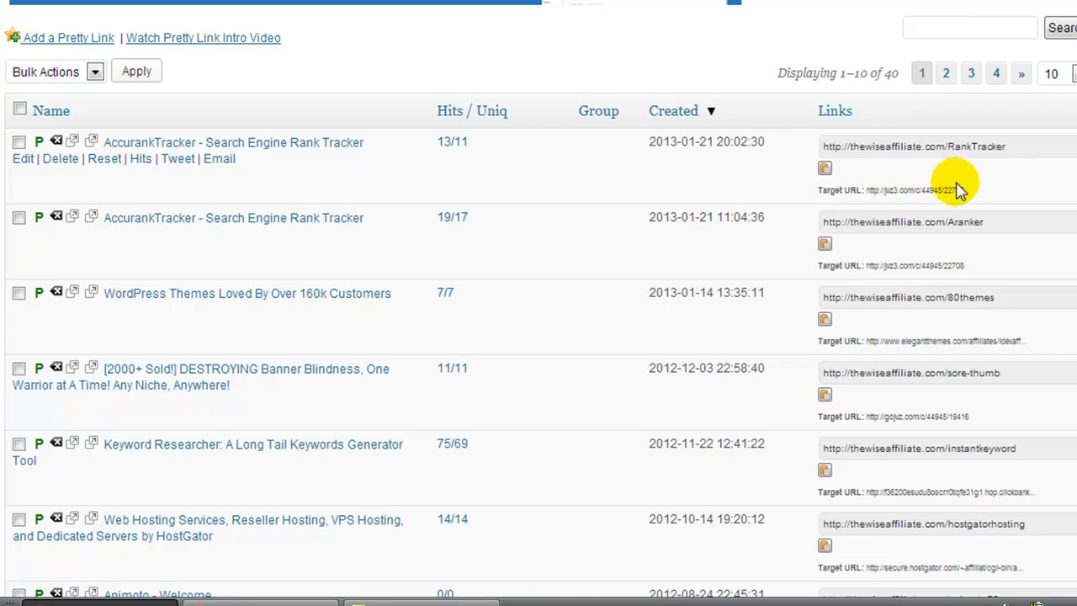
pyautogui.moveTo(30, 167)
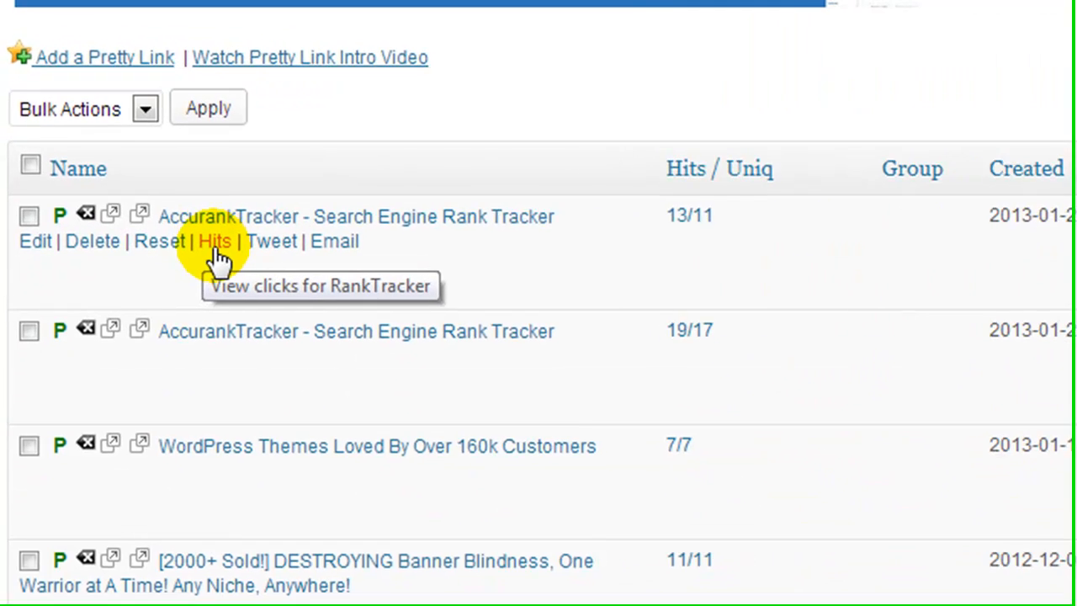
pyautogui.moveTo(328, 269)
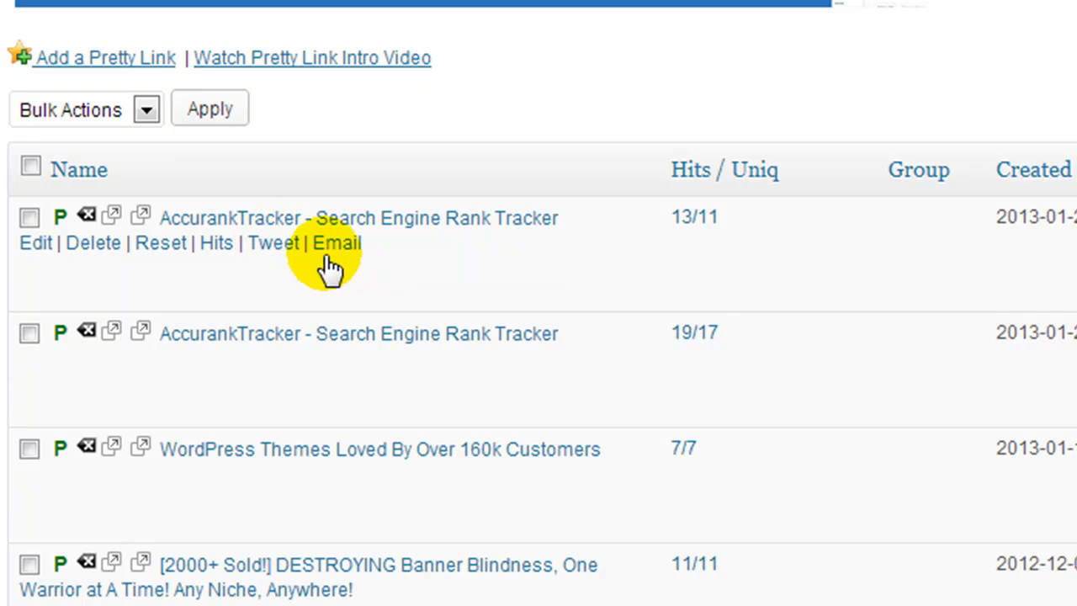
pyautogui.moveTo(222, 263)
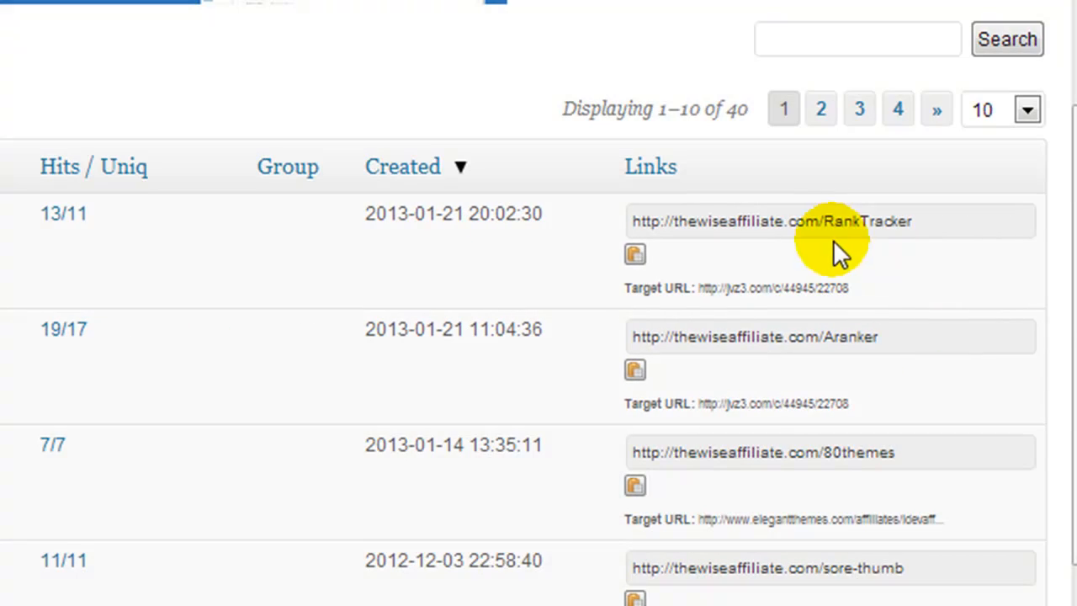
pyautogui.moveTo(901, 239)
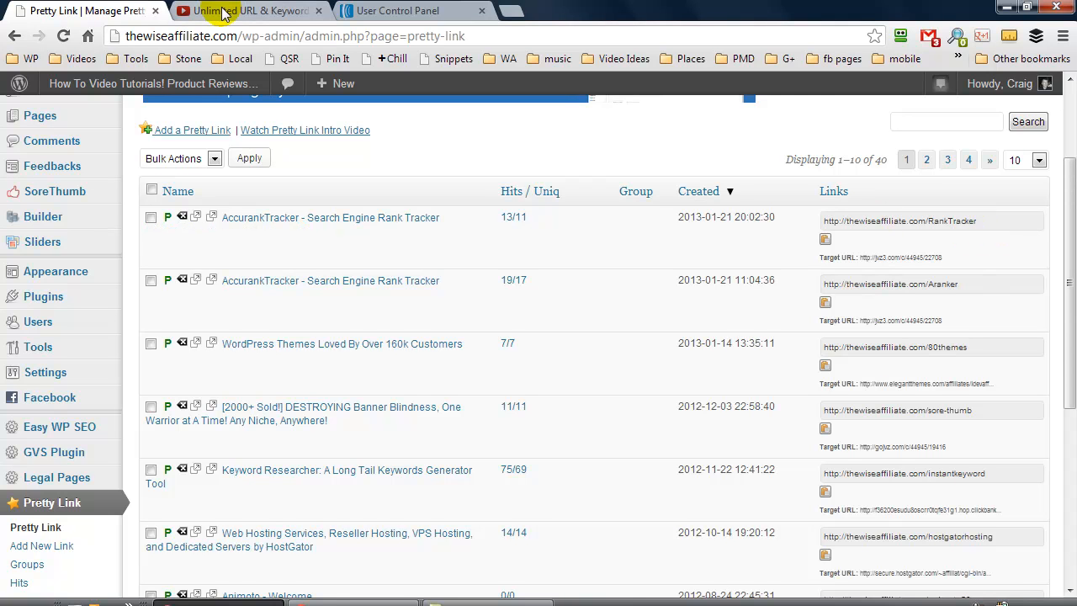
pyautogui.click(245, 10)
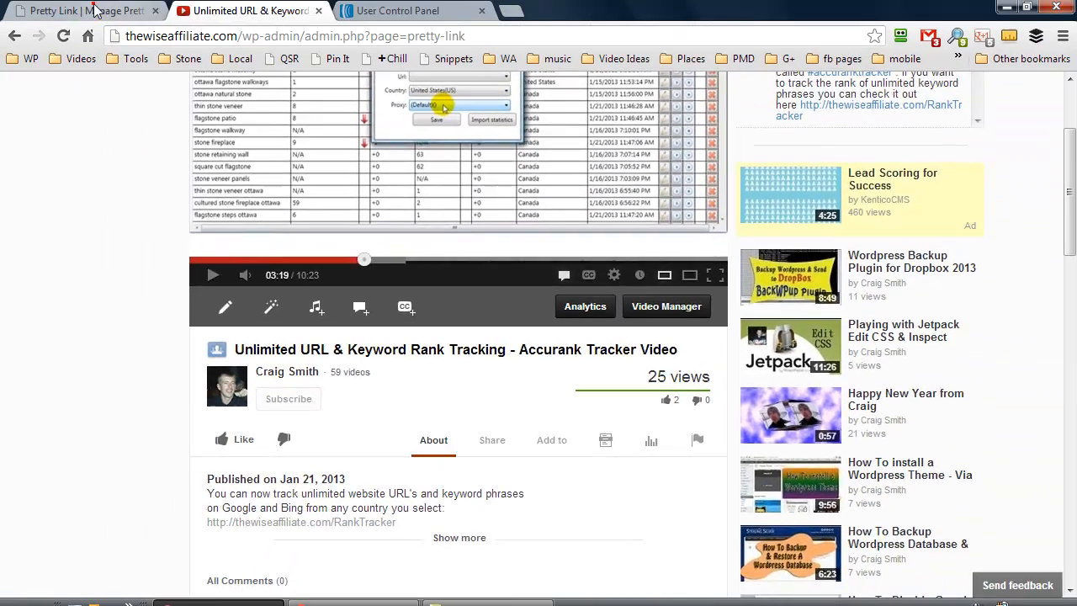
pyautogui.click(84, 10)
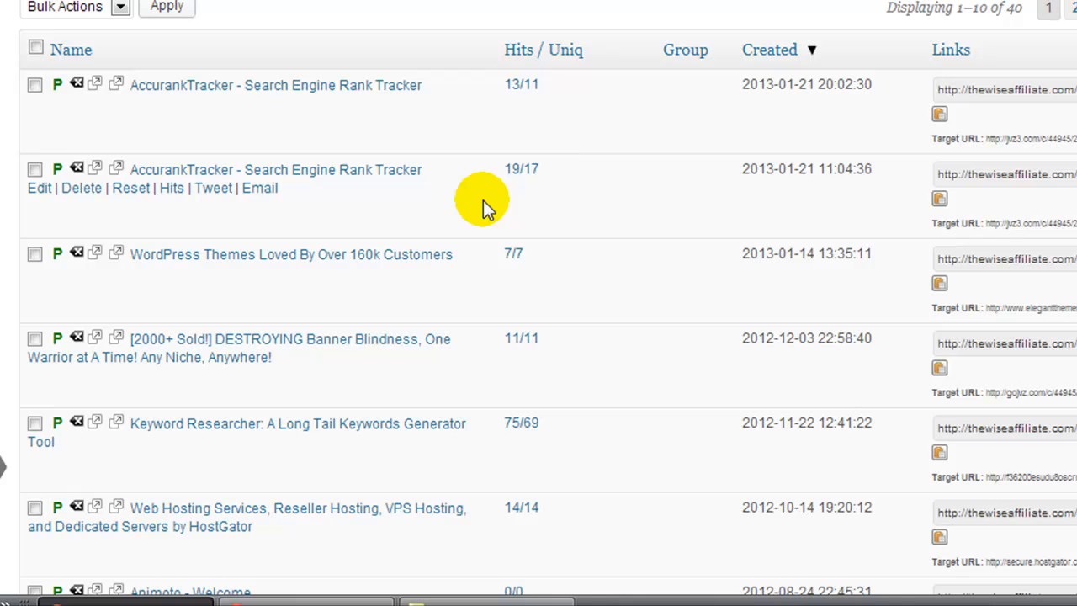
pyautogui.moveTo(562, 183)
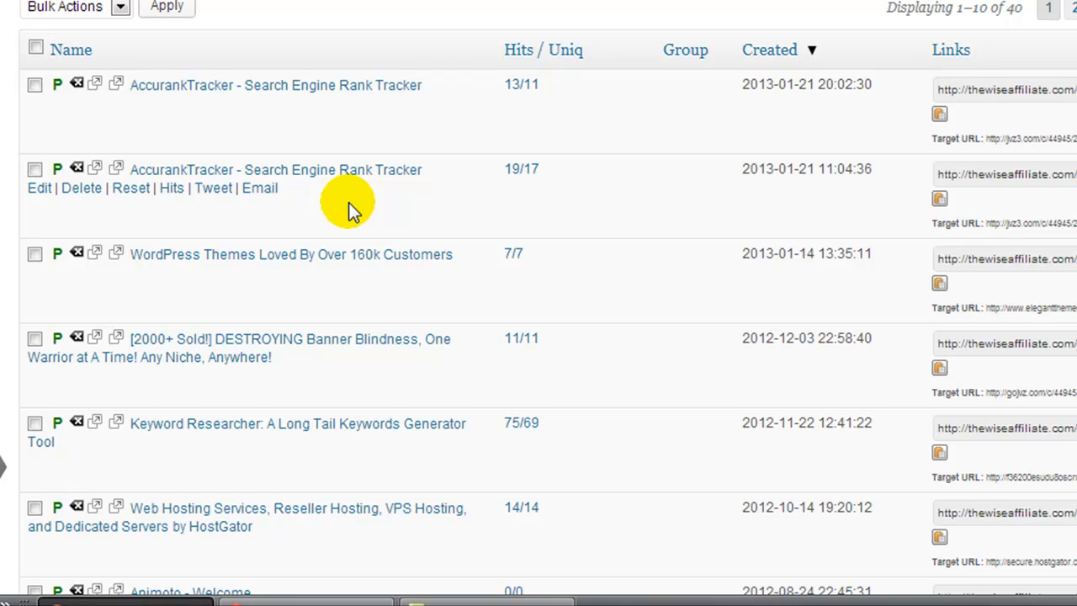
pyautogui.moveTo(794, 239)
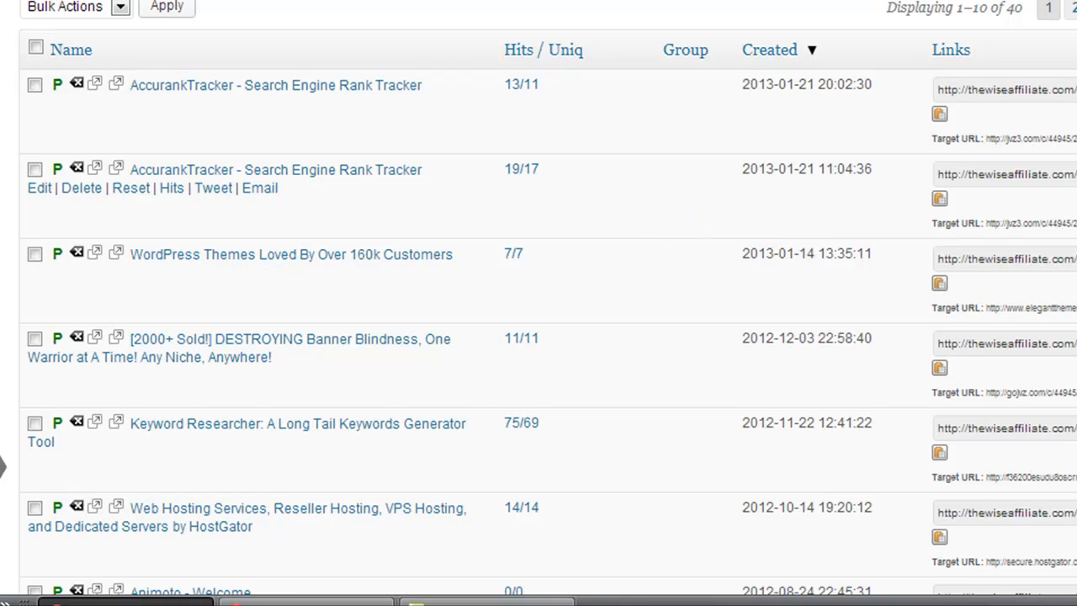
pyautogui.moveTo(1068, 177)
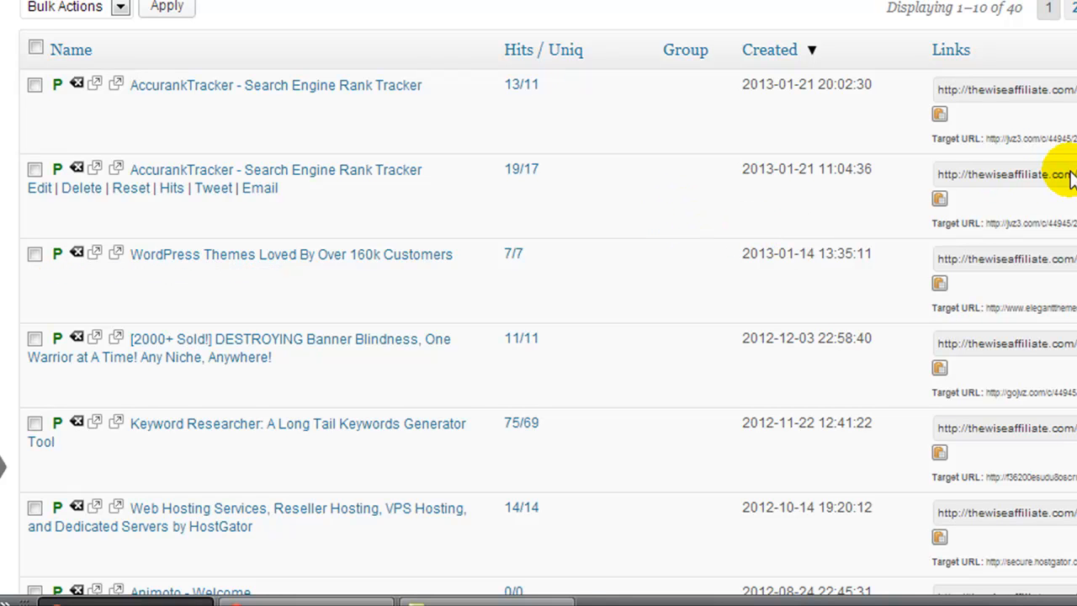
pyautogui.moveTo(771, 176)
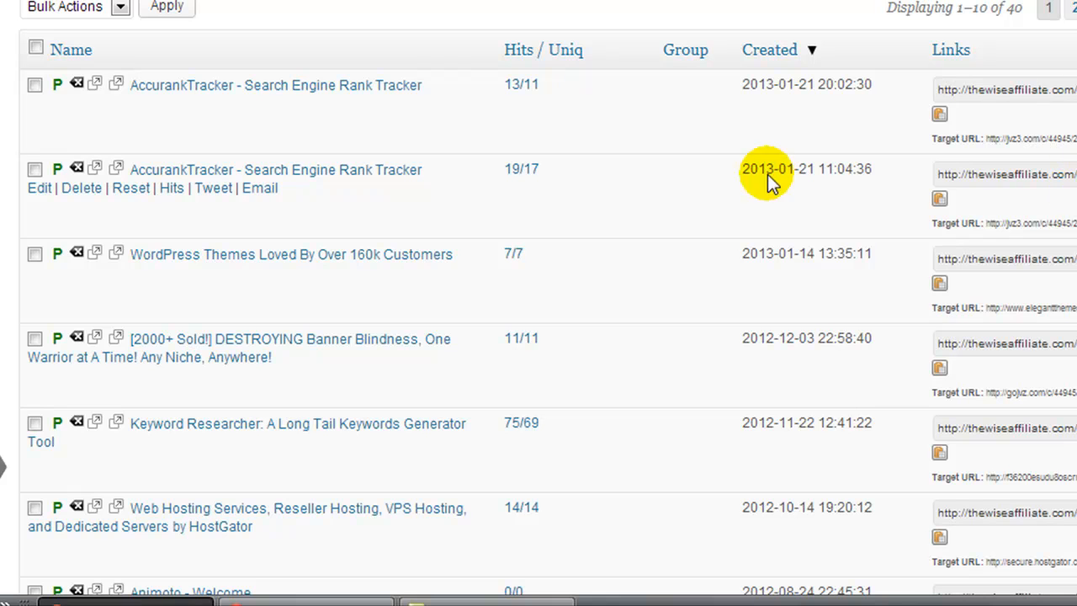
pyautogui.moveTo(640, 176)
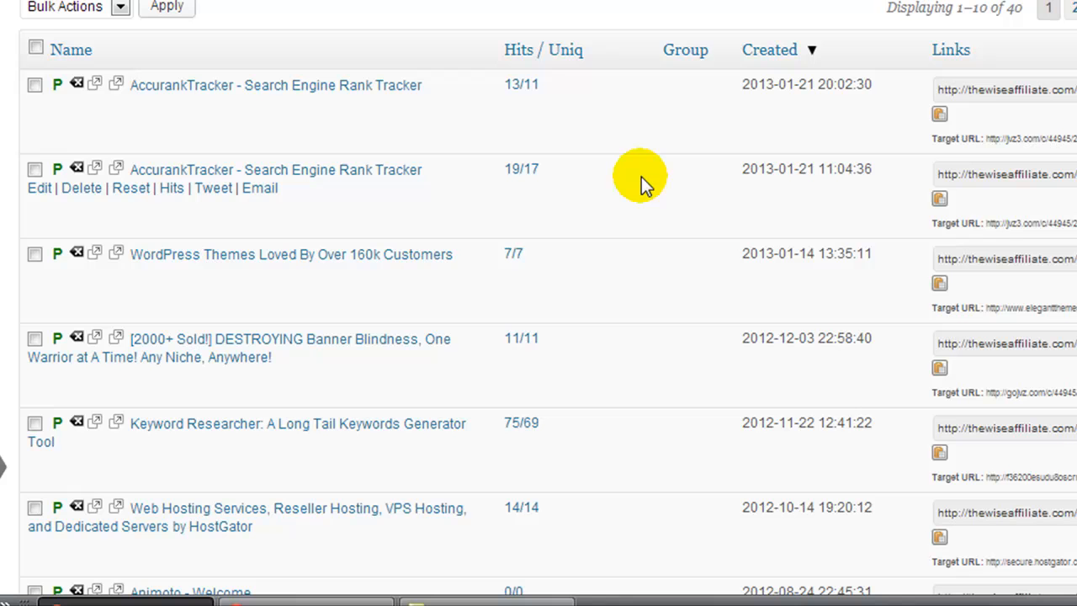
pyautogui.moveTo(949, 205)
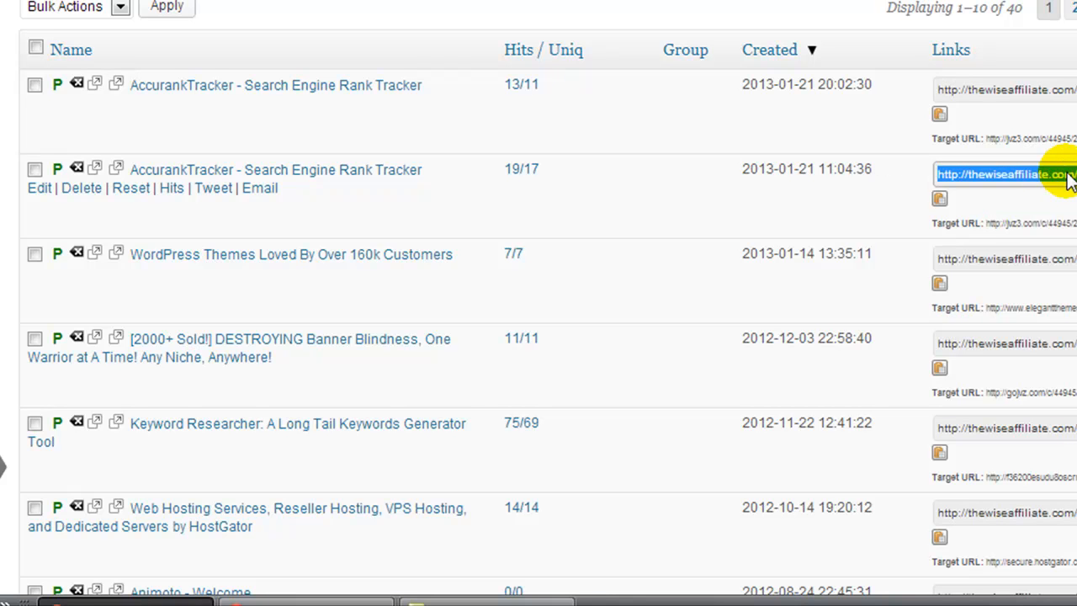
pyautogui.moveTo(521, 194)
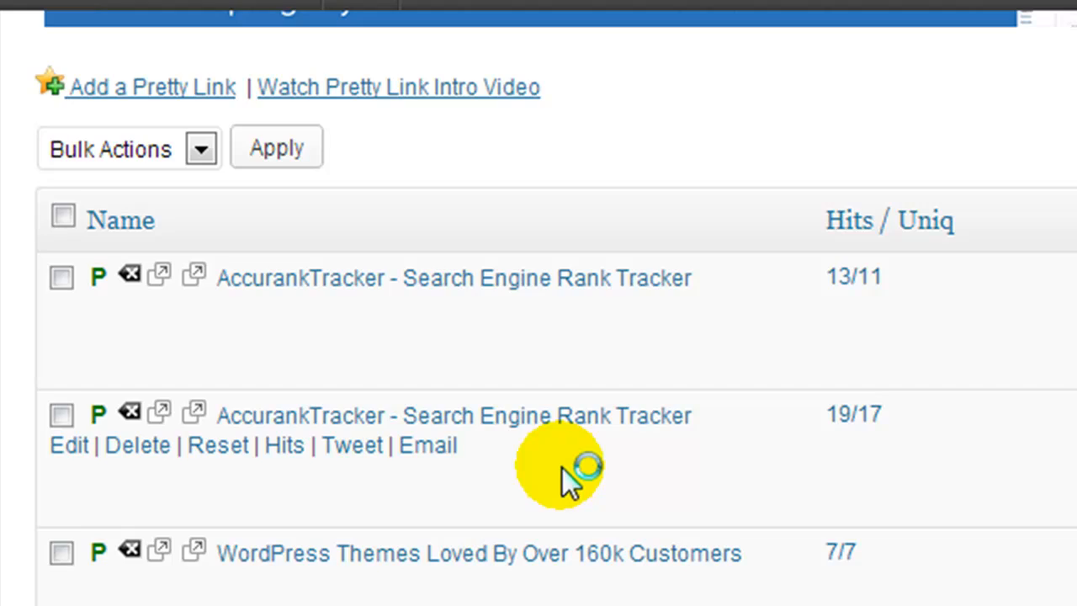
pyautogui.click(69, 445)
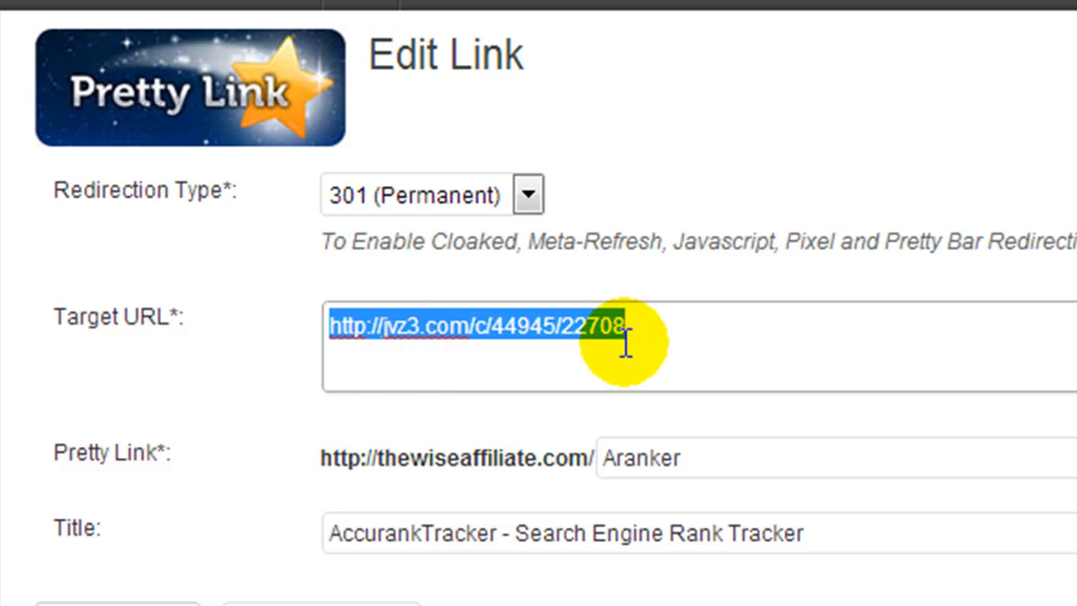
pyautogui.click(626, 326)
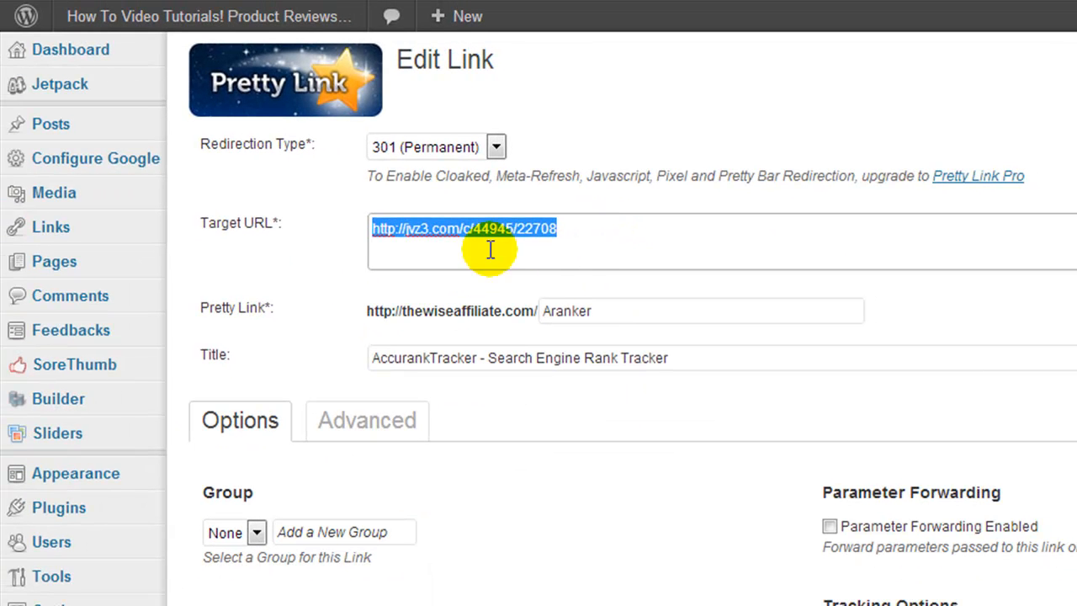
pyautogui.scroll(-3)
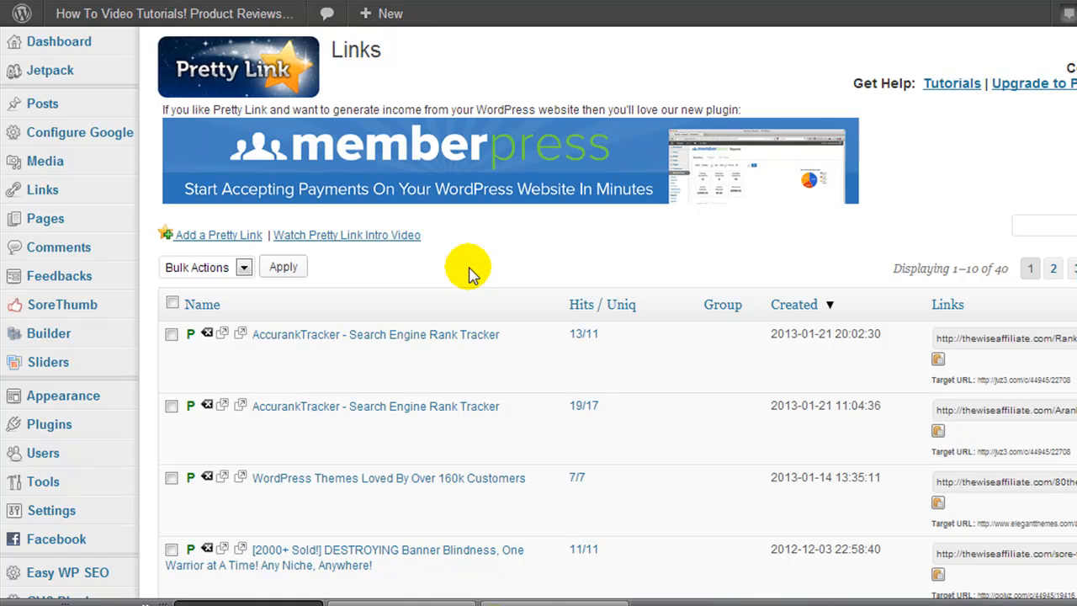
pyautogui.moveTo(707, 429)
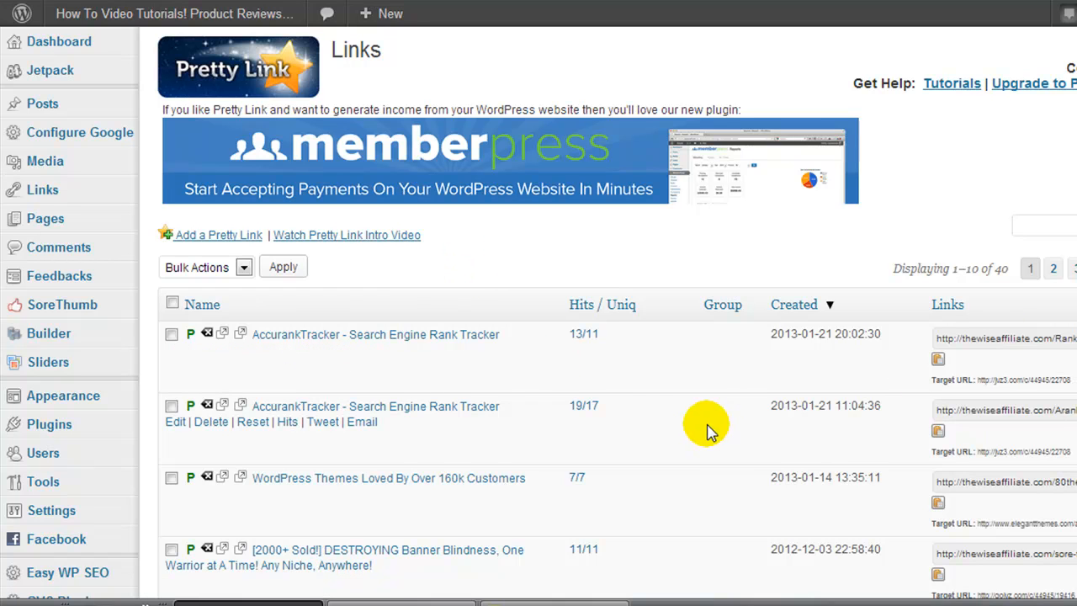
pyautogui.moveTo(222, 434)
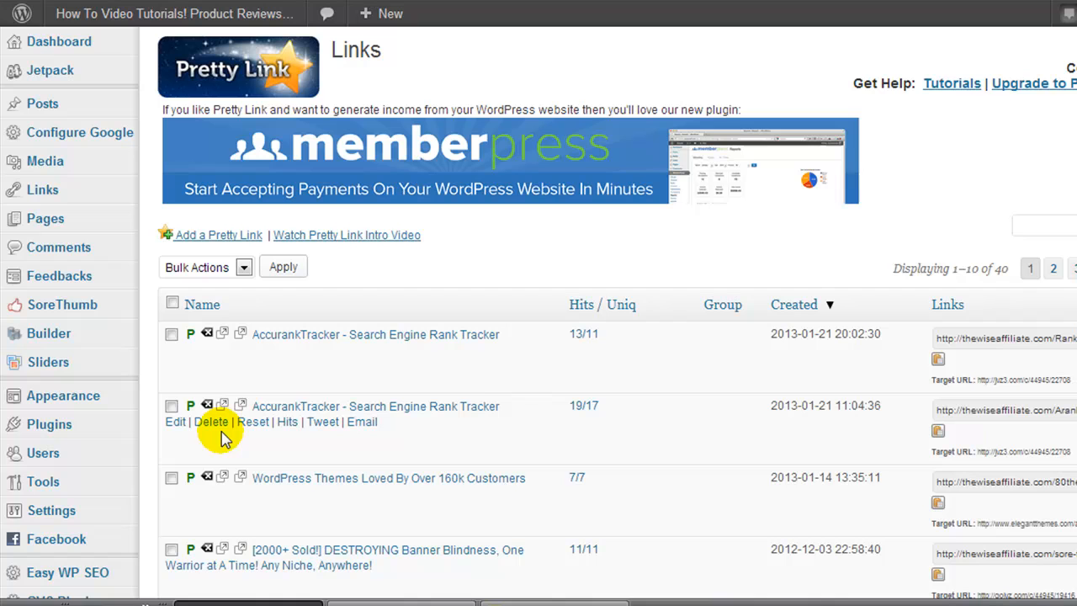
pyautogui.moveTo(287, 421)
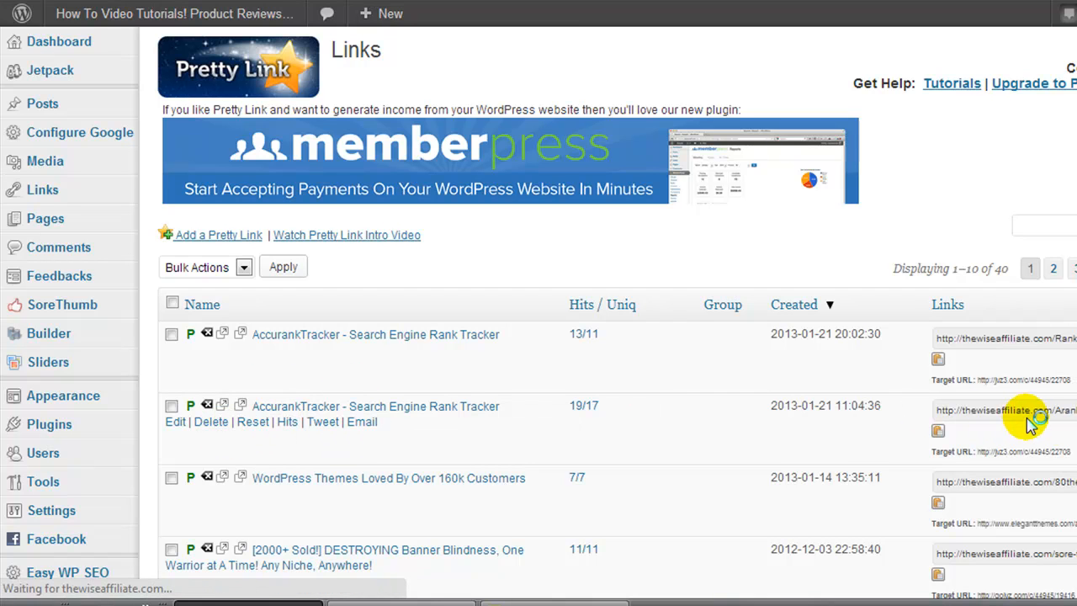
pyautogui.click(1007, 411)
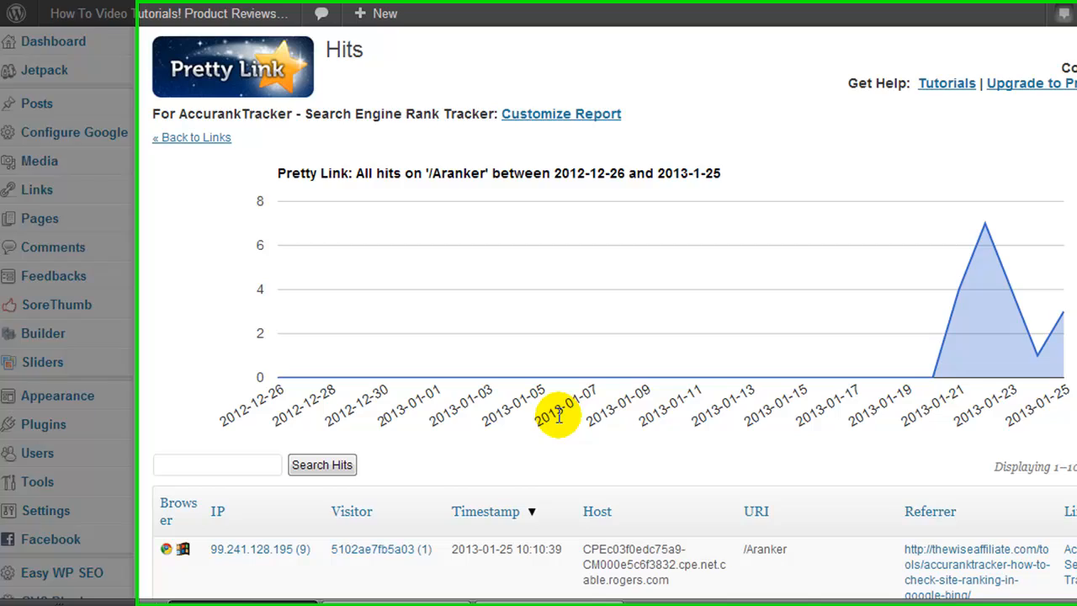
pyautogui.scroll(-3)
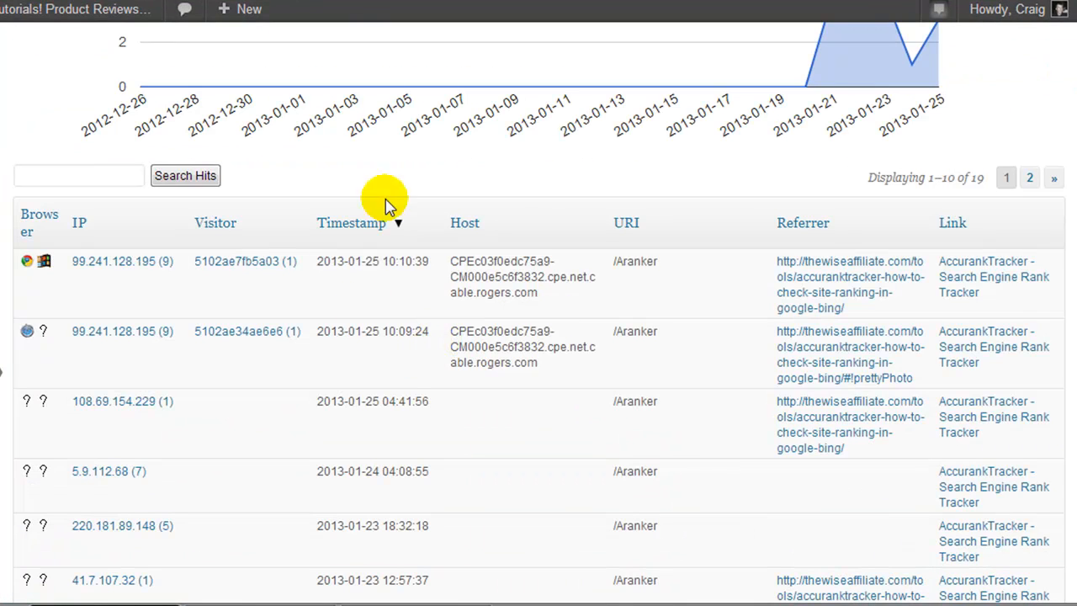
pyautogui.scroll(-3)
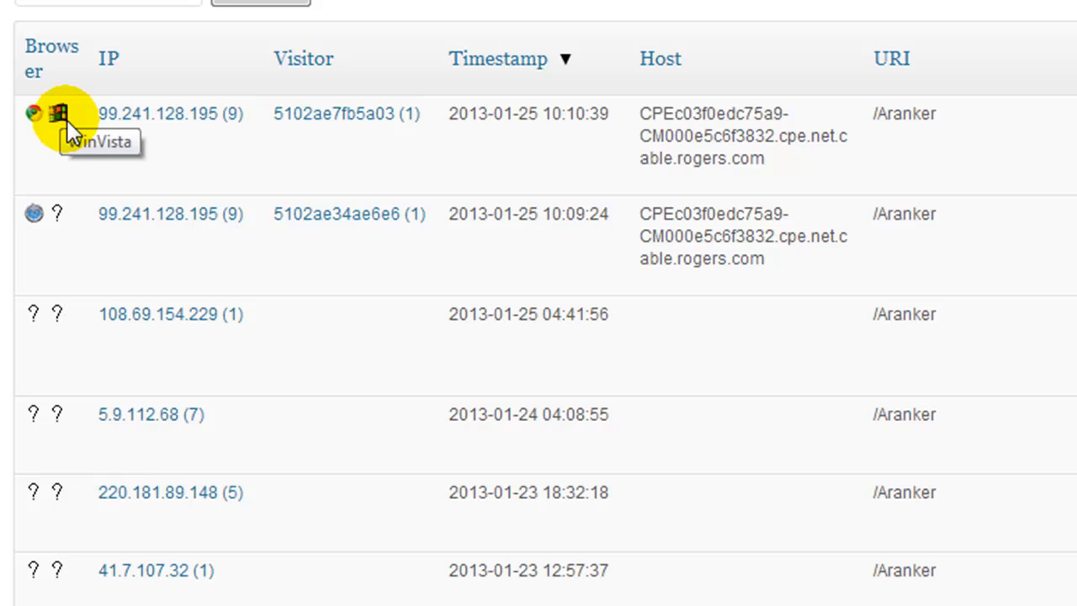
pyautogui.moveTo(181, 118)
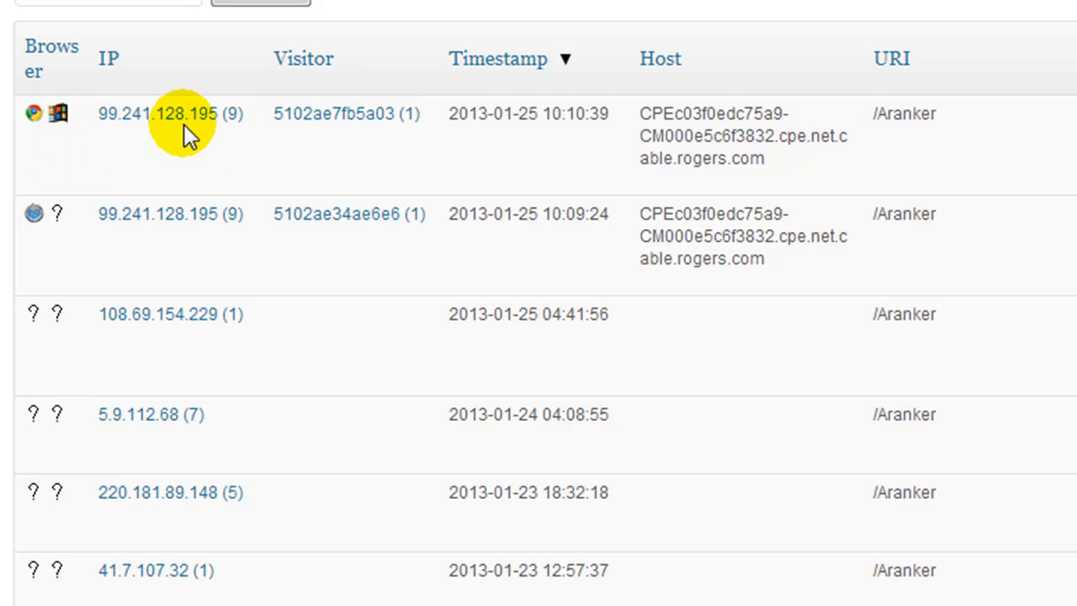
pyautogui.moveTo(404, 114)
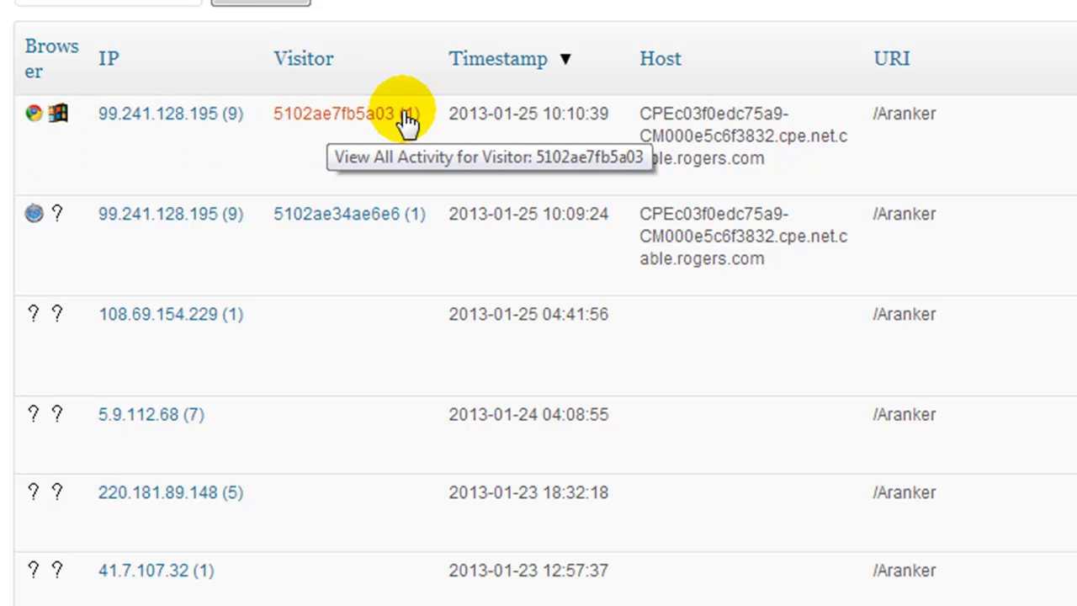
pyautogui.moveTo(17, 81)
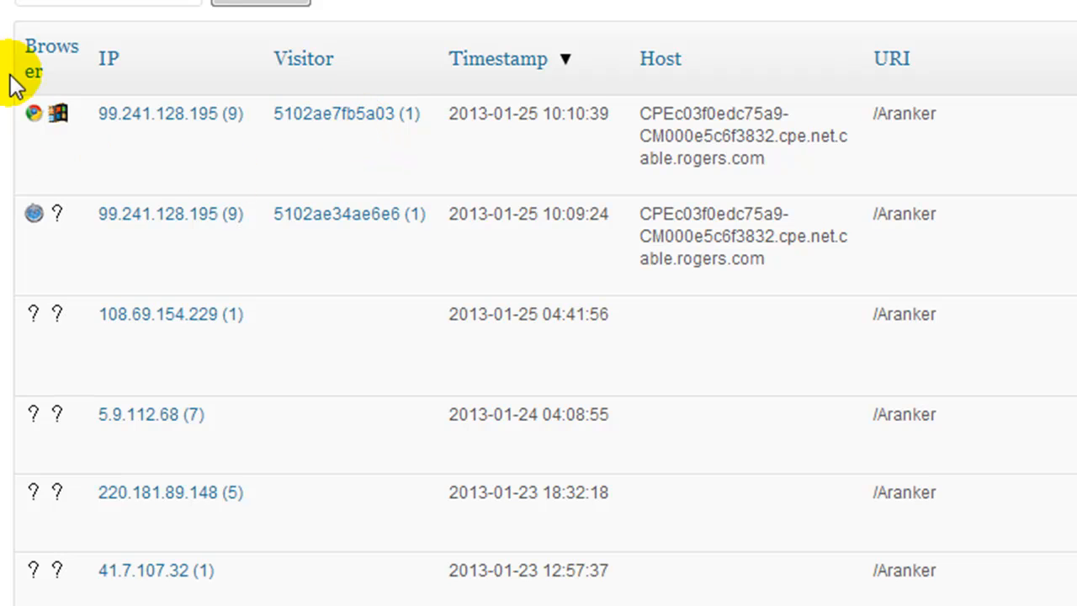
pyautogui.moveTo(1069, 175)
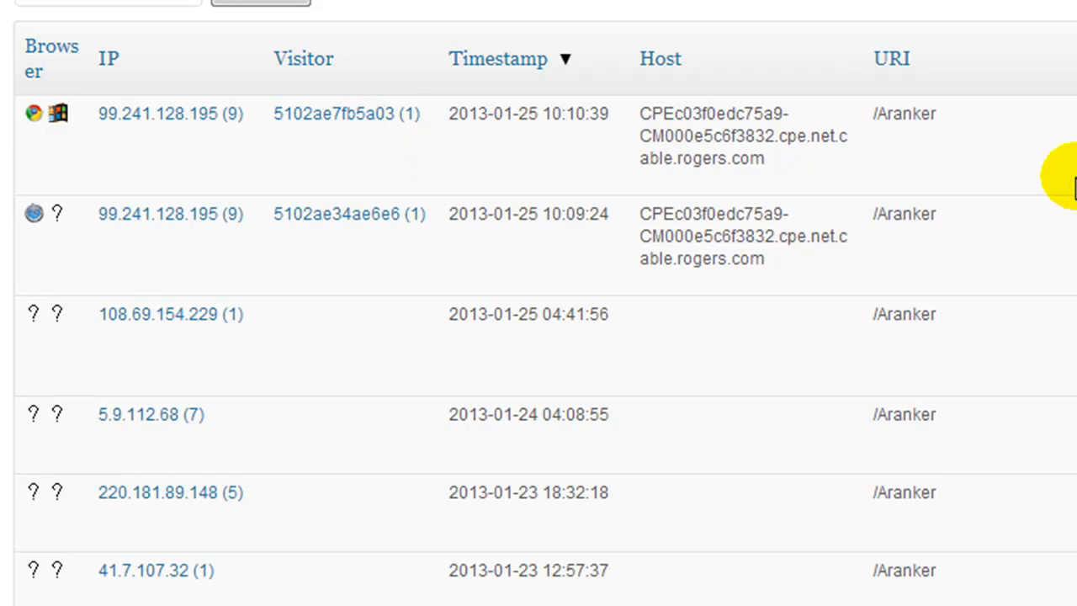
pyautogui.moveTo(1023, 151)
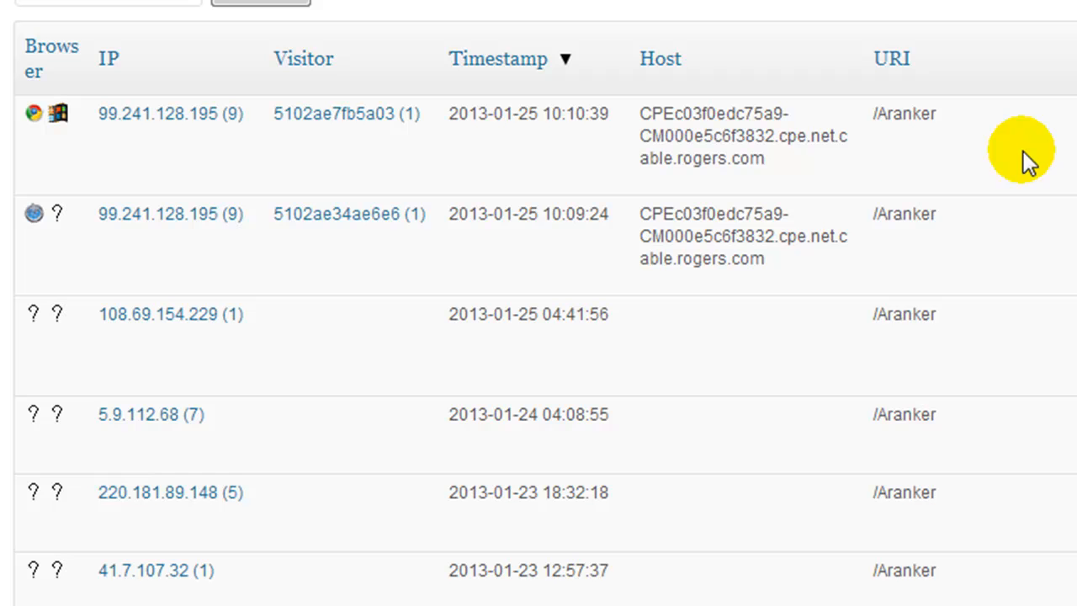
pyautogui.moveTo(703, 277)
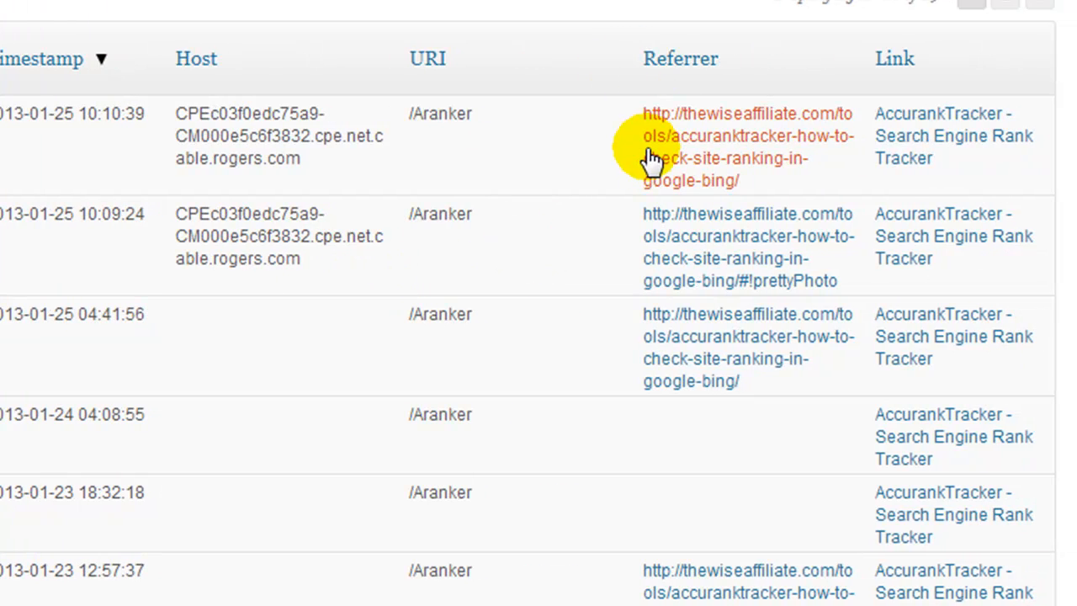
pyautogui.moveTo(609, 172)
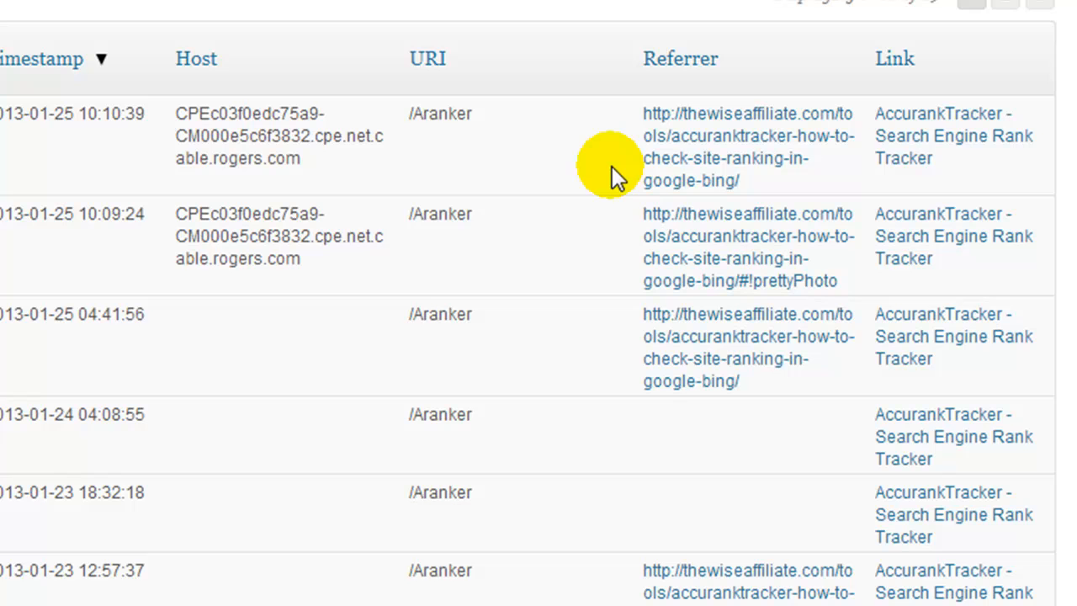
pyautogui.moveTo(724, 269)
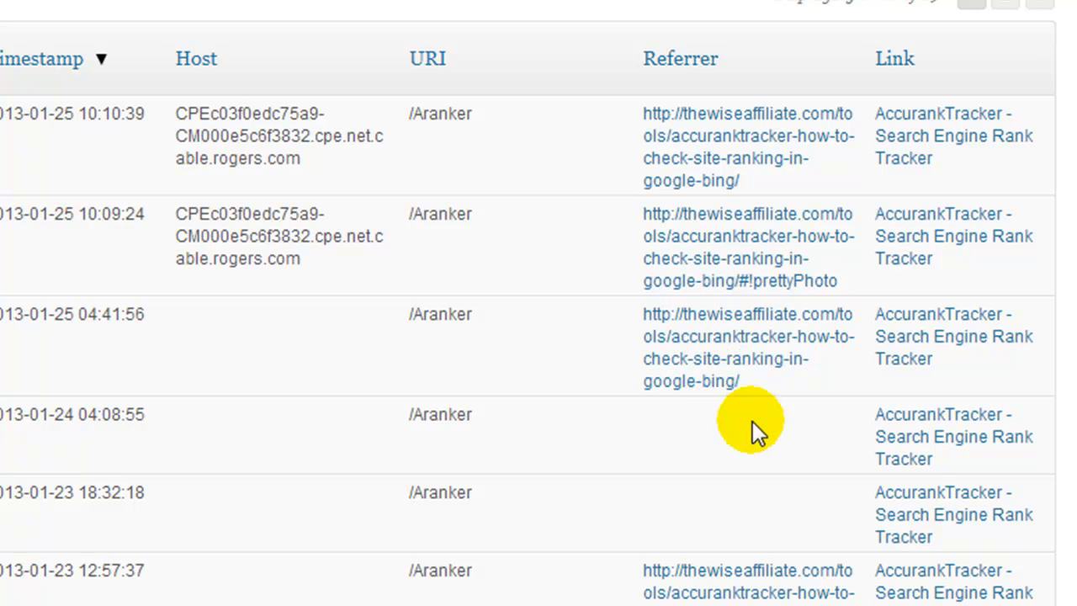
pyautogui.moveTo(773, 357)
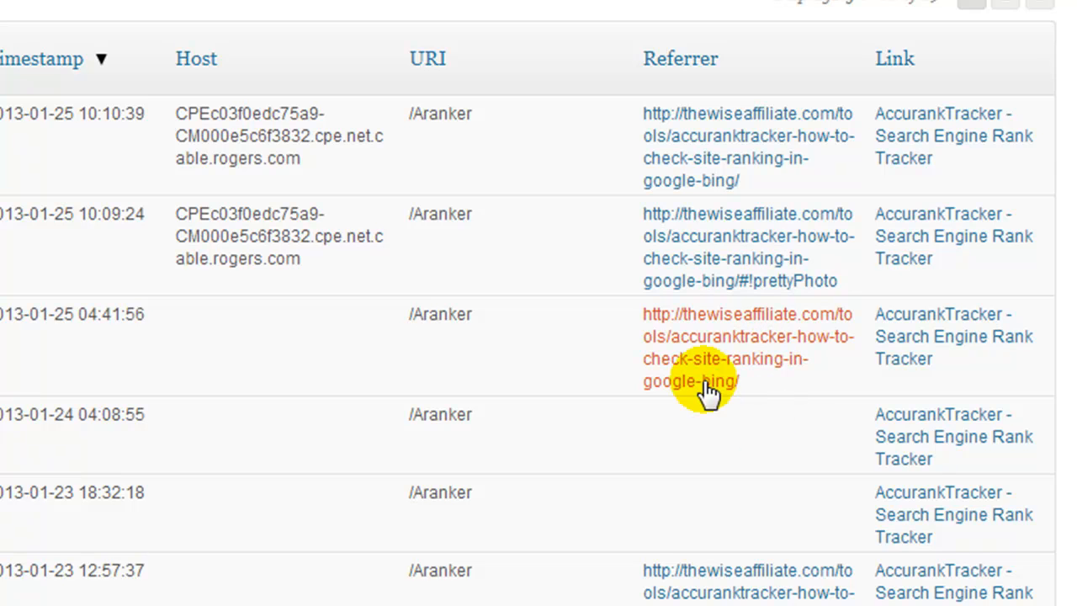
pyautogui.moveTo(665, 329)
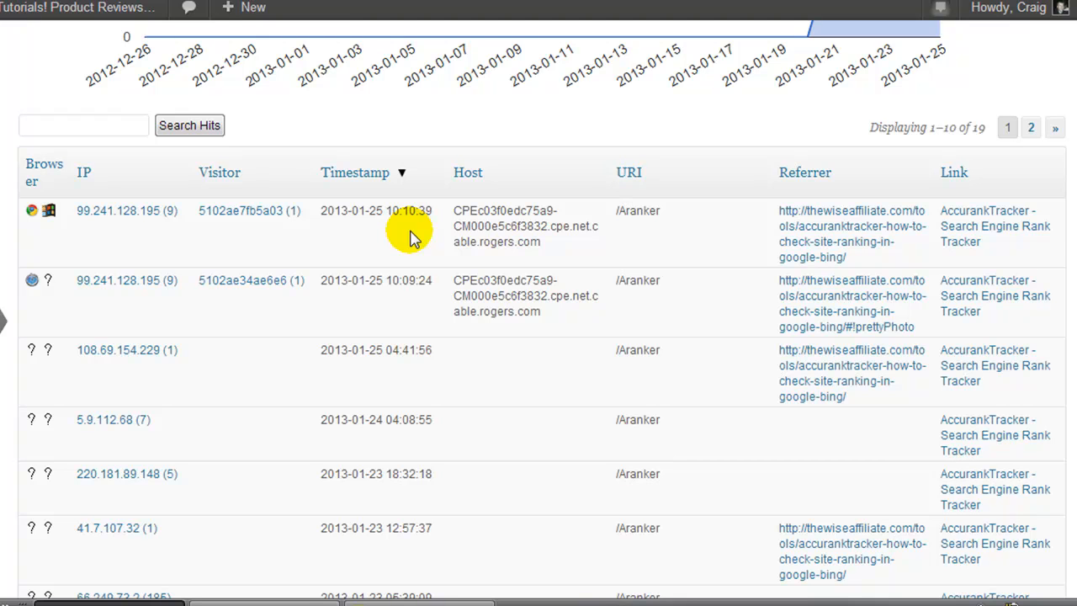
pyautogui.moveTo(404, 243)
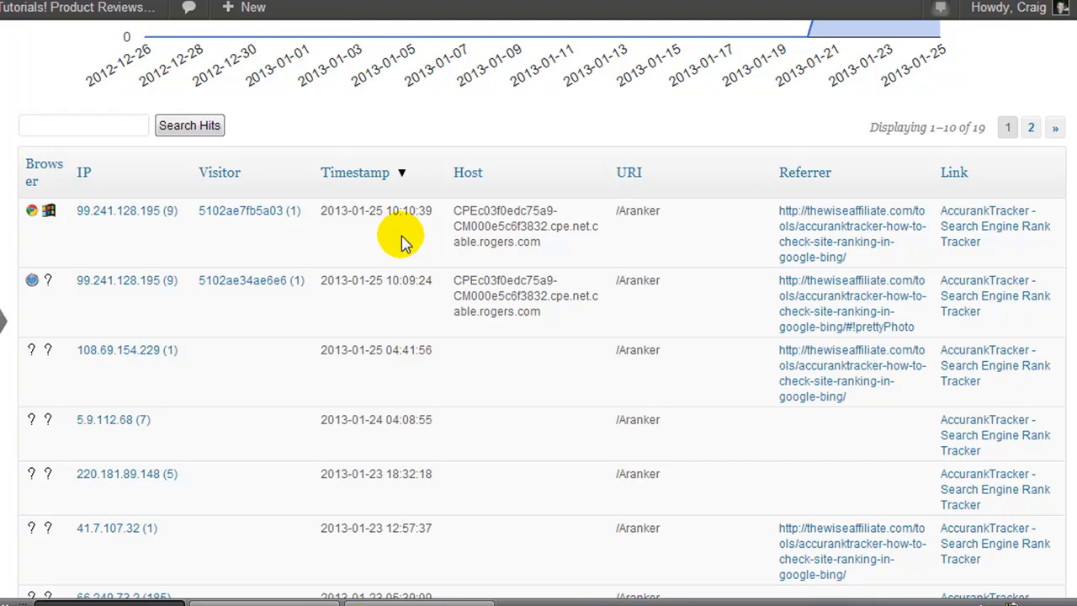
pyautogui.moveTo(631, 419)
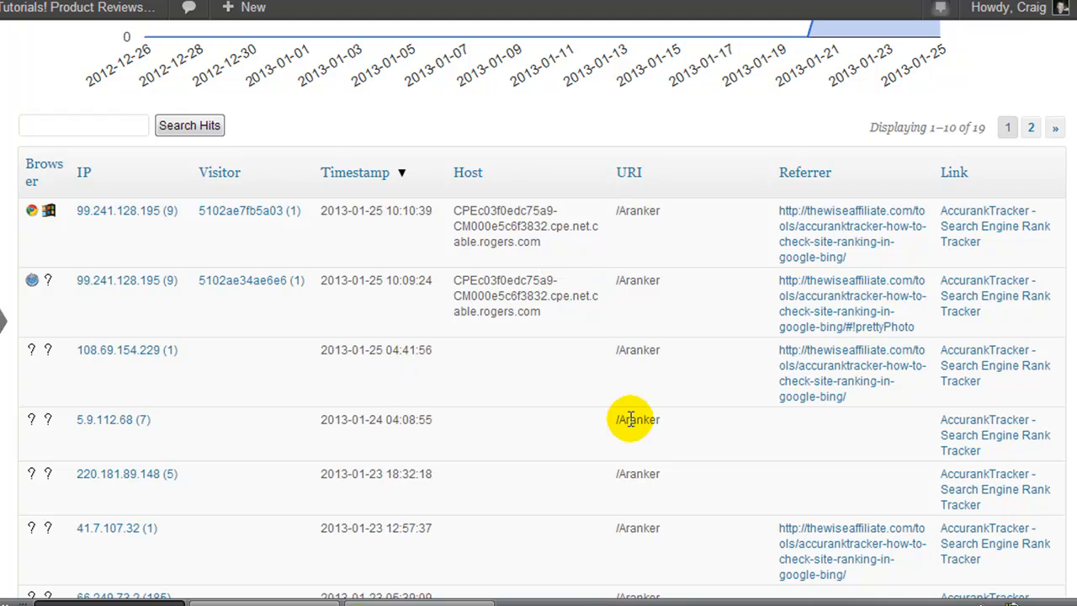
pyautogui.moveTo(539, 283)
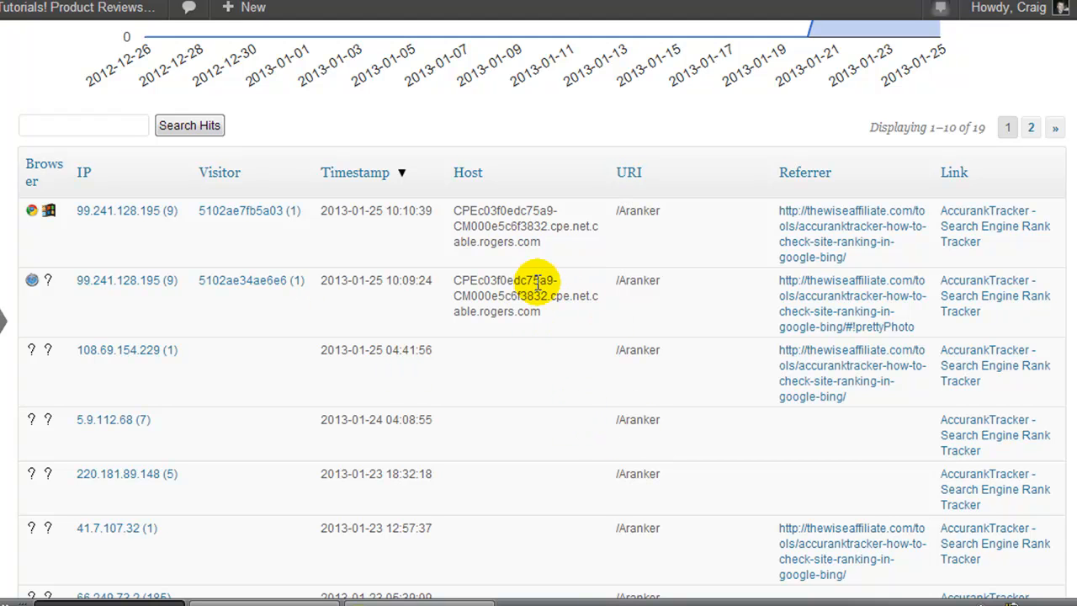
pyautogui.moveTo(478, 348)
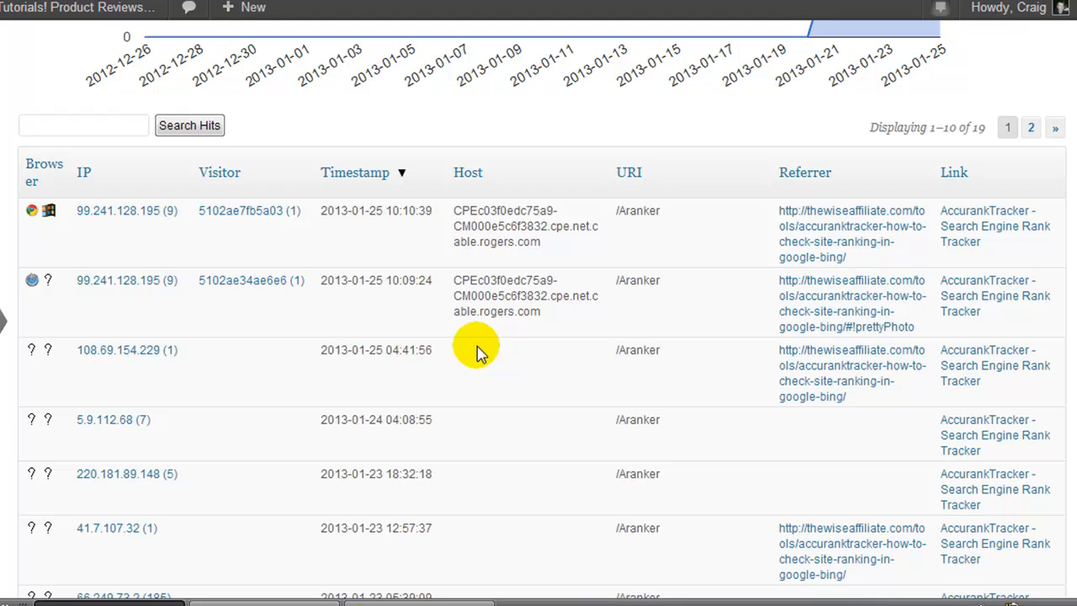
pyautogui.moveTo(660, 266)
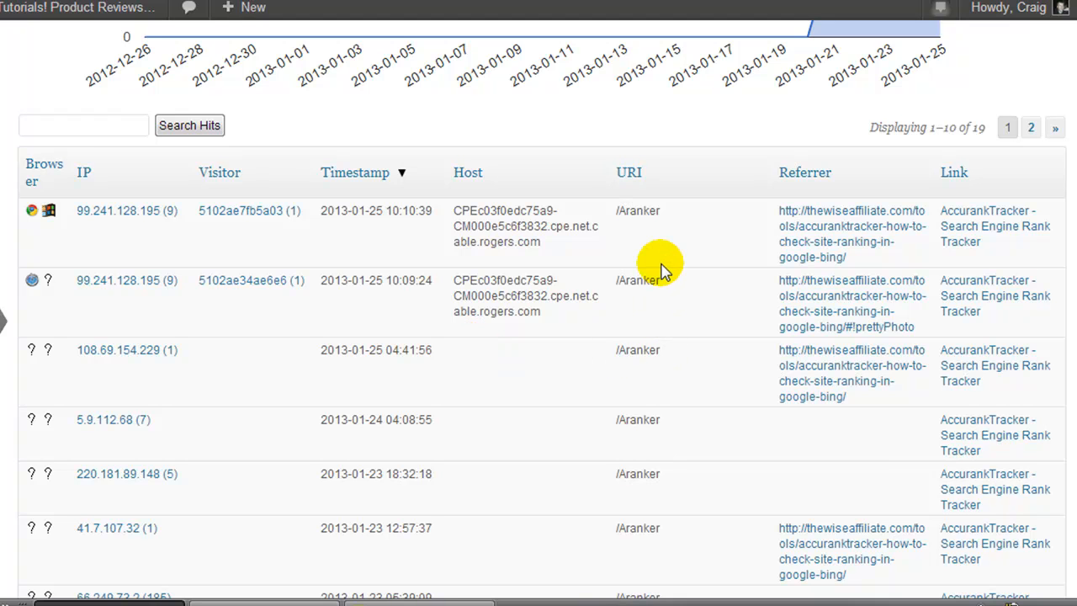
pyautogui.moveTo(730, 251)
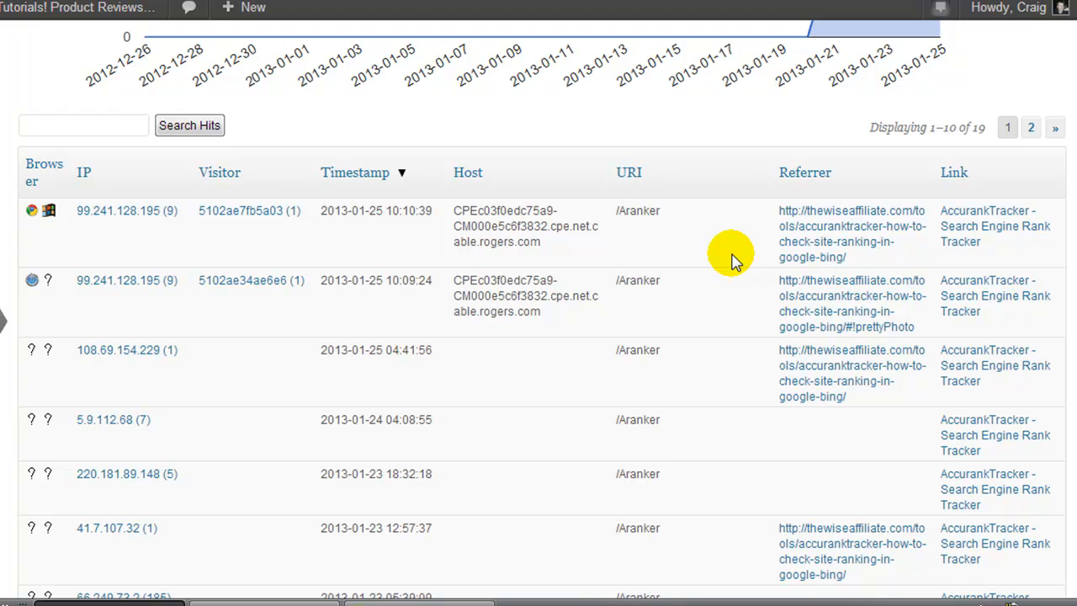
pyautogui.moveTo(724, 253)
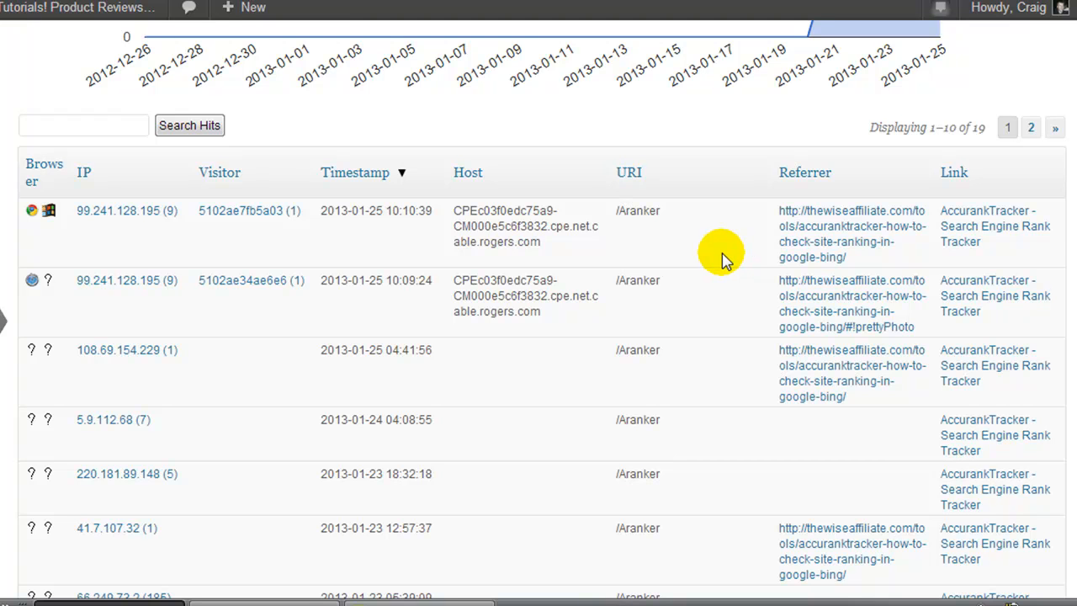
pyautogui.moveTo(212, 374)
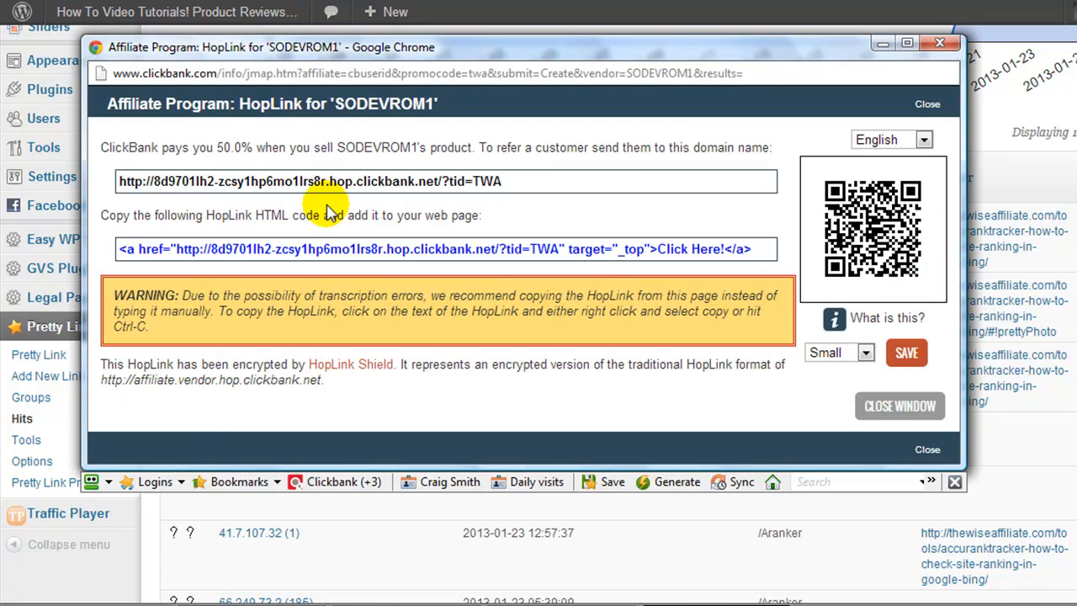
pyautogui.moveTo(522, 181)
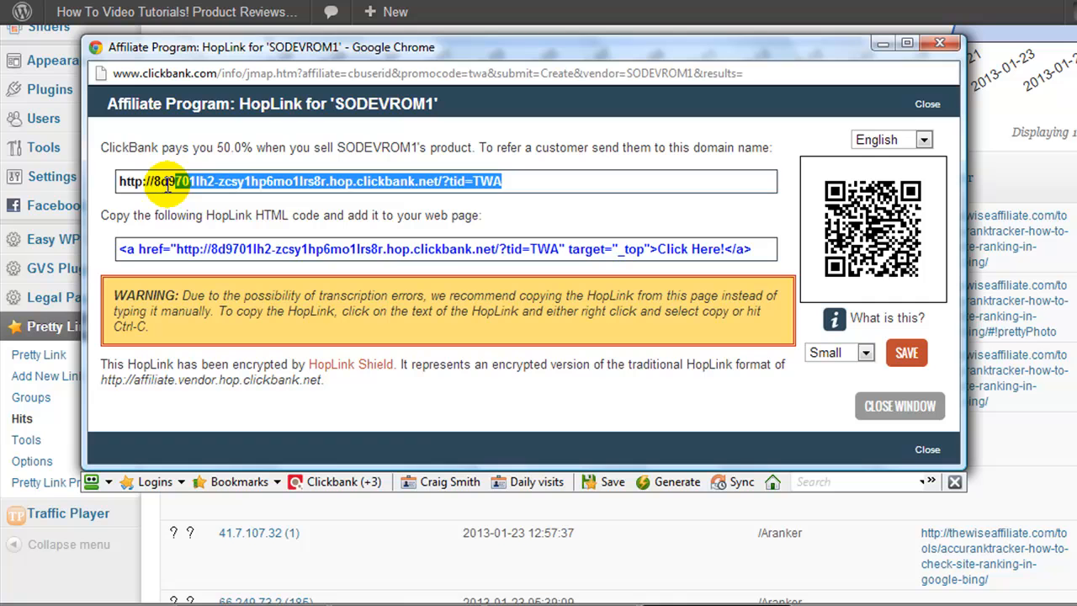
# Step: Copy the ClickBank HopLink affiliate address from the popup
pyautogui.rightClick(168, 182)
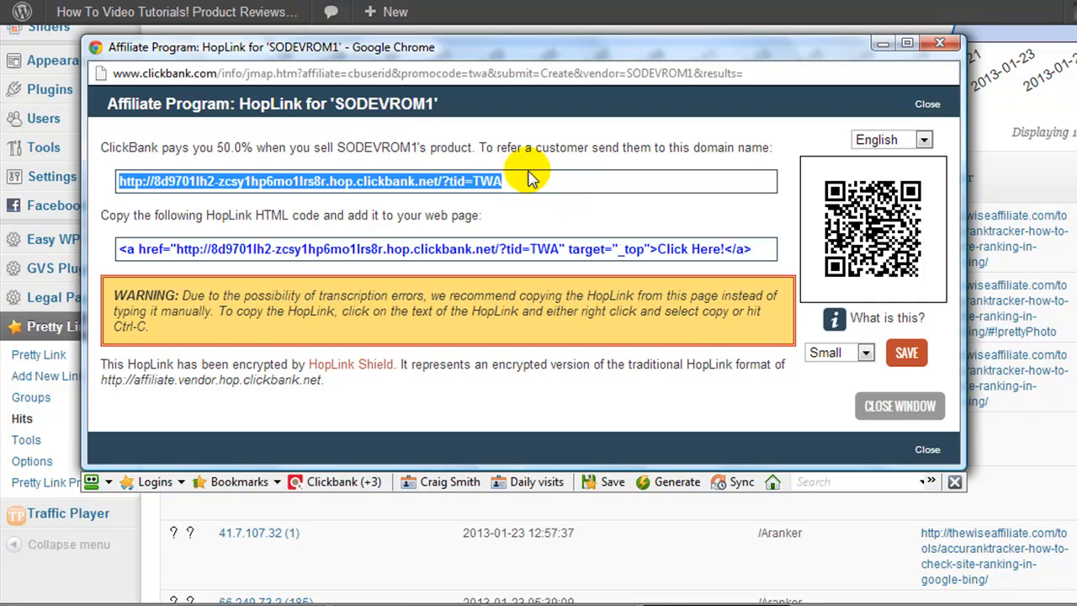
pyautogui.moveTo(360, 192)
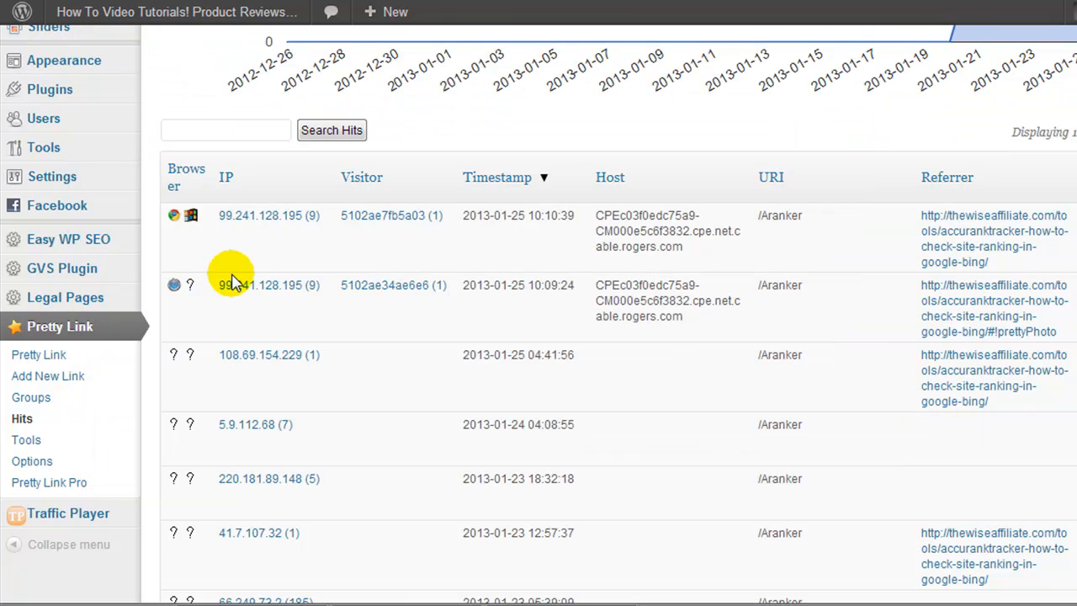
pyautogui.moveTo(37, 353)
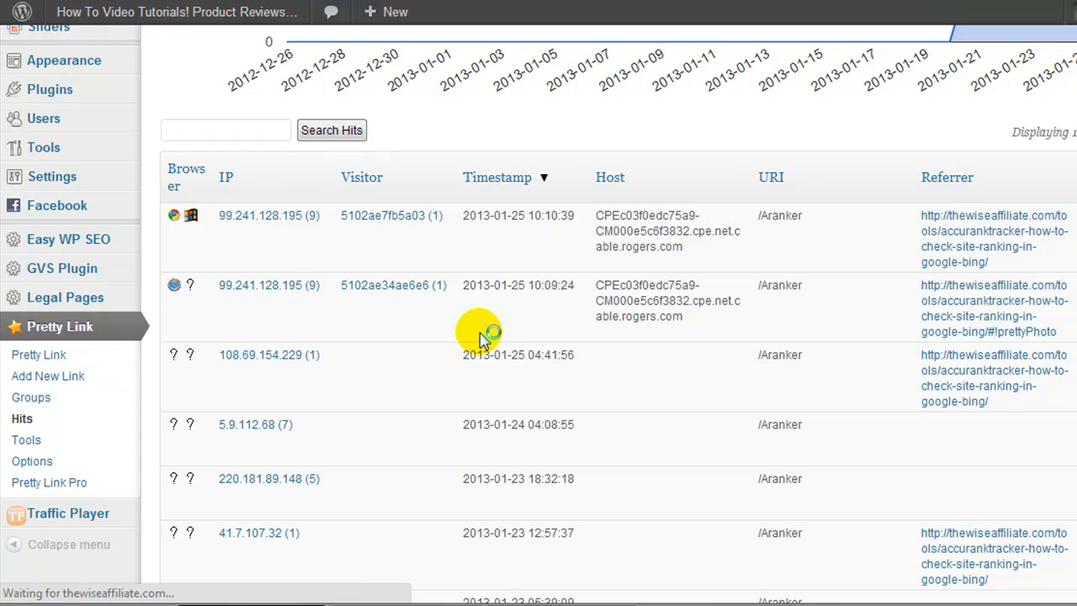
# Step: Start a new Pretty Link targeting the ClickBank hop URL with tid=TWA
pyautogui.click(47, 375)
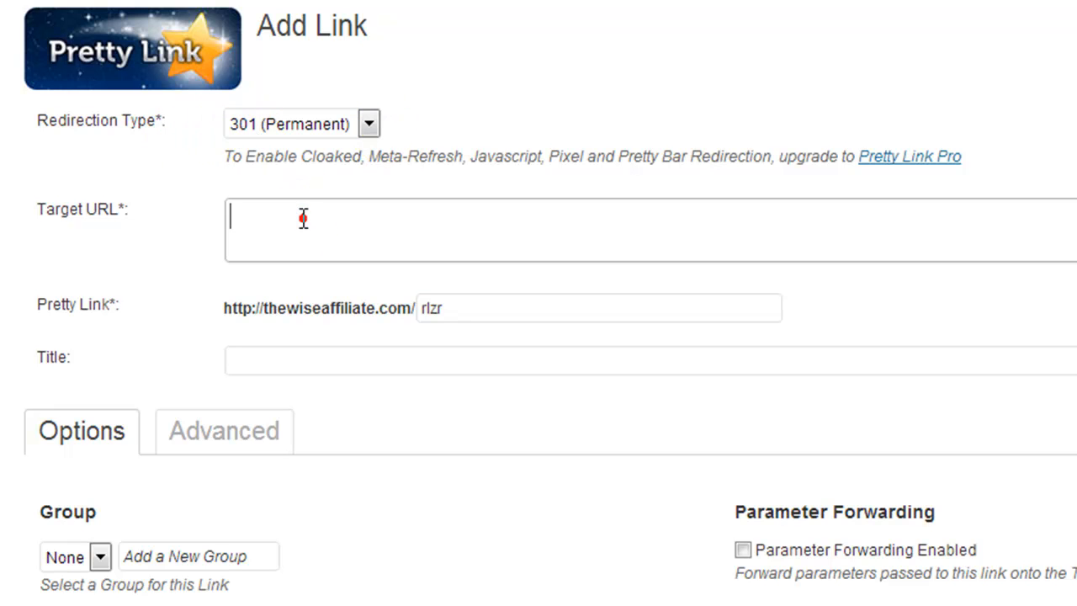
pyautogui.write('http://8d97p1lh2-zcsy1hp6mo1lrs8r.hop.clickbank.net/?tid=TWA')
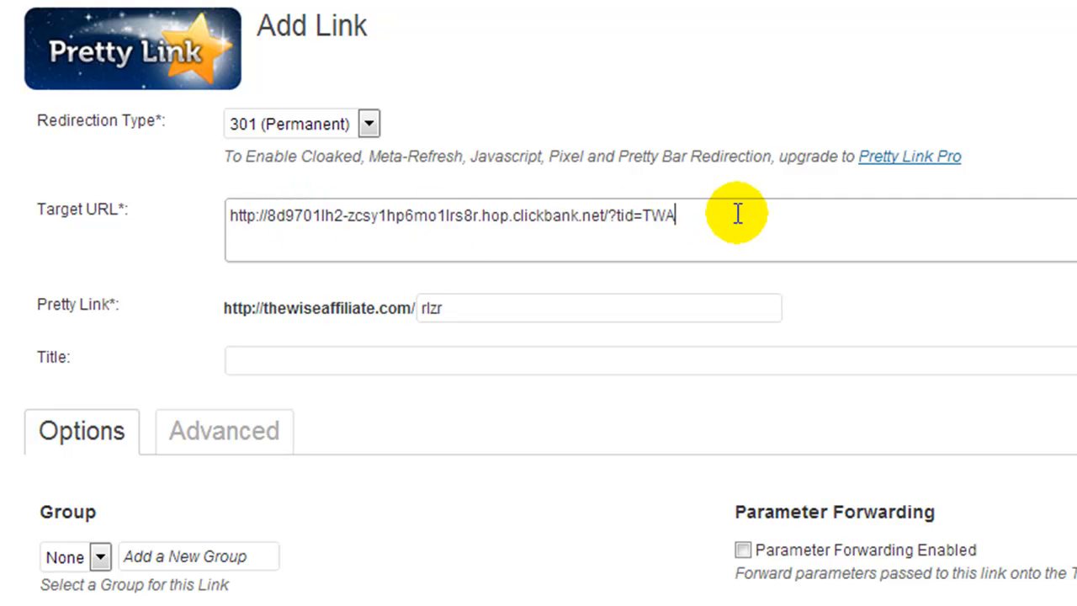
pyautogui.moveTo(417, 276)
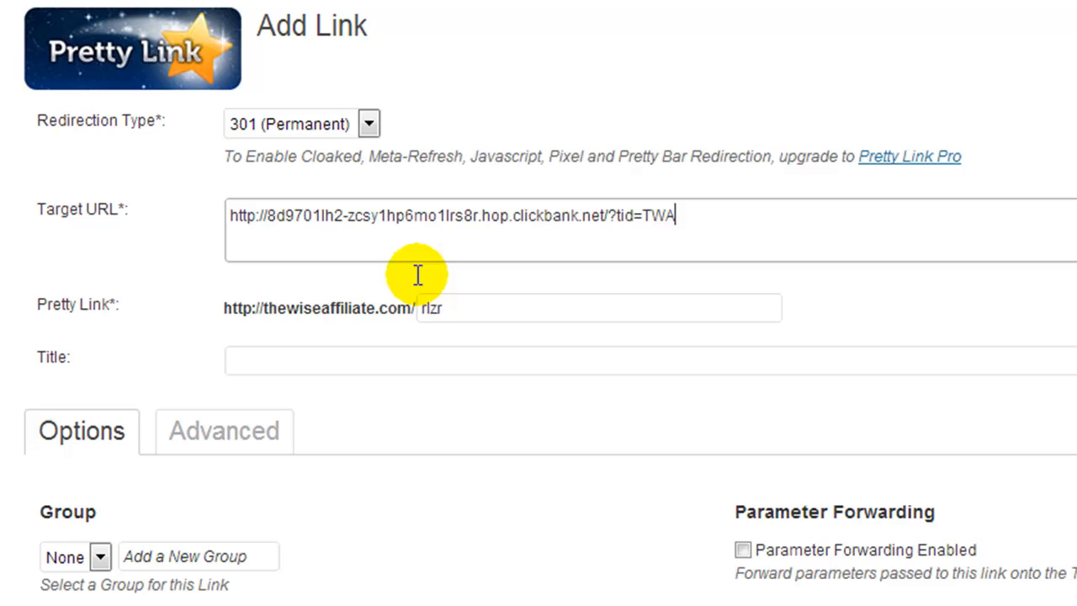
# Step: Replace the generated slug with video123, keeping Nofollow and Track Hits checked
pyautogui.doubleClick(431, 309)
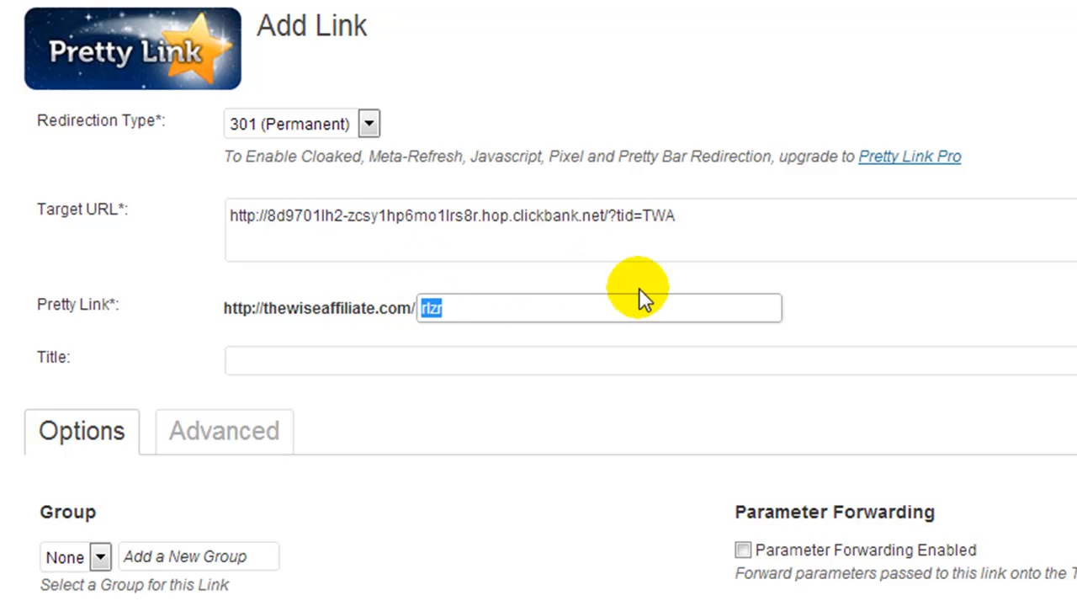
pyautogui.moveTo(648, 290)
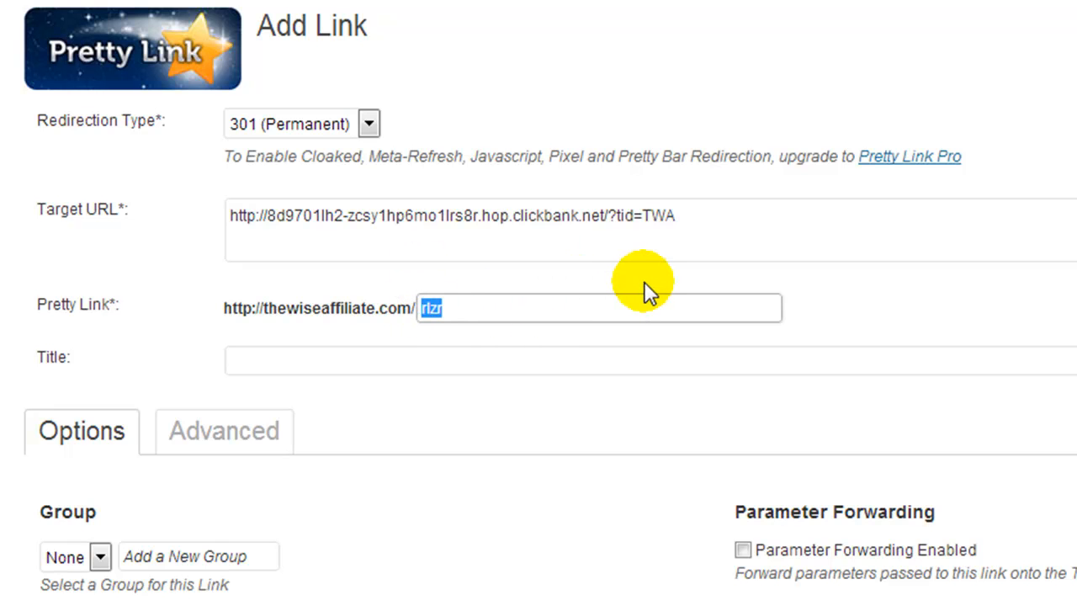
pyautogui.write('video123')
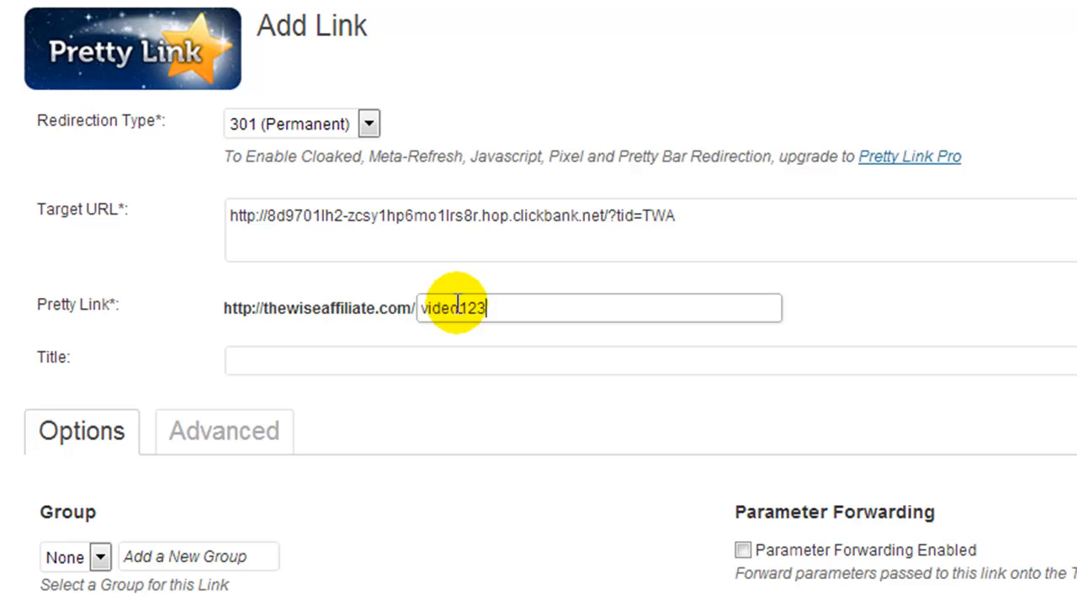
pyautogui.moveTo(457, 345)
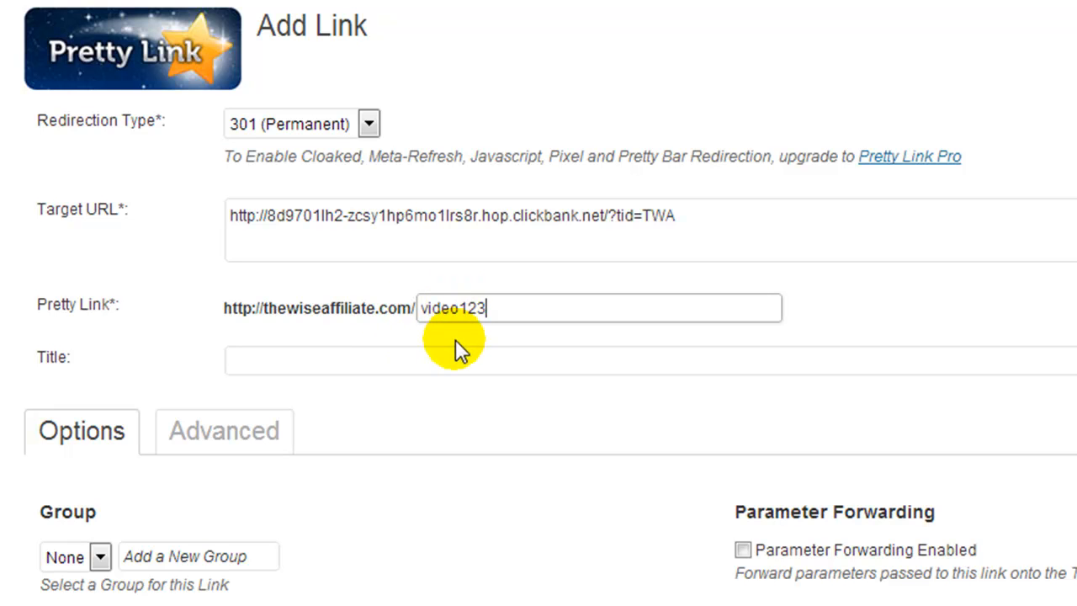
pyautogui.scroll(-3)
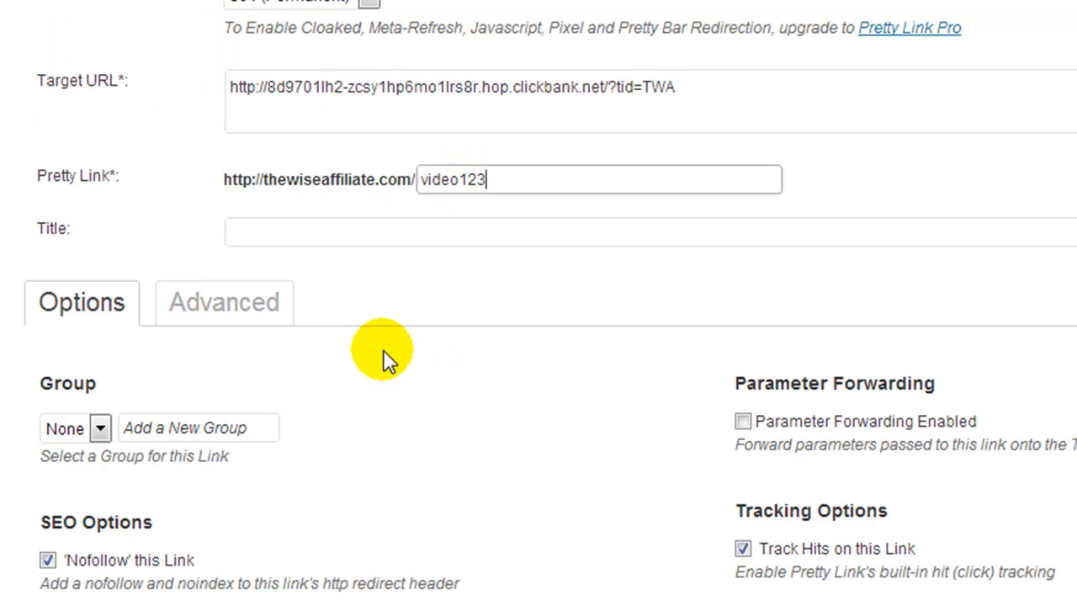
pyautogui.scroll(-3)
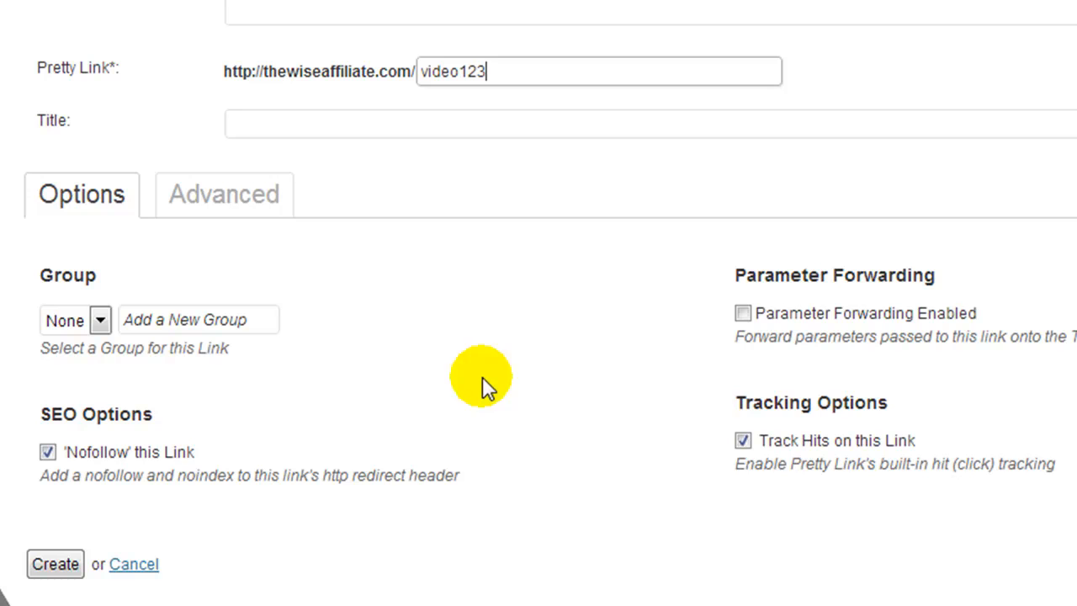
pyautogui.moveTo(576, 441)
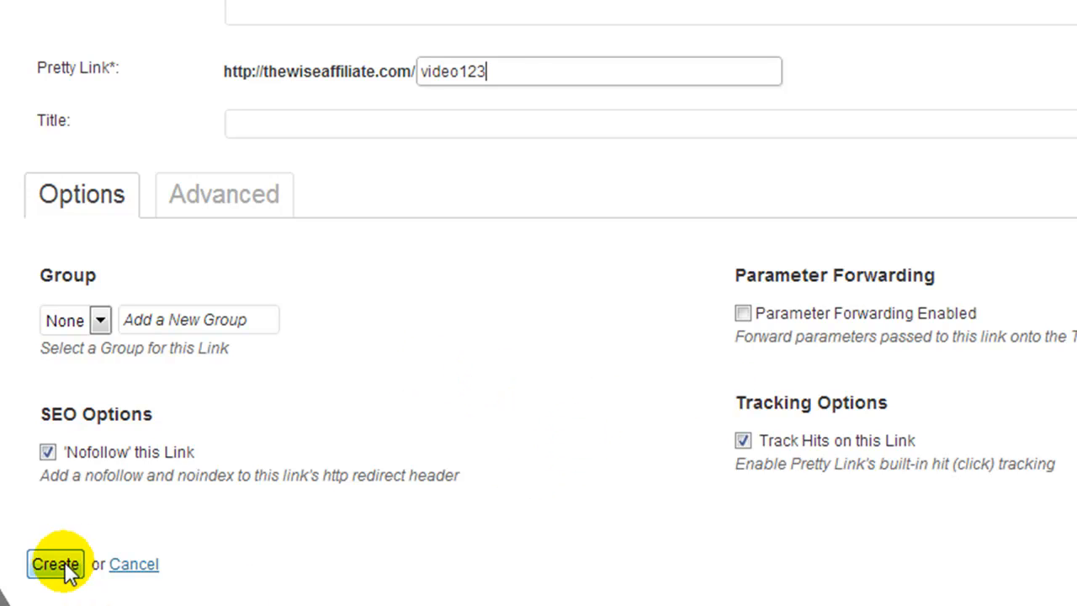
pyautogui.moveTo(37, 229)
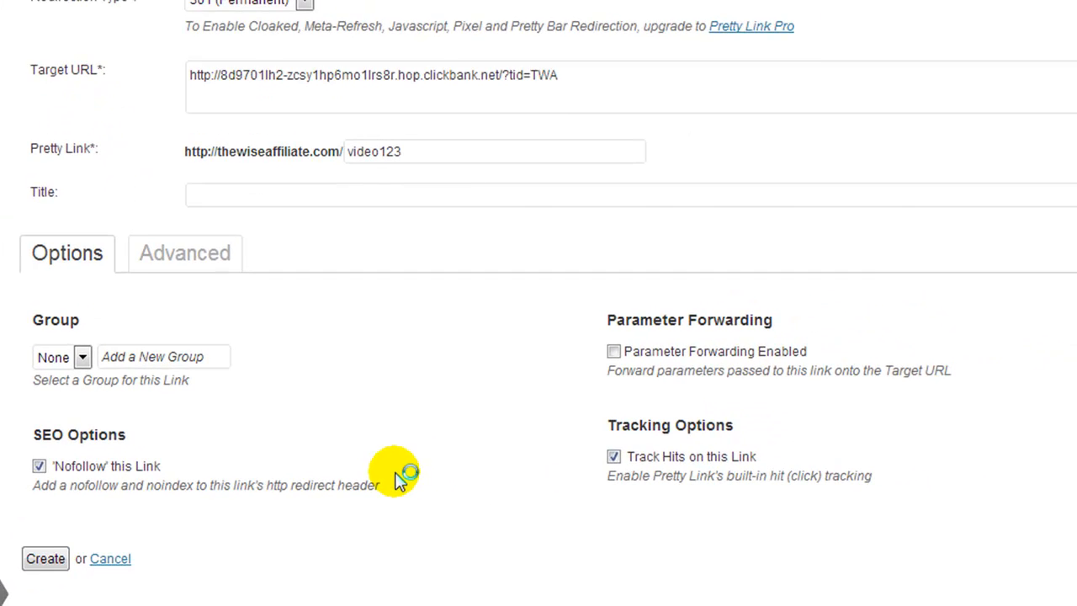
# Step: Create the video123 link, test its redirect to Video Spin Blaster, and confirm hits read 1/1
pyautogui.click(44, 559)
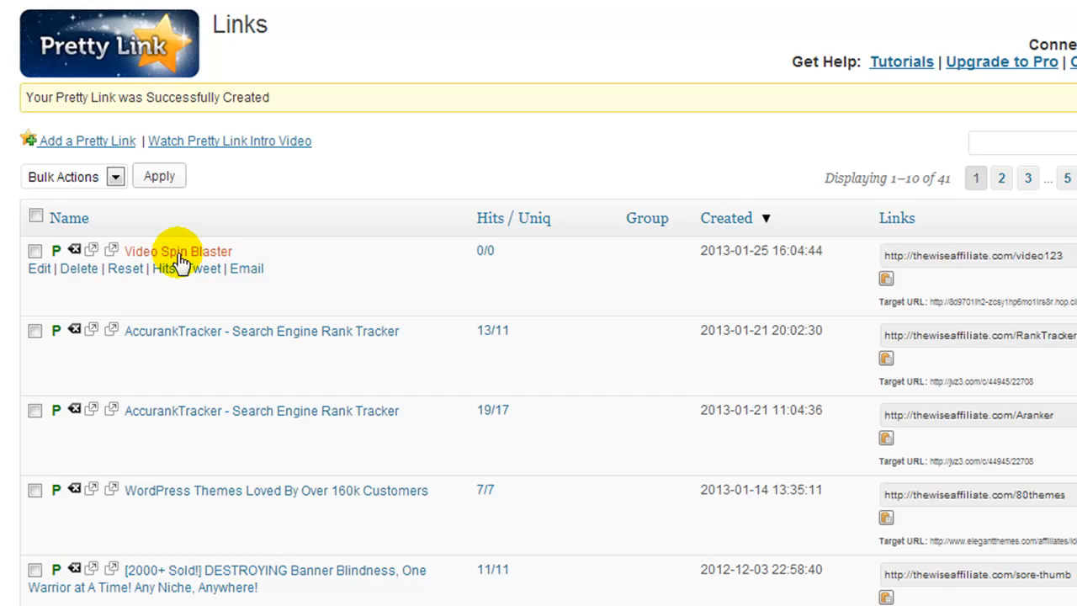
pyautogui.moveTo(435, 271)
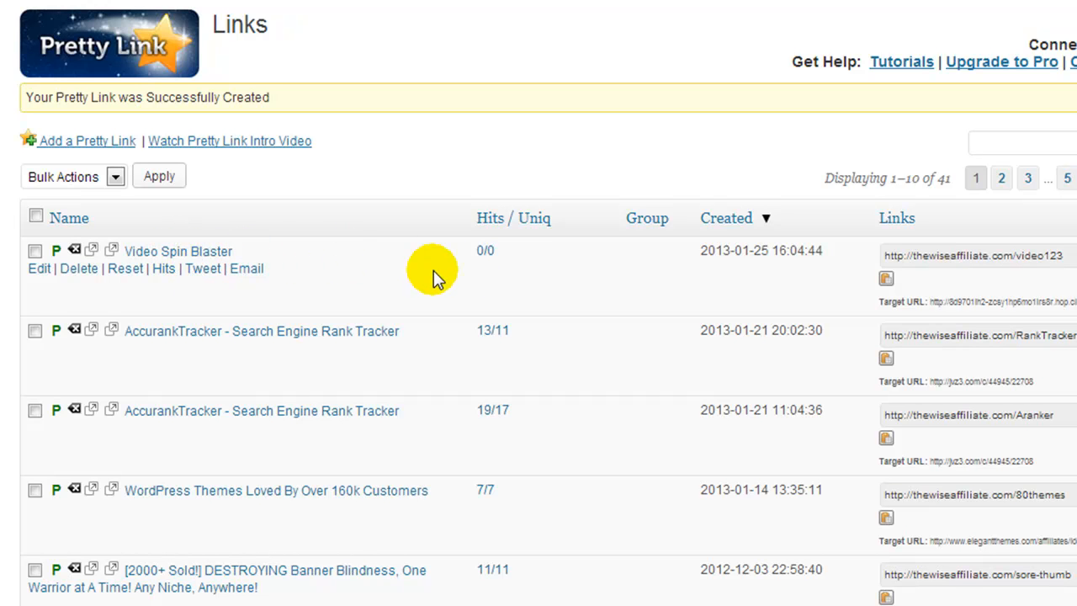
pyautogui.click(885, 279)
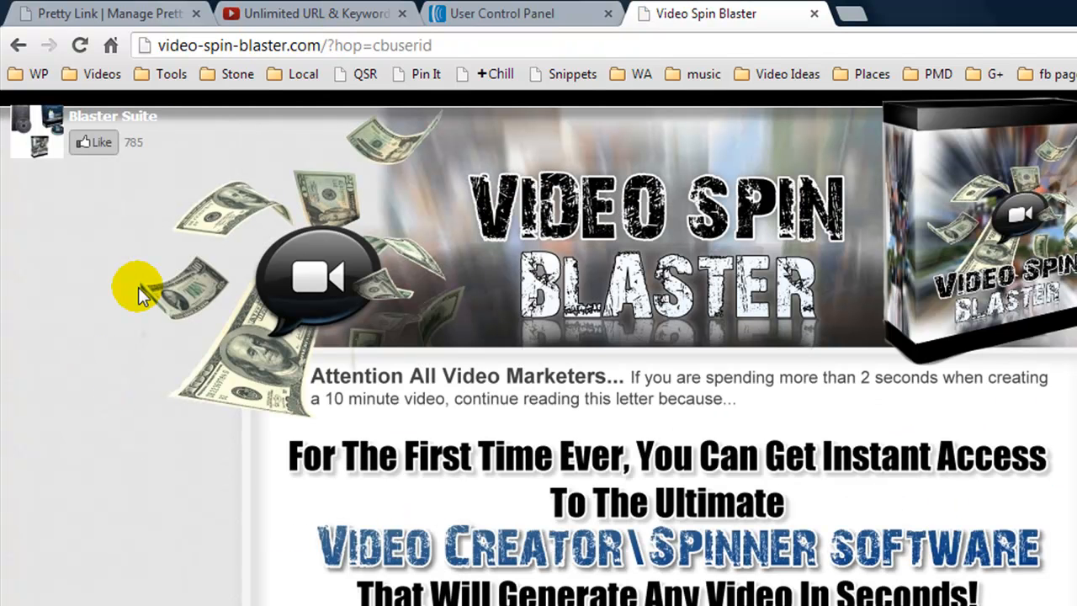
pyautogui.click(110, 14)
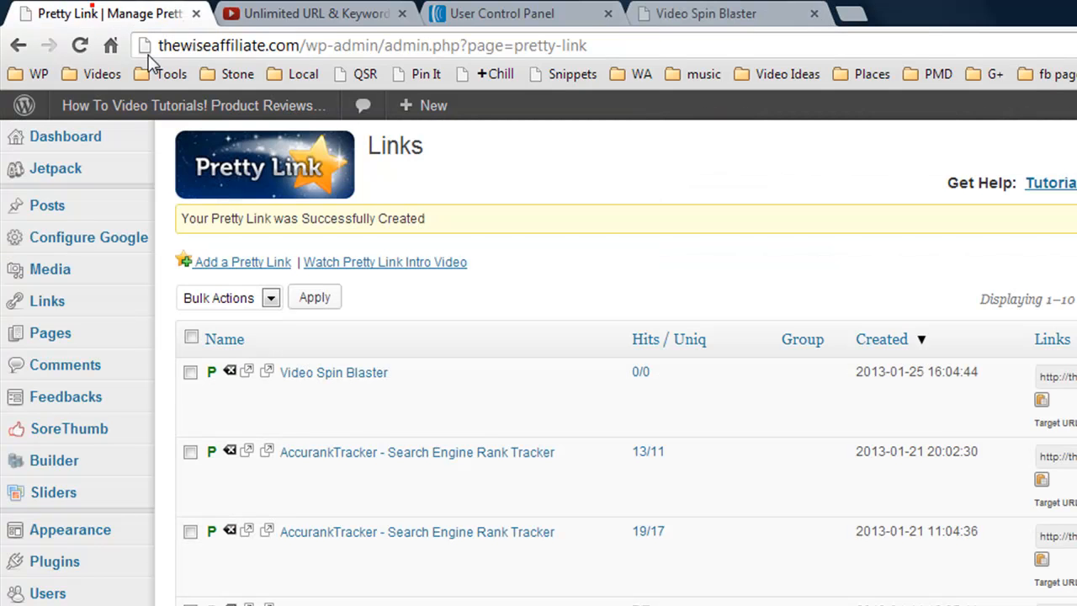
pyautogui.click(80, 46)
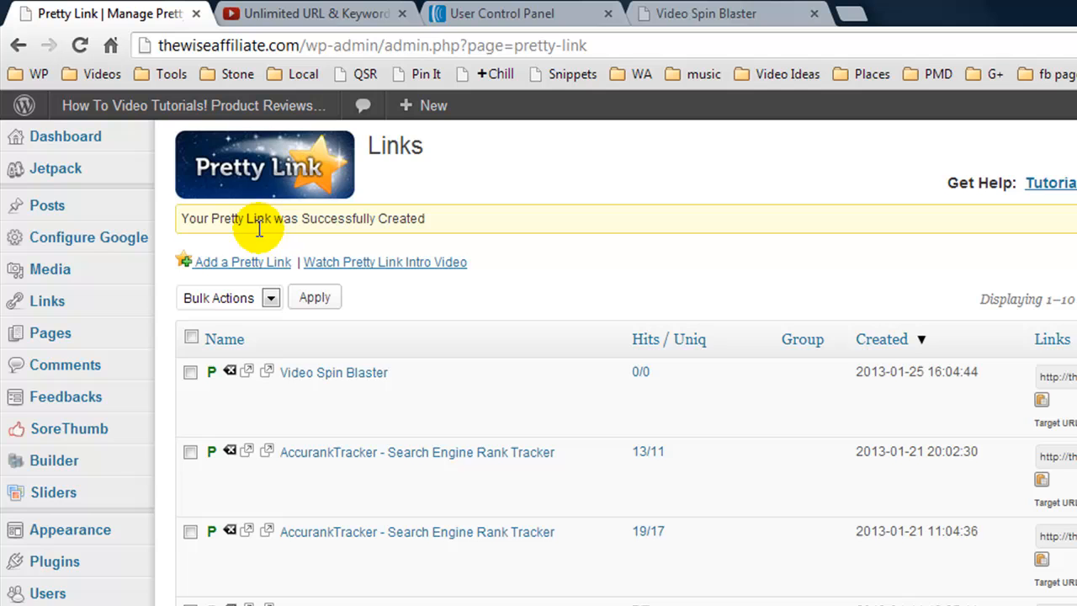
pyautogui.scroll(-3)
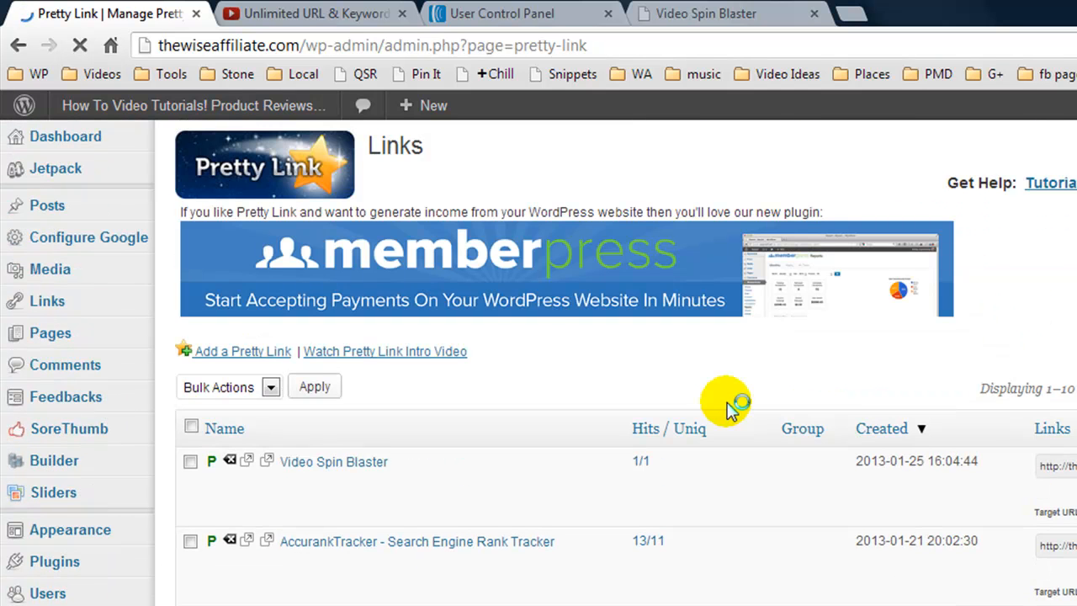
pyautogui.moveTo(643, 461)
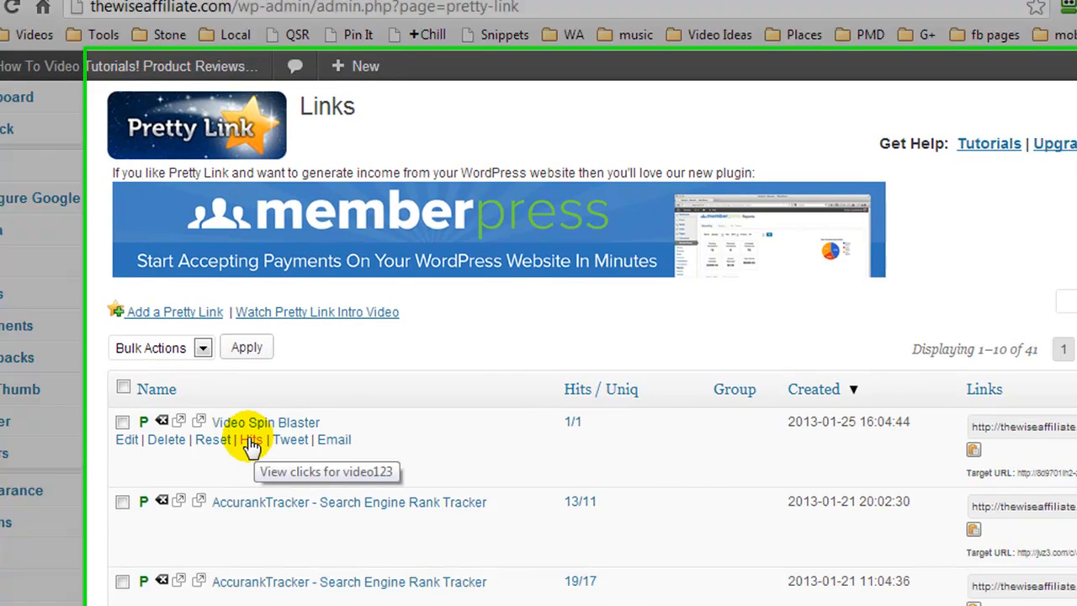
# Step: View the dated hits chart and table for the video123 link
pyautogui.click(252, 439)
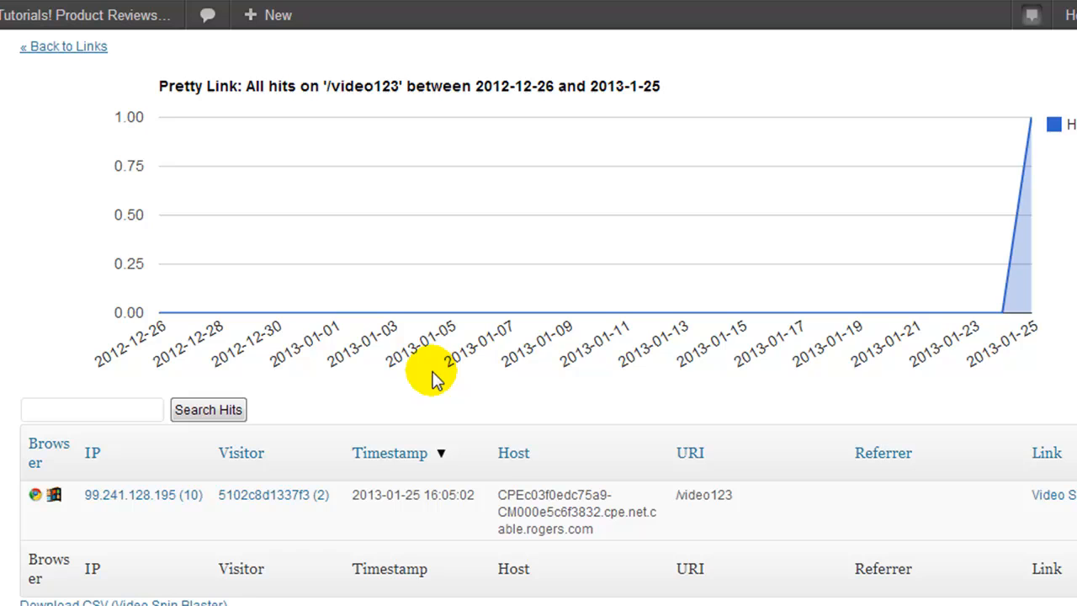
pyautogui.moveTo(602, 508)
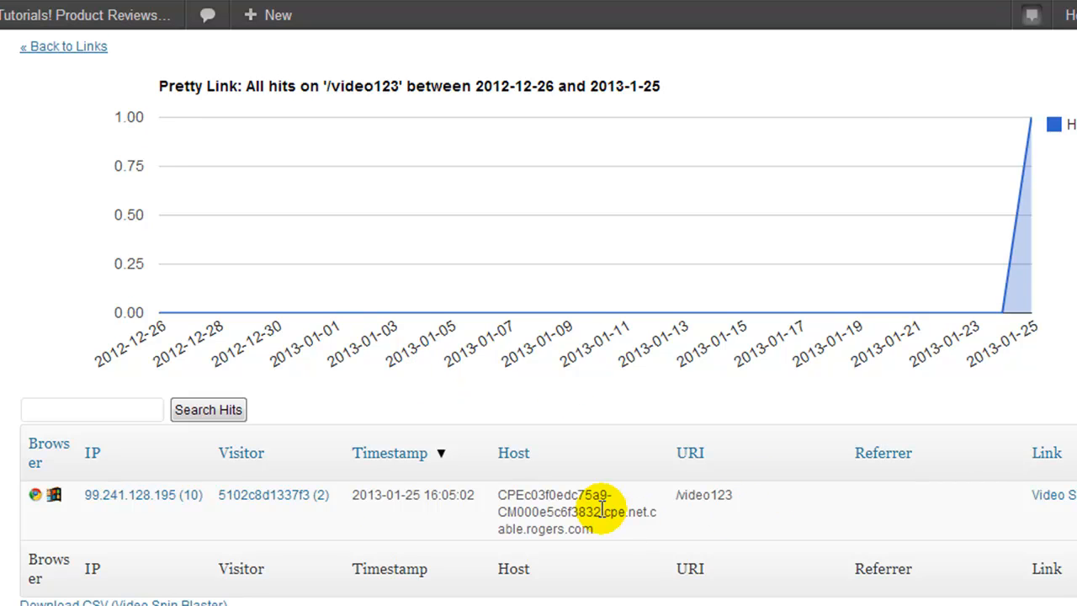
pyautogui.scroll(-3)
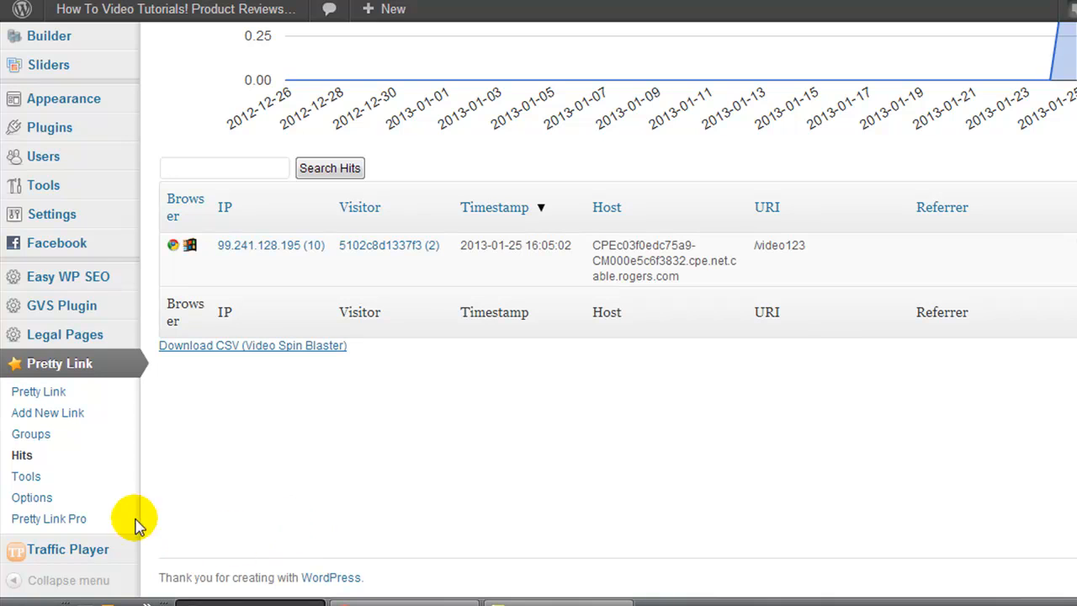
pyautogui.moveTo(283, 446)
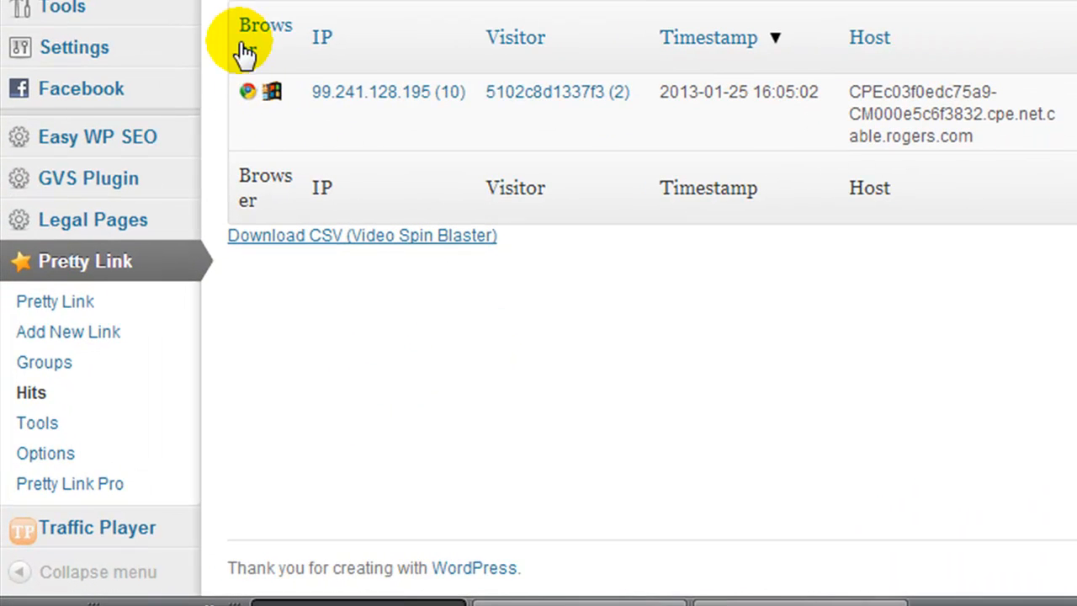
pyautogui.moveTo(273, 93)
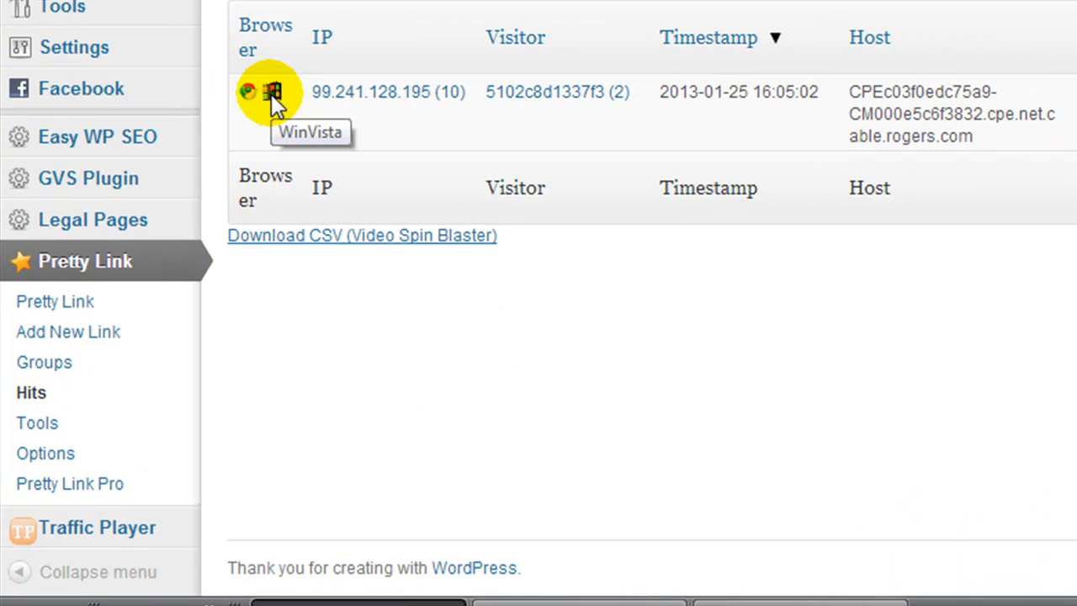
pyautogui.moveTo(989, 171)
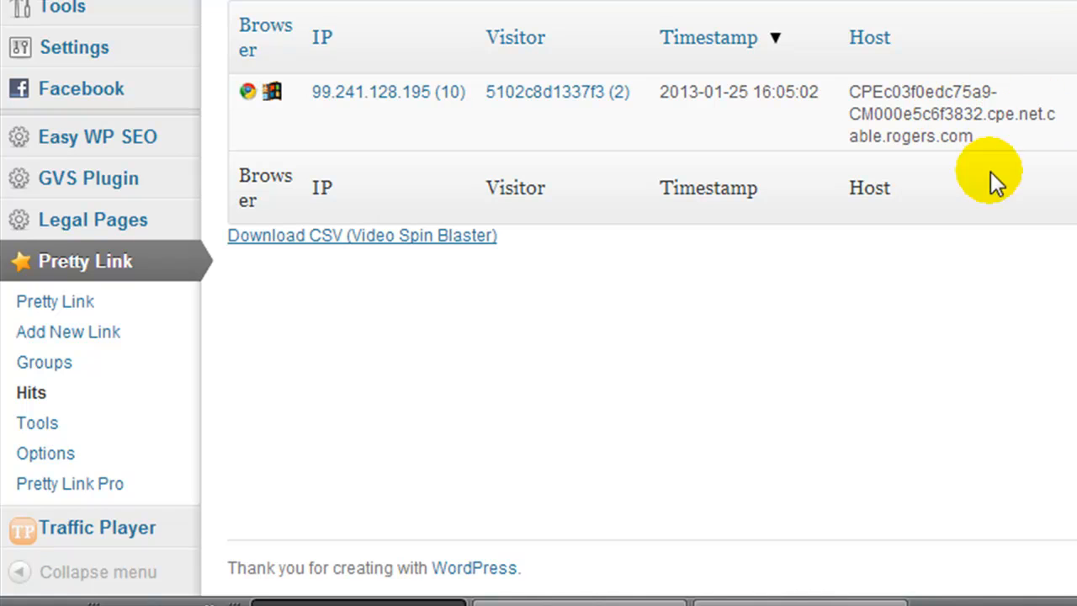
pyautogui.moveTo(374, 412)
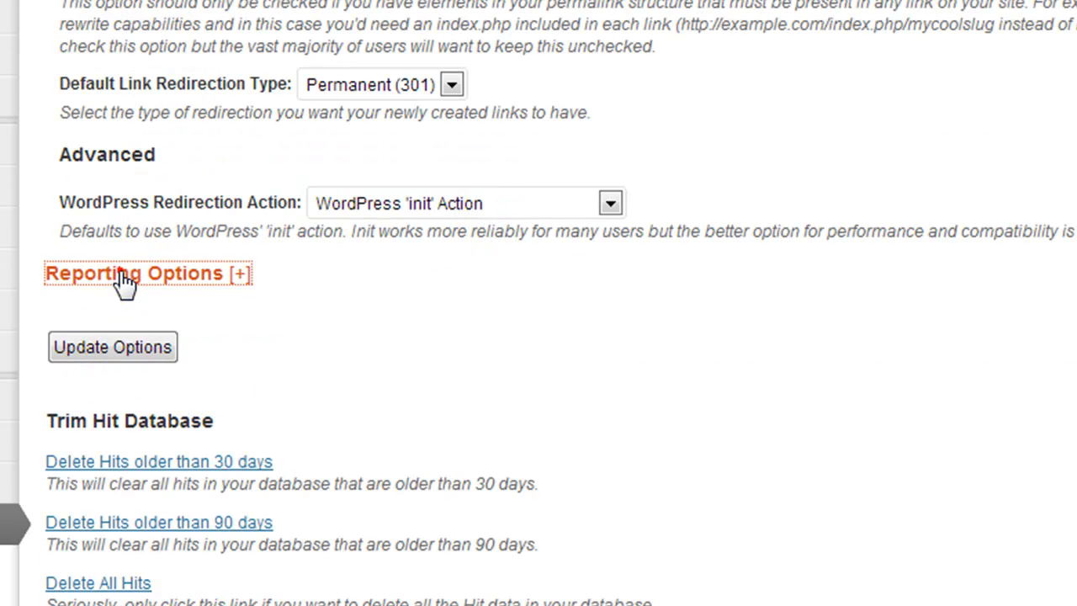
pyautogui.click(140, 272)
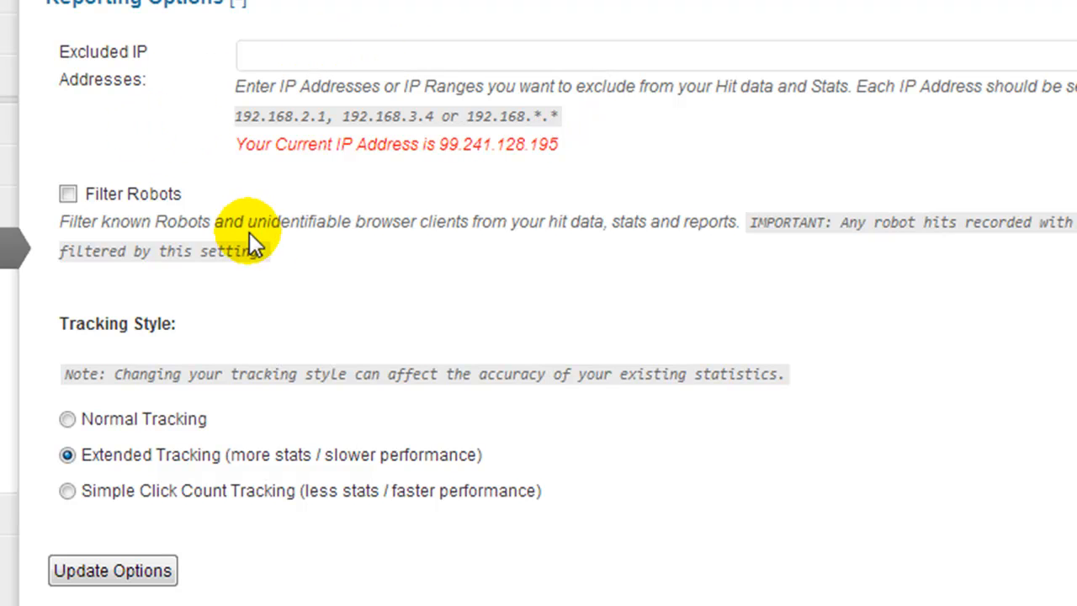
pyautogui.scroll(-3)
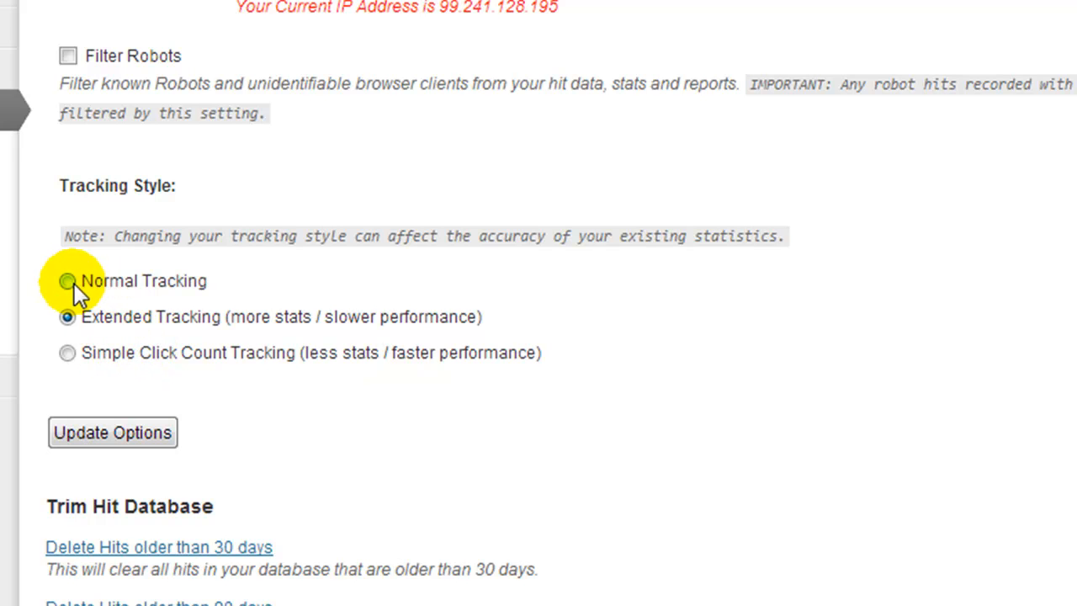
pyautogui.click(68, 279)
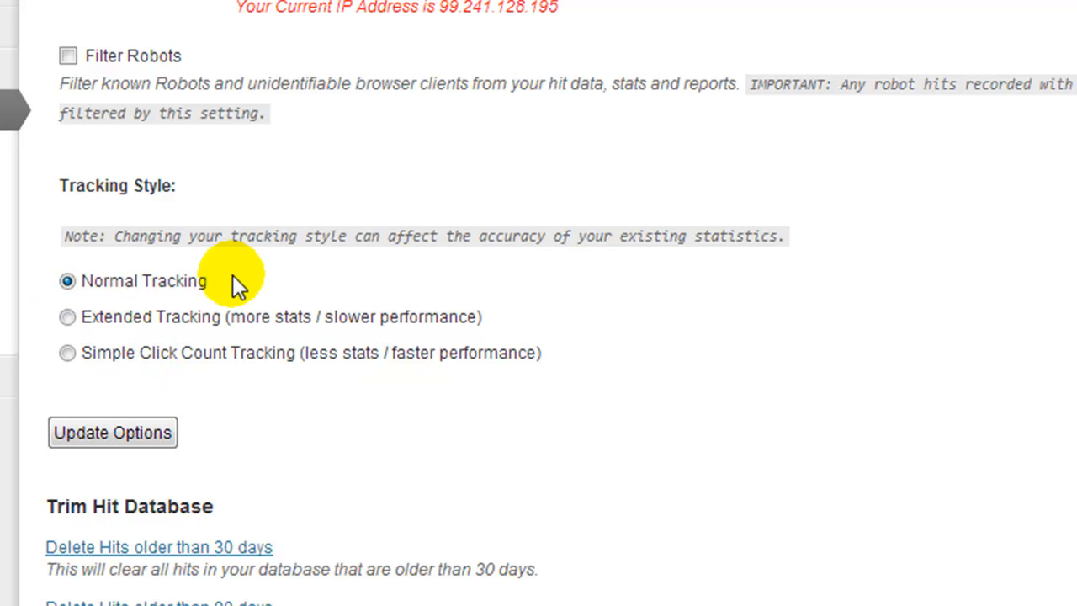
pyautogui.click(67, 316)
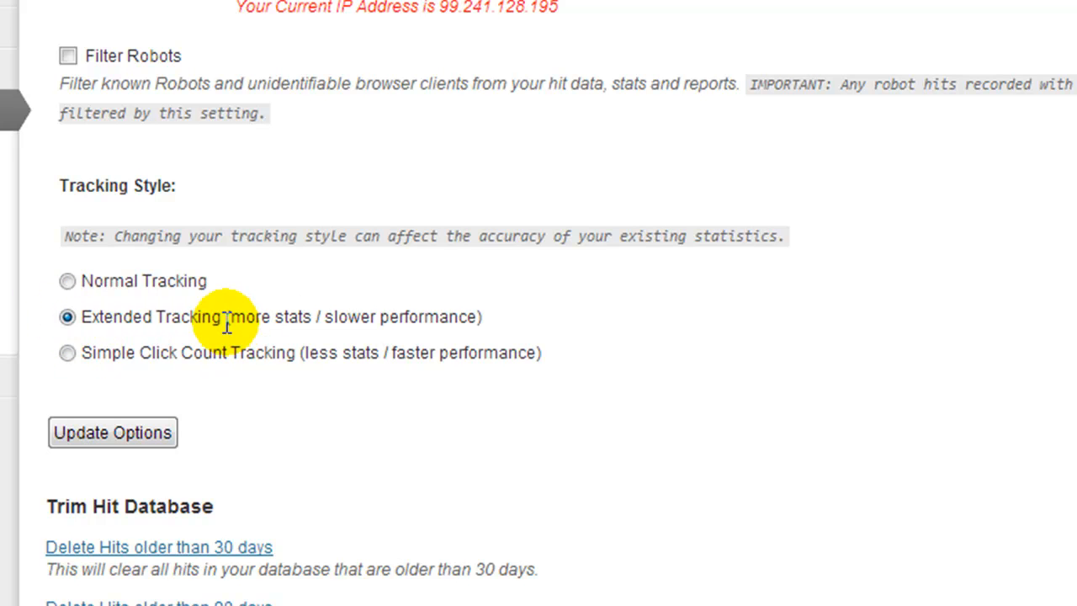
pyautogui.moveTo(150, 326)
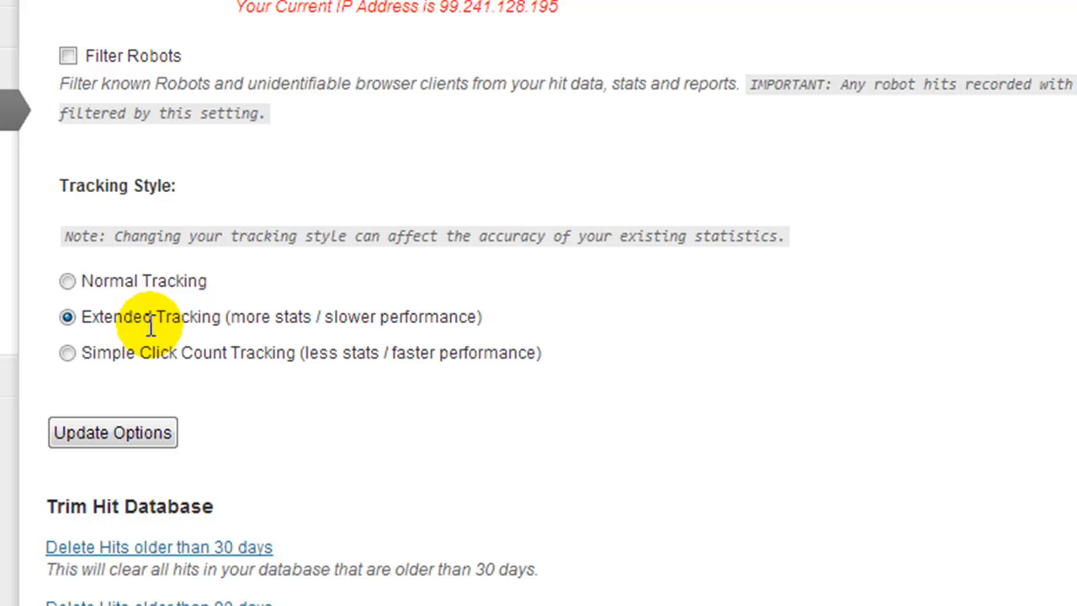
pyautogui.moveTo(101, 412)
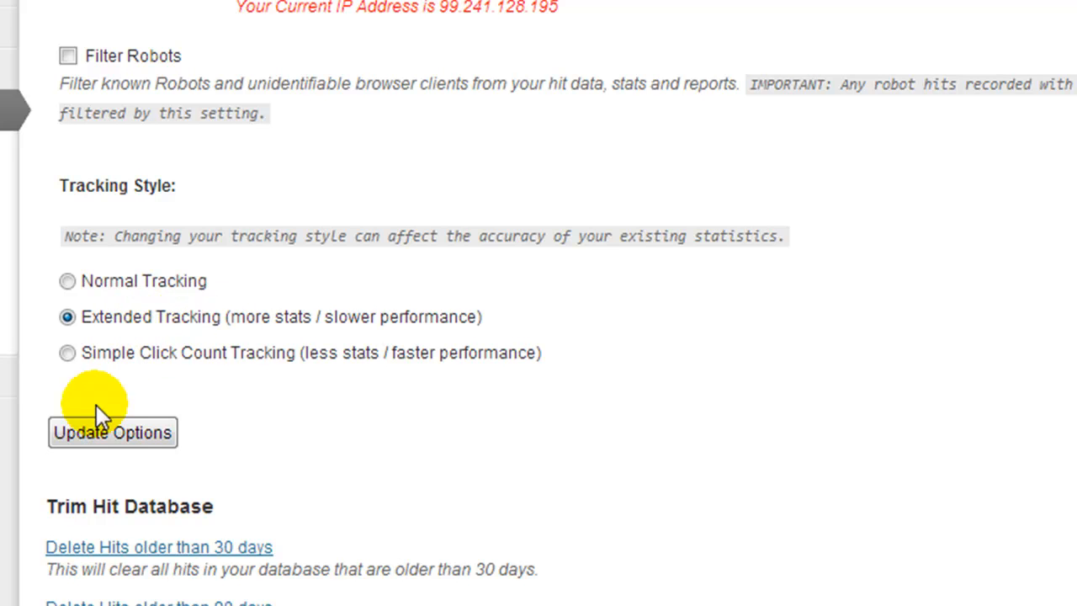
pyautogui.click(111, 431)
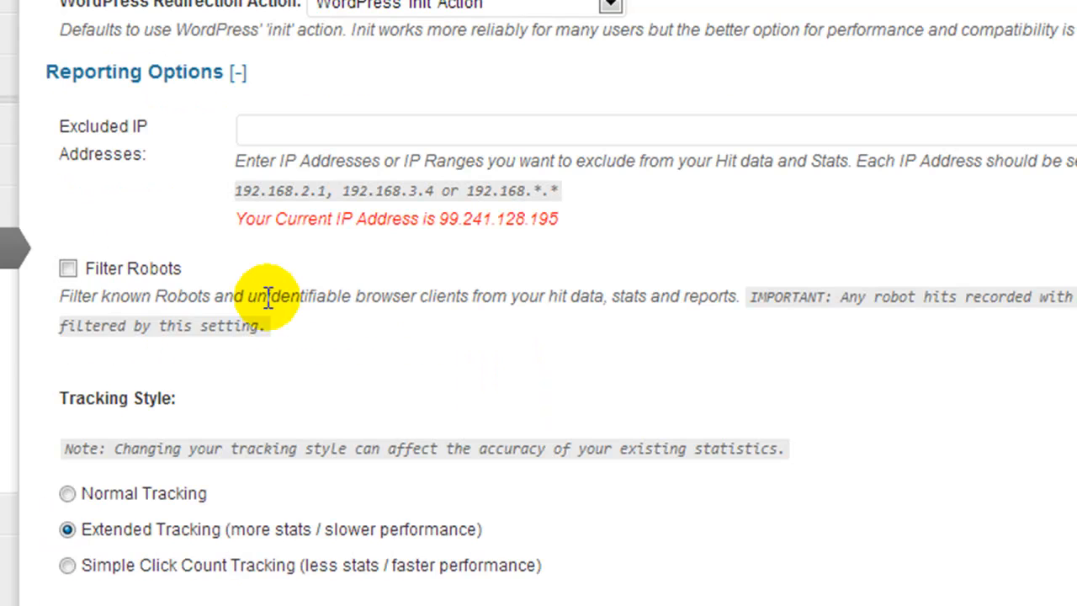
pyautogui.moveTo(101, 269)
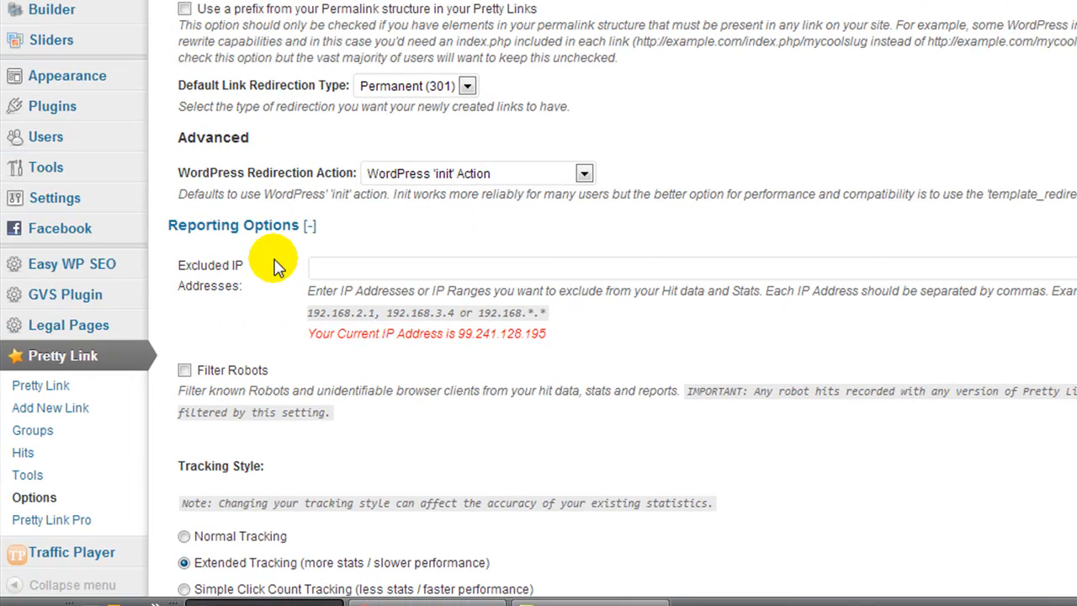
pyautogui.moveTo(279, 279)
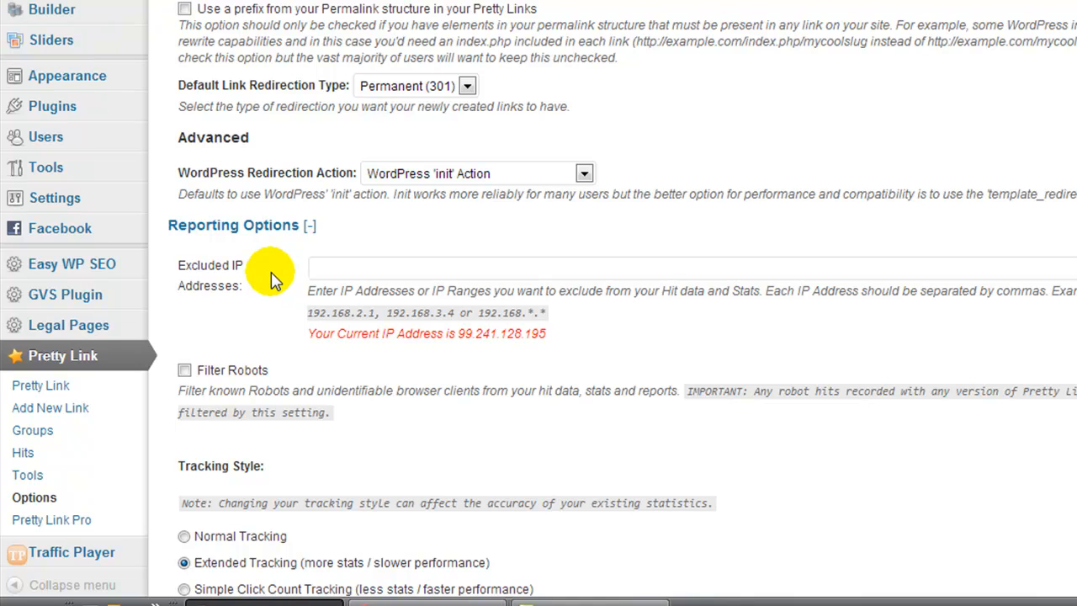
pyautogui.moveTo(350, 287)
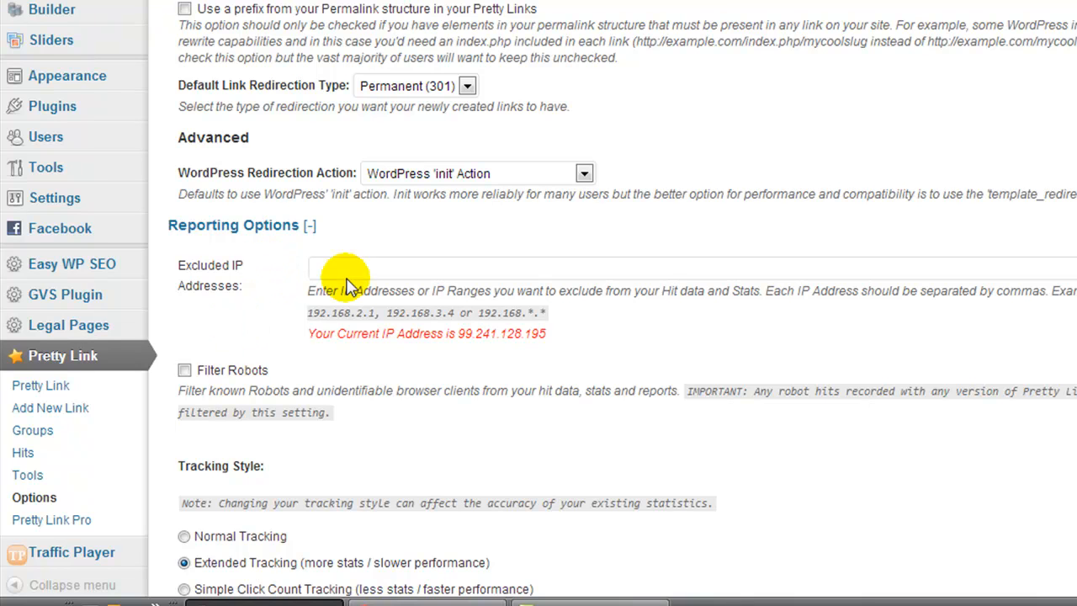
pyautogui.moveTo(228, 353)
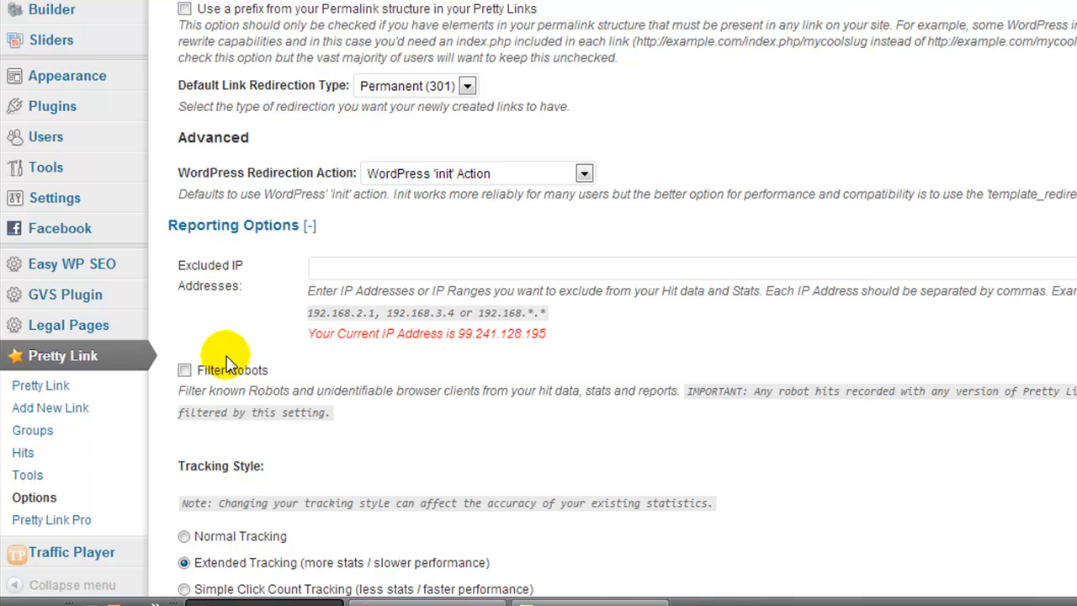
pyautogui.moveTo(256, 262)
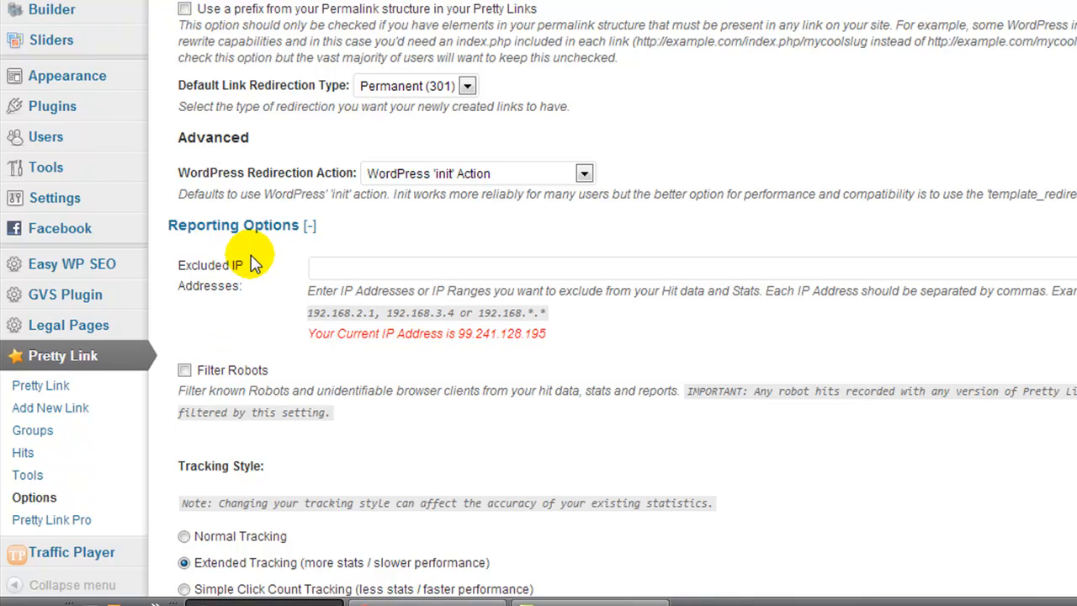
pyautogui.moveTo(266, 266)
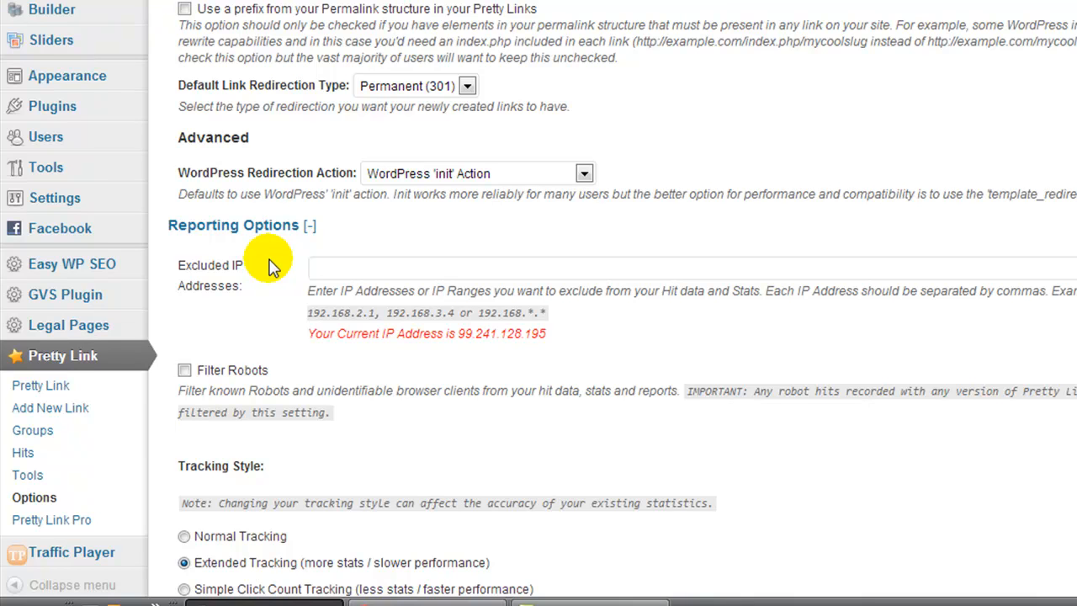
pyautogui.moveTo(266, 277)
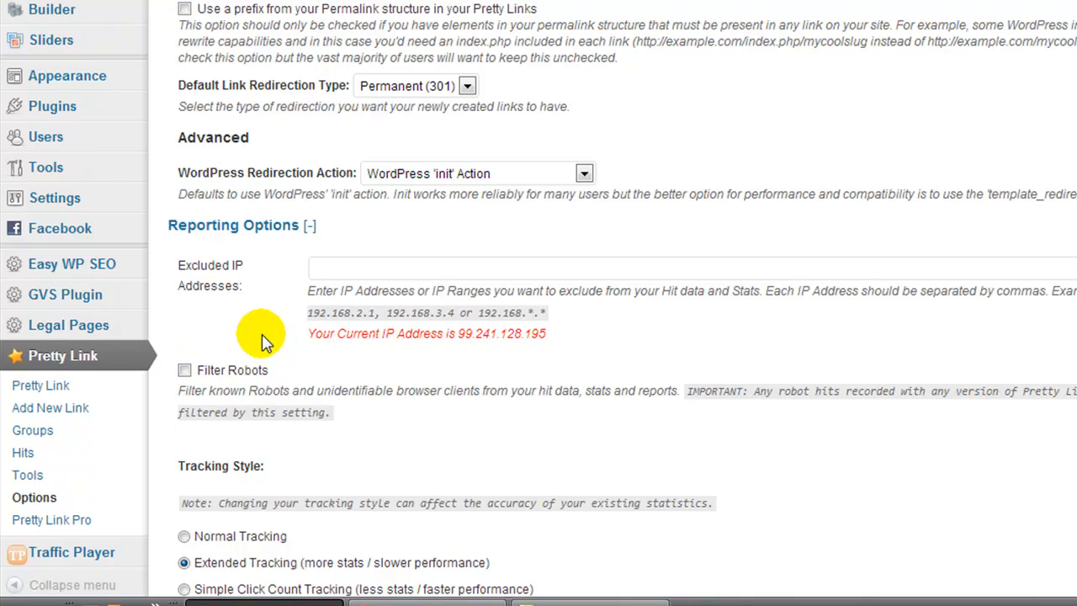
pyautogui.moveTo(255, 348)
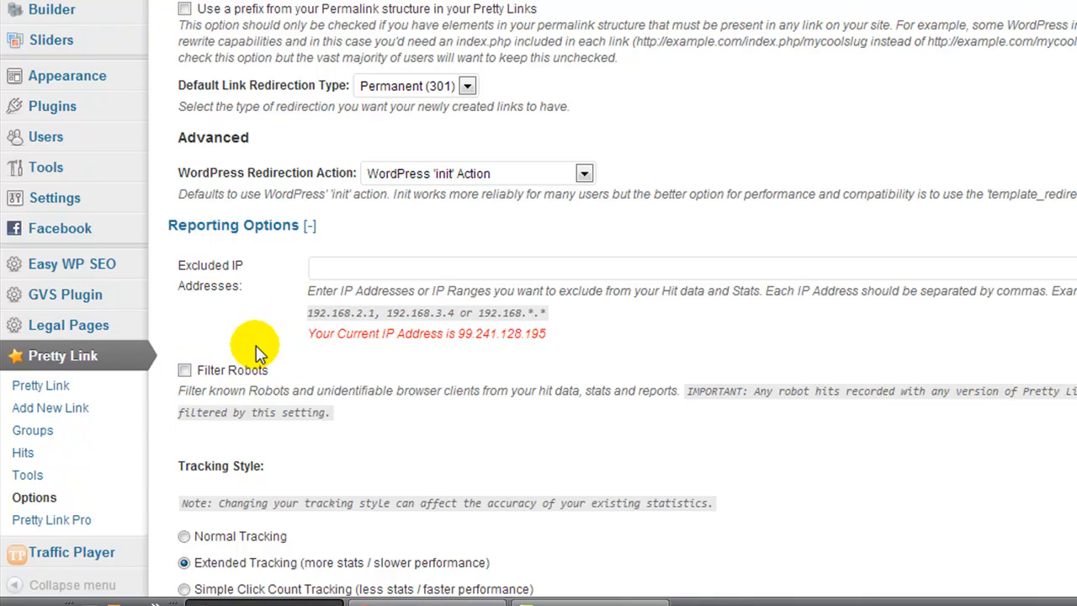
pyautogui.moveTo(30, 475)
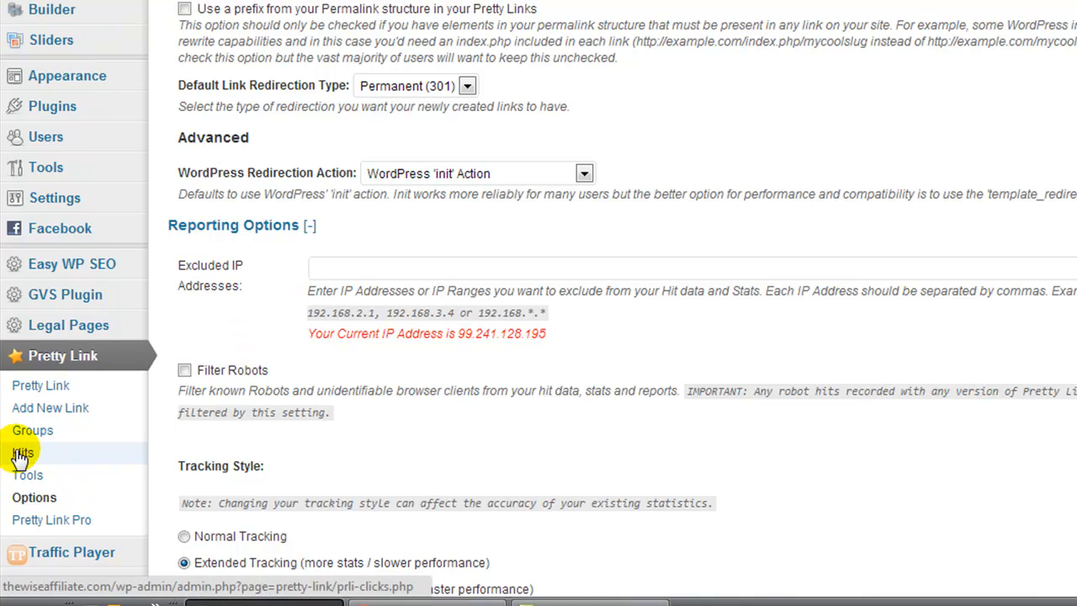
# Step: Review the all-links hits report and follow the YouTube referrer of the instantkeyword hit
pyautogui.click(24, 453)
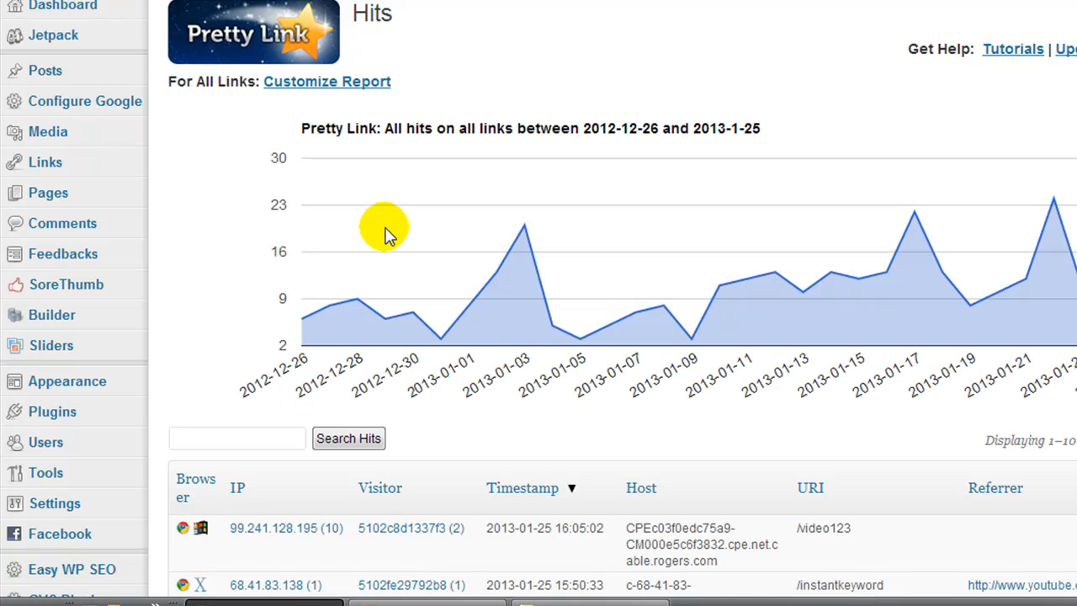
pyautogui.scroll(-3)
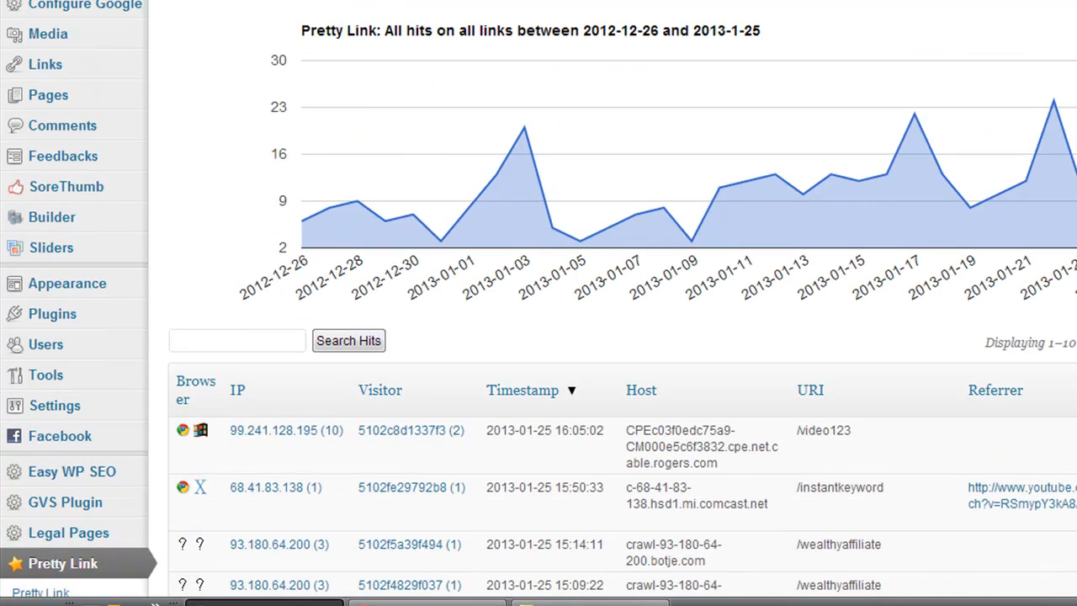
pyautogui.scroll(-3)
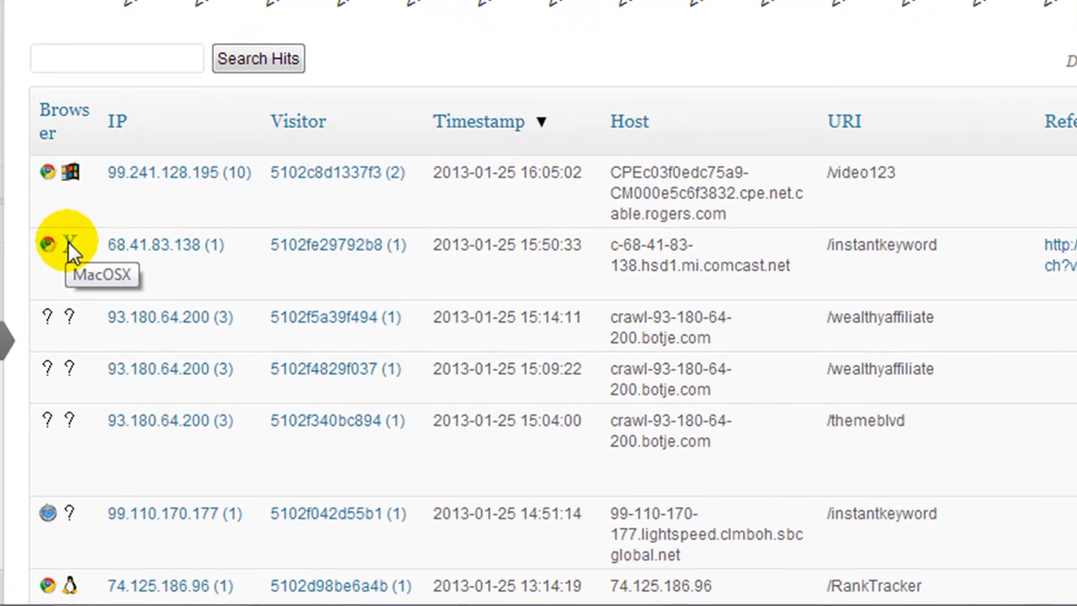
pyautogui.moveTo(549, 252)
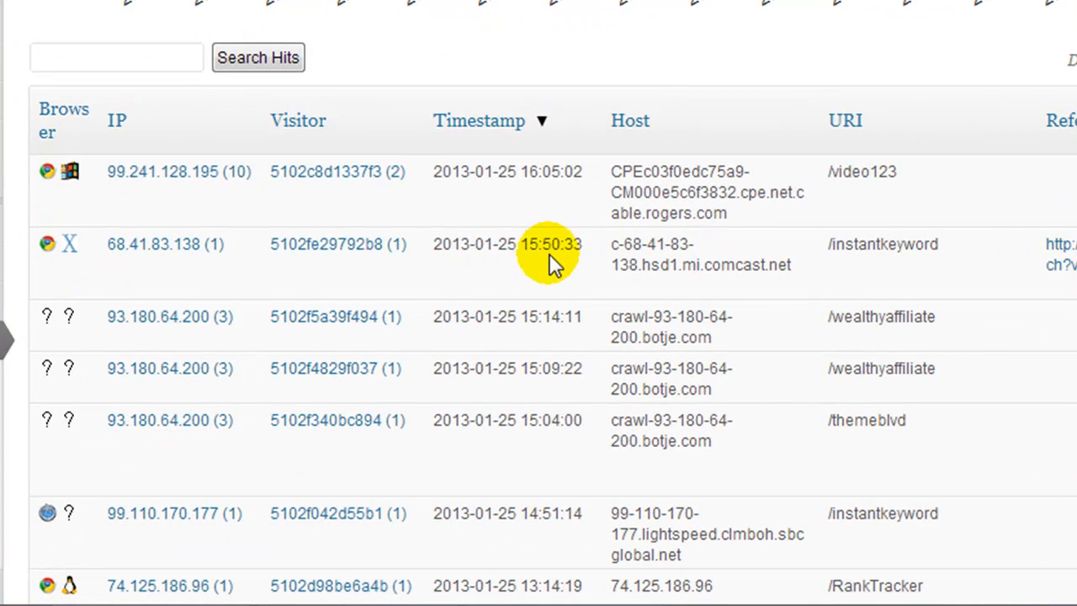
pyautogui.moveTo(71, 244)
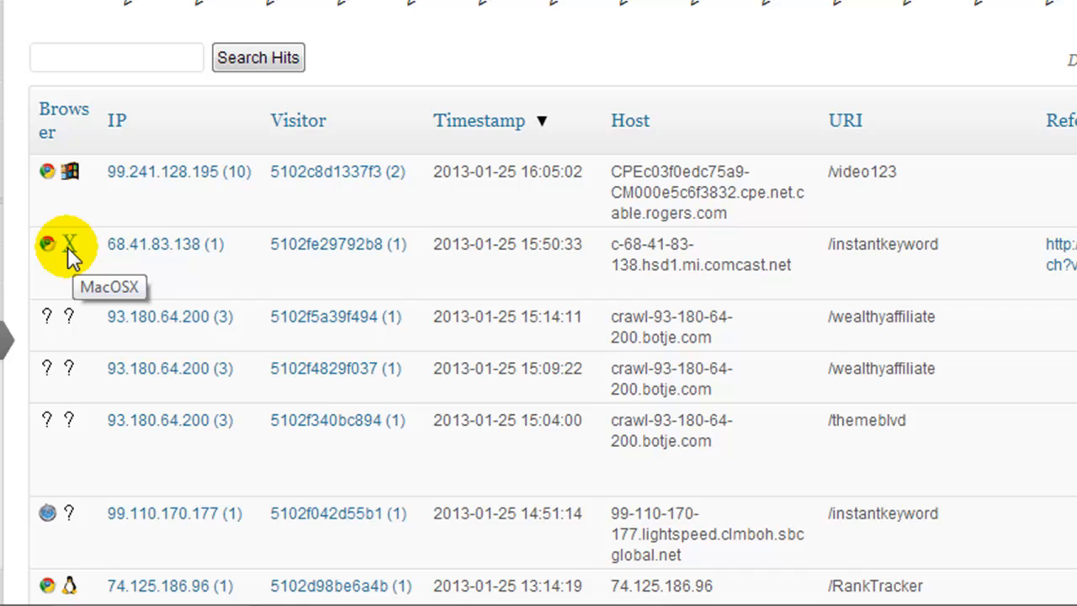
pyautogui.moveTo(643, 252)
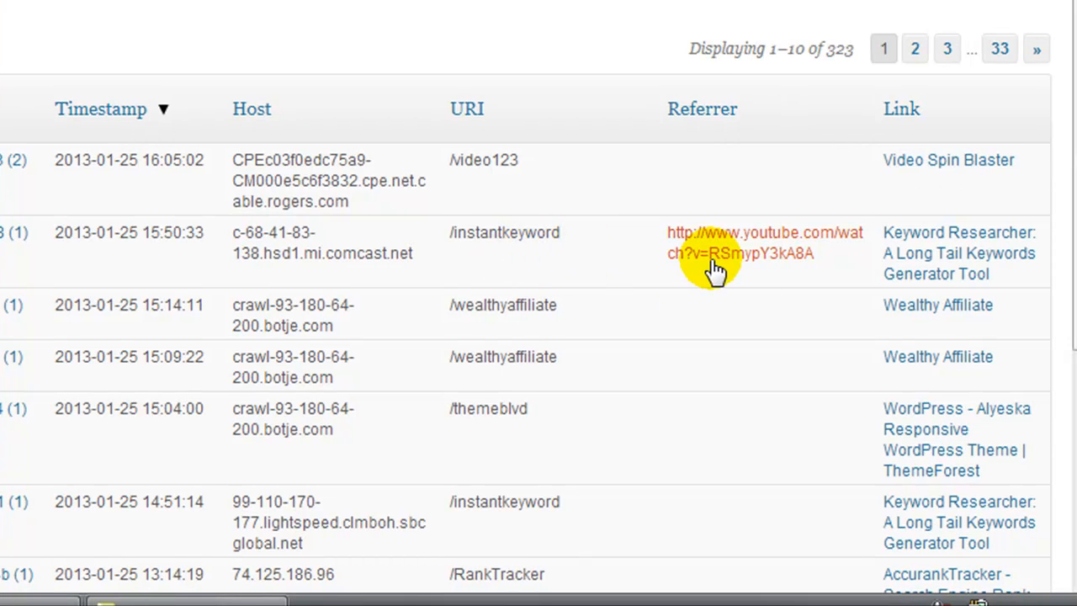
pyautogui.moveTo(492, 242)
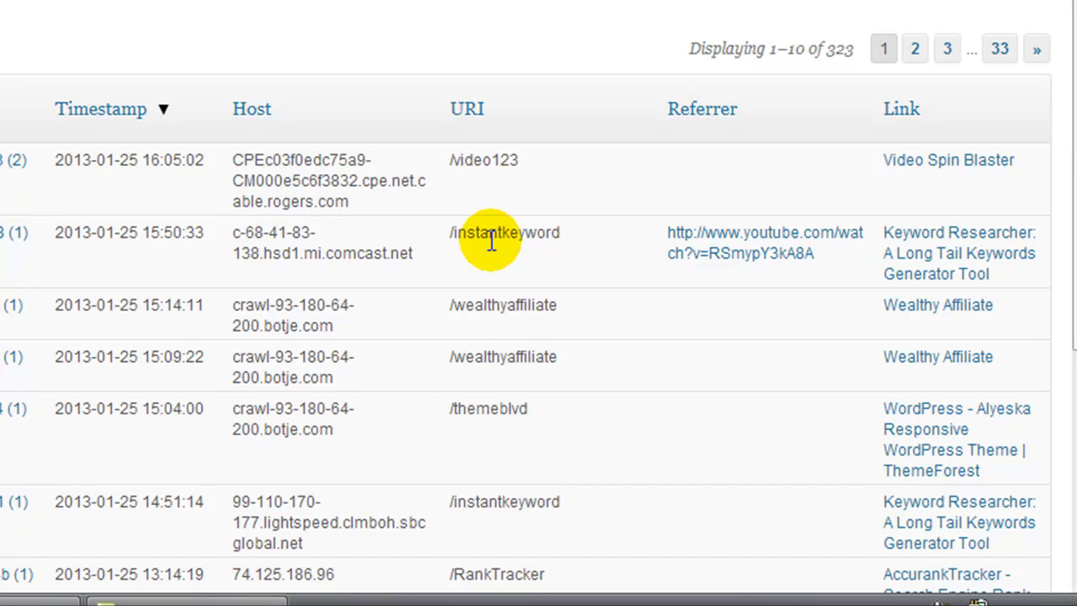
pyautogui.moveTo(757, 270)
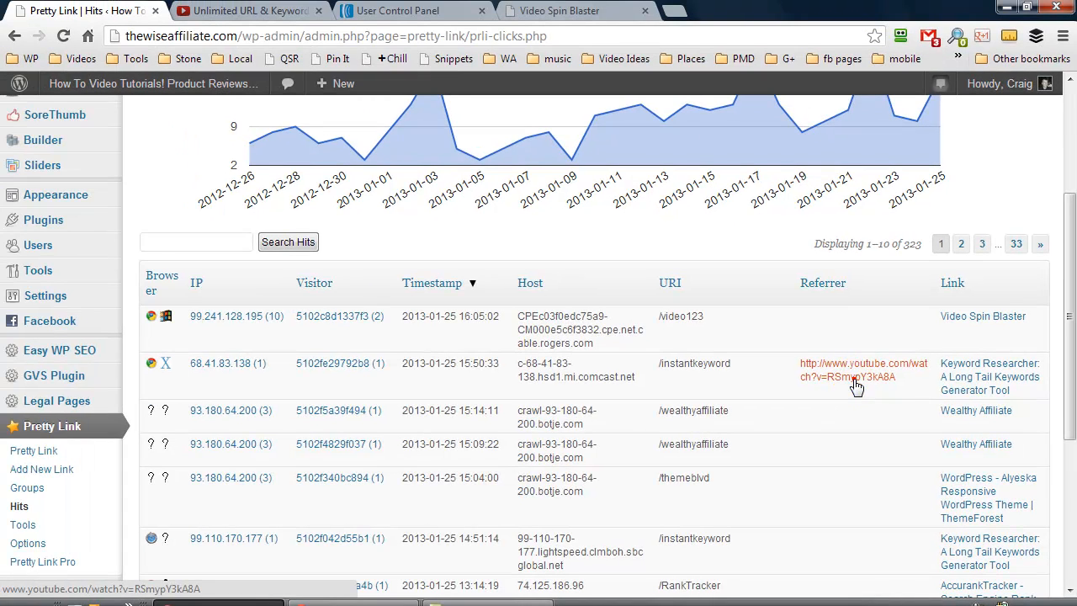
pyautogui.click(856, 370)
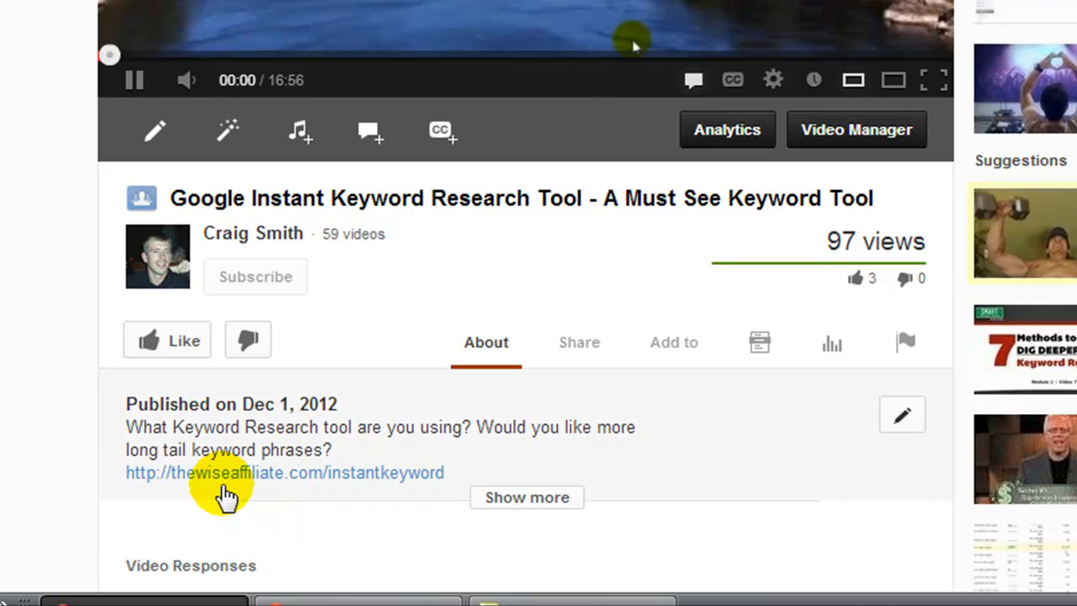
pyautogui.moveTo(227, 491)
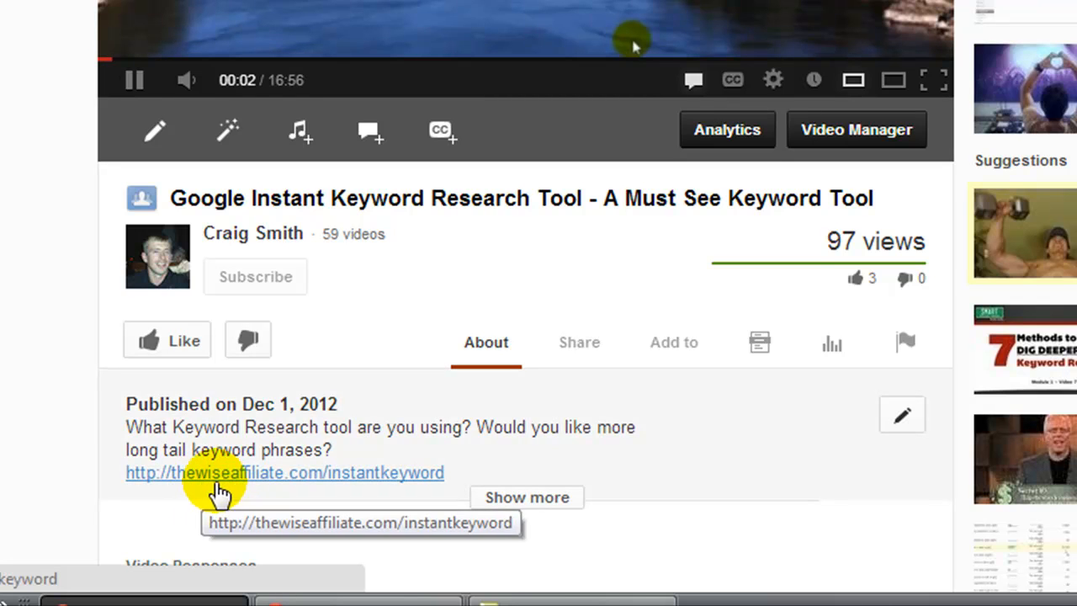
# Step: Follow the thewiseaffiliate.com/instantkeyword short link in the YouTube video description
pyautogui.click(221, 472)
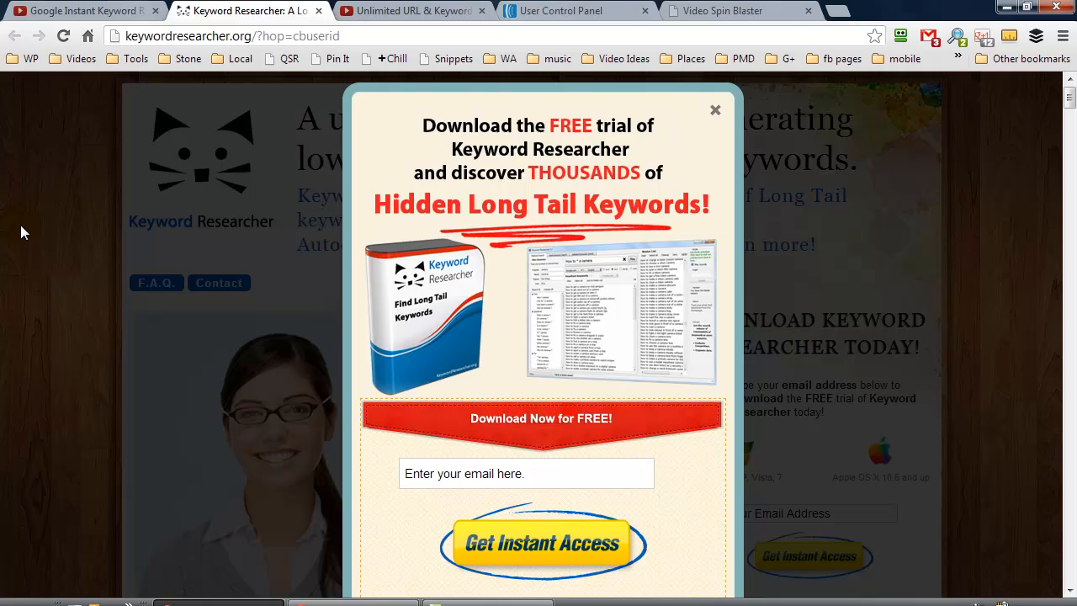
pyautogui.moveTo(552, 131)
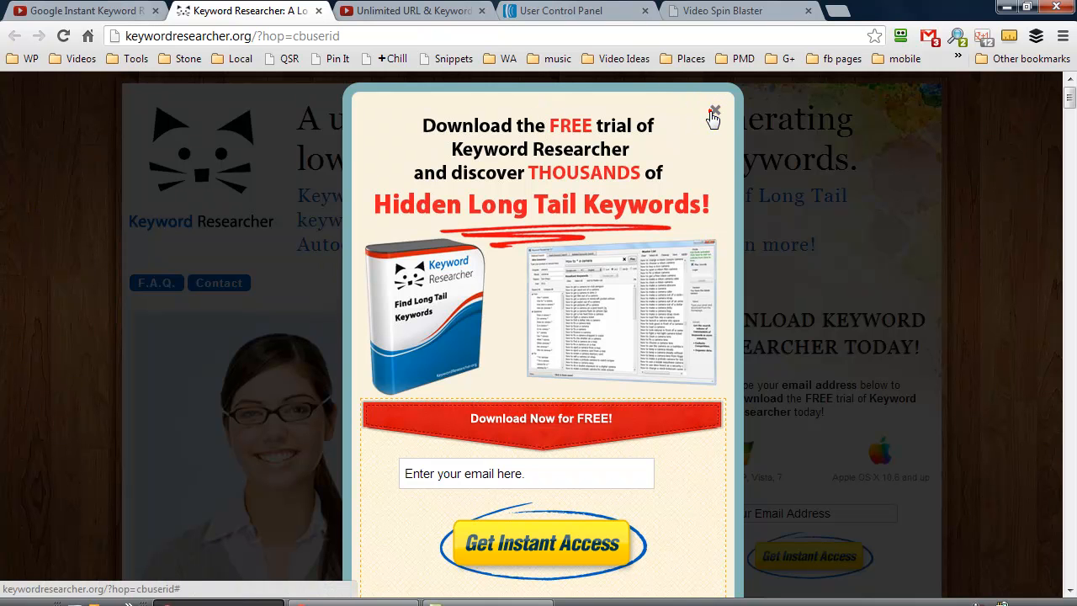
# Step: Dismiss the Keyword Researcher free-trial popup and view the $37.97 sale price
pyautogui.click(713, 111)
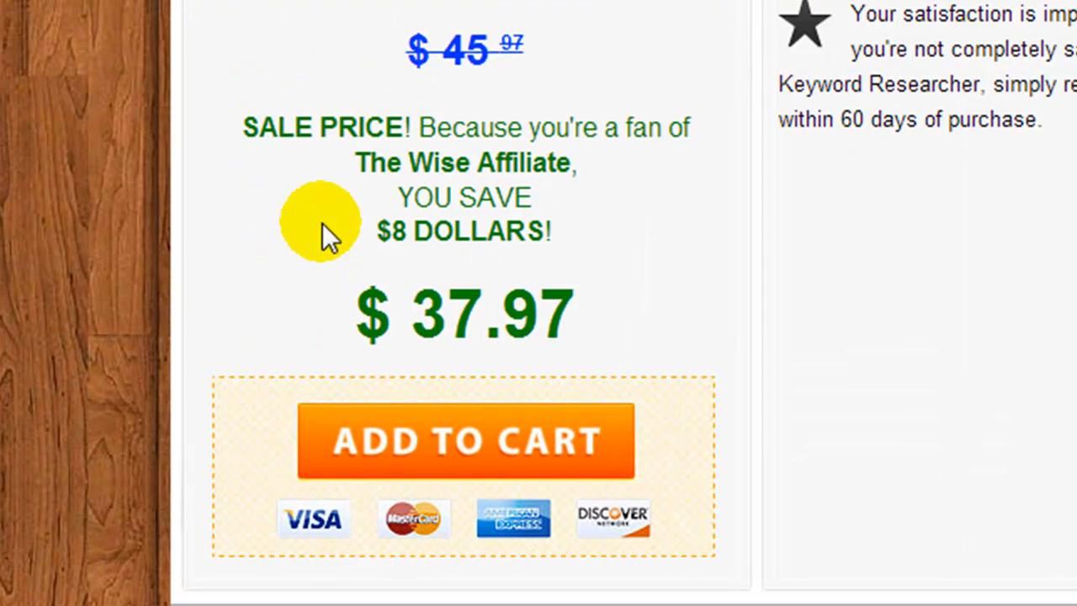
pyautogui.moveTo(350, 193)
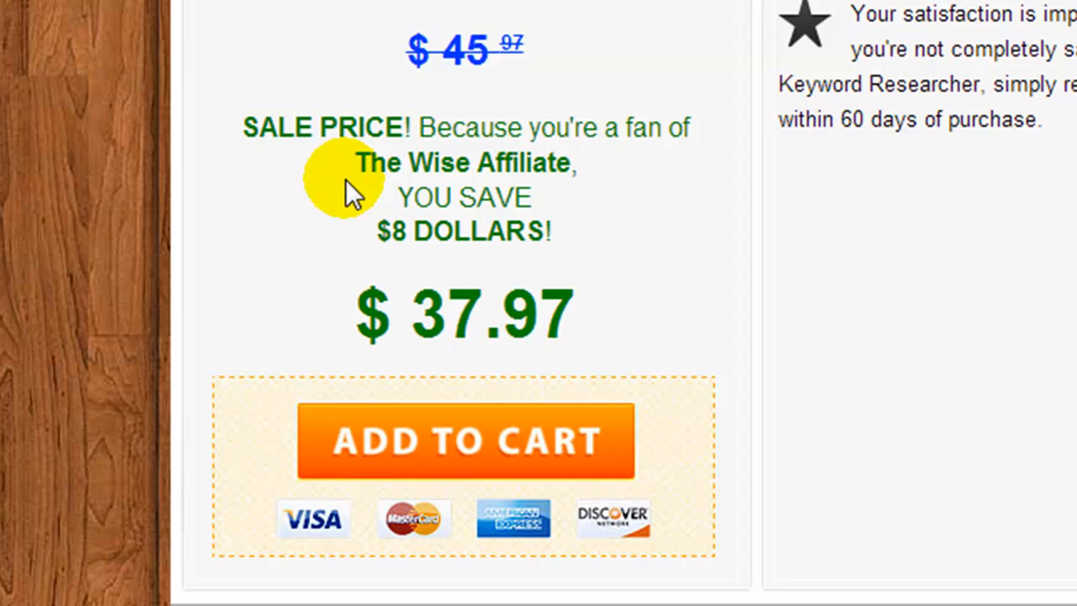
pyautogui.moveTo(269, 278)
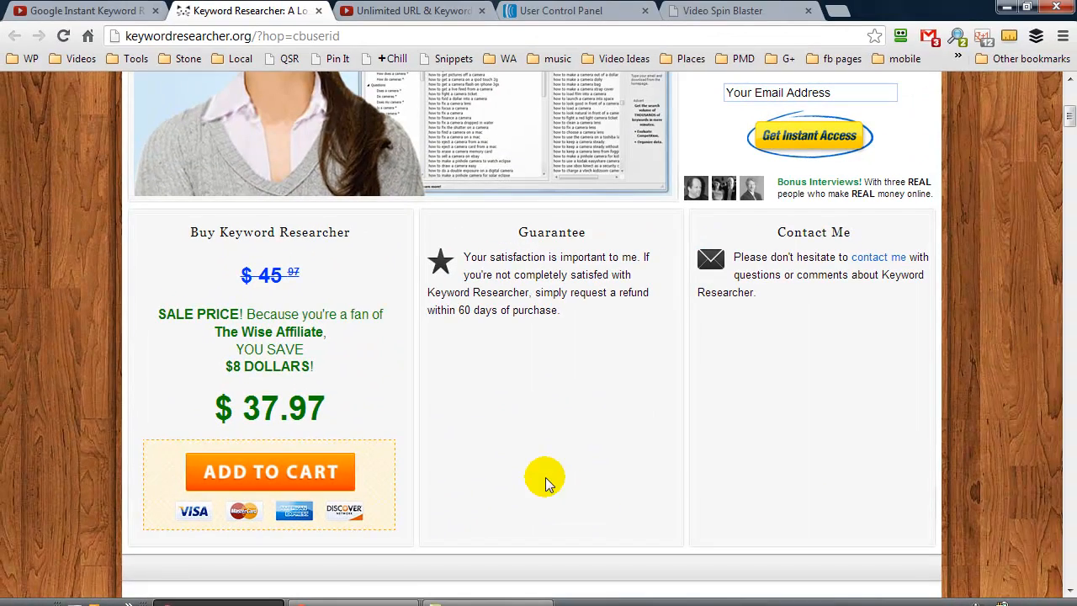
pyautogui.scroll(3)
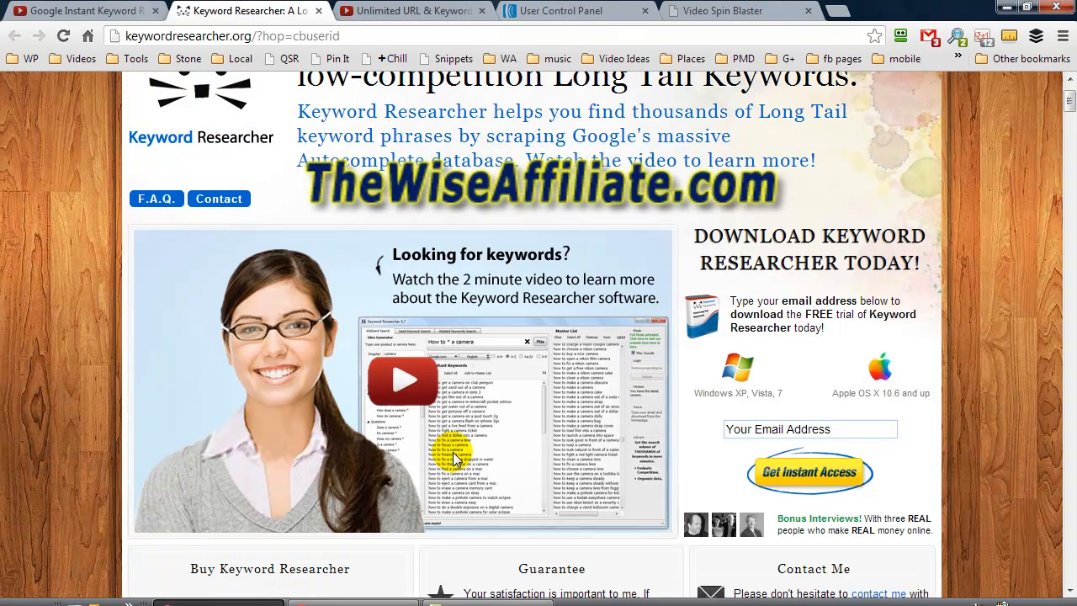
pyautogui.moveTo(532, 429)
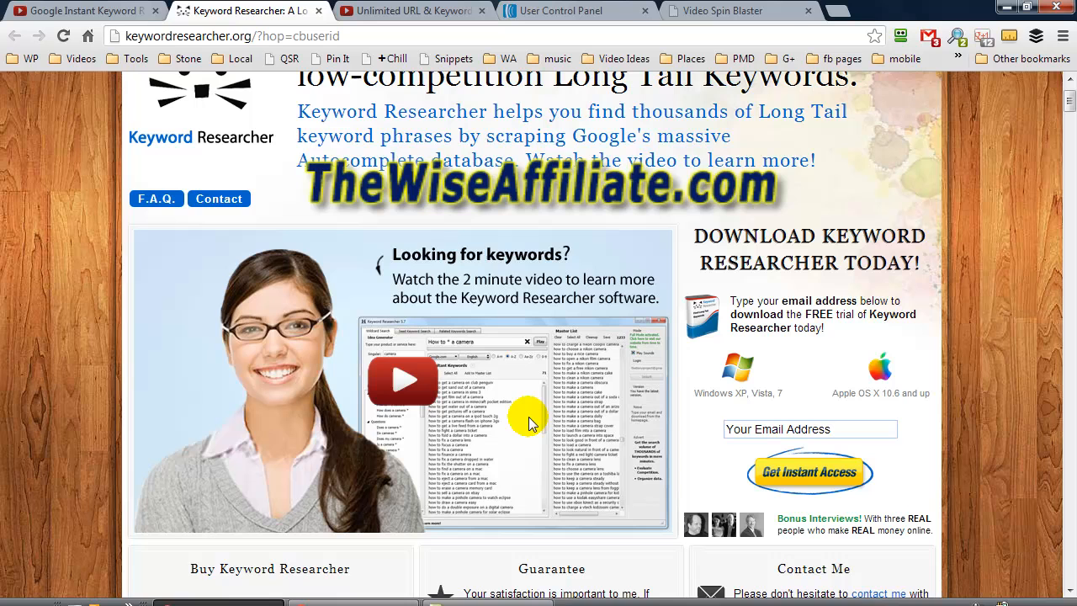
pyautogui.moveTo(547, 468)
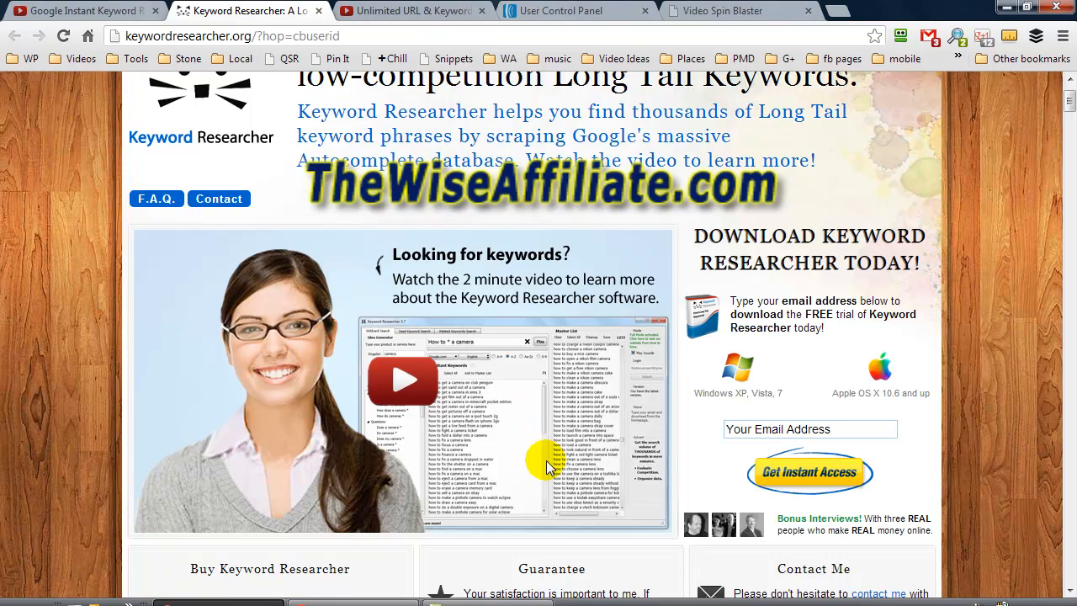